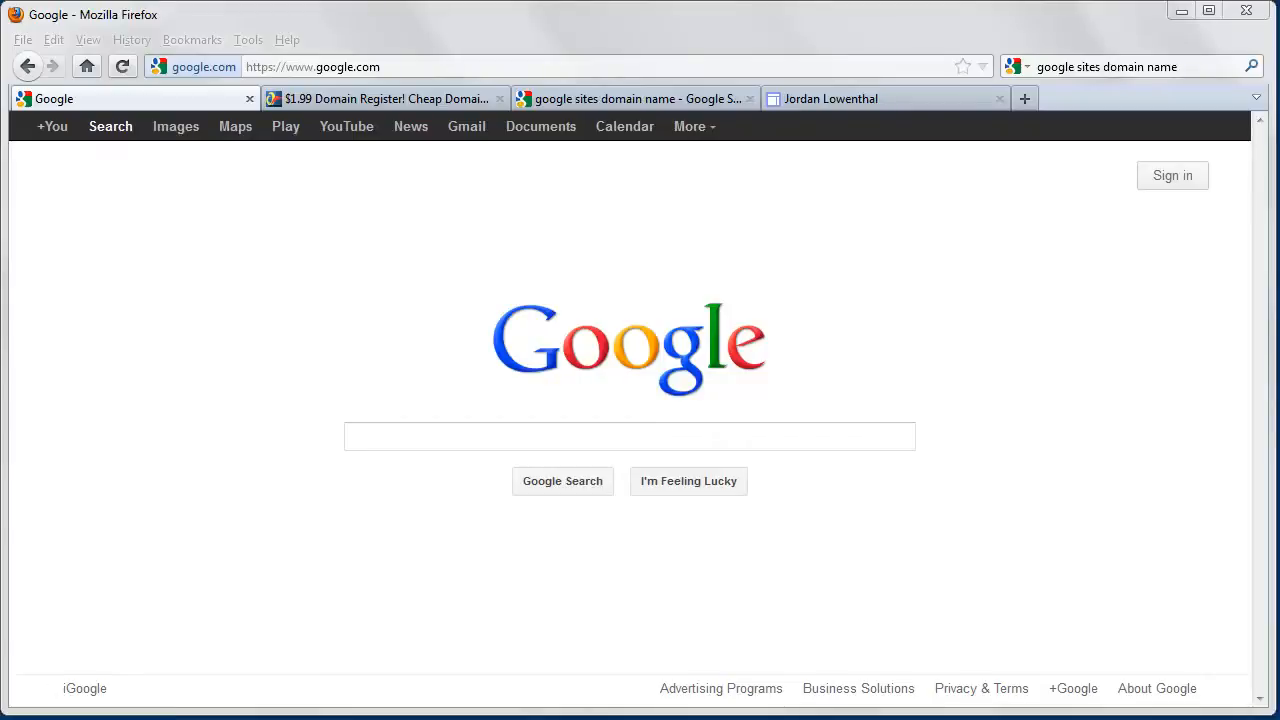
mouse_move(928, 213)
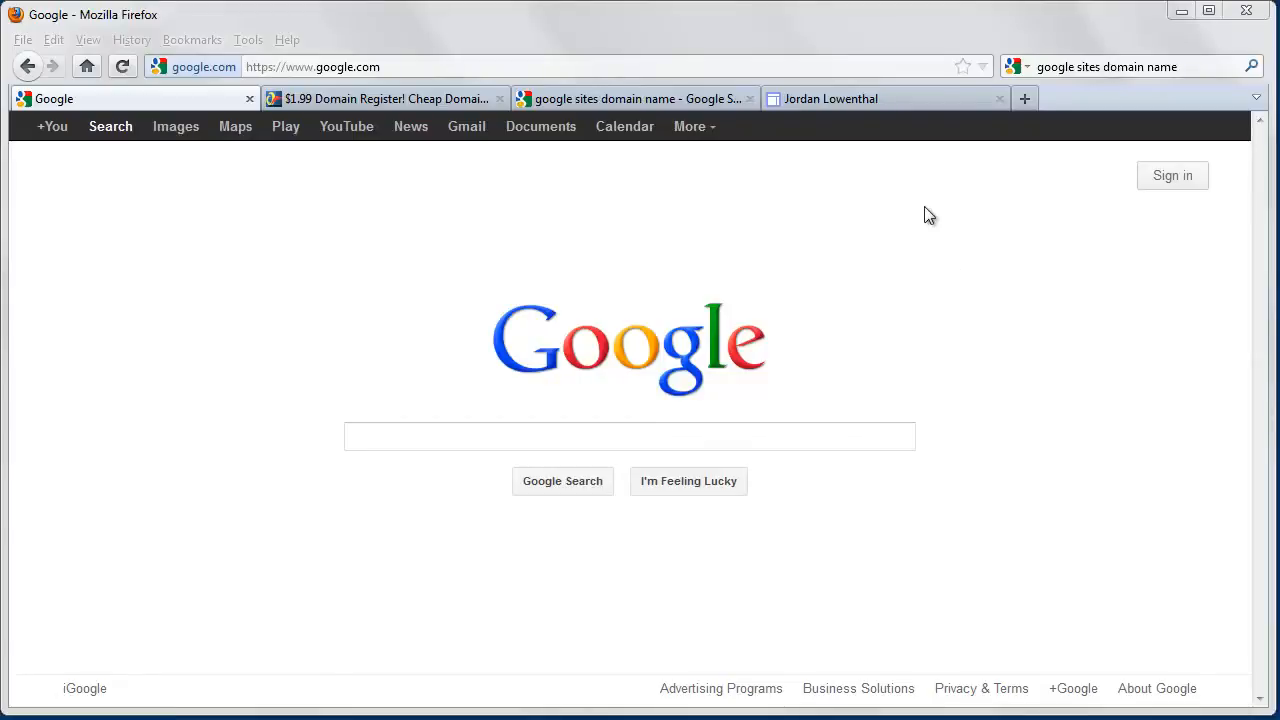
click(870, 98)
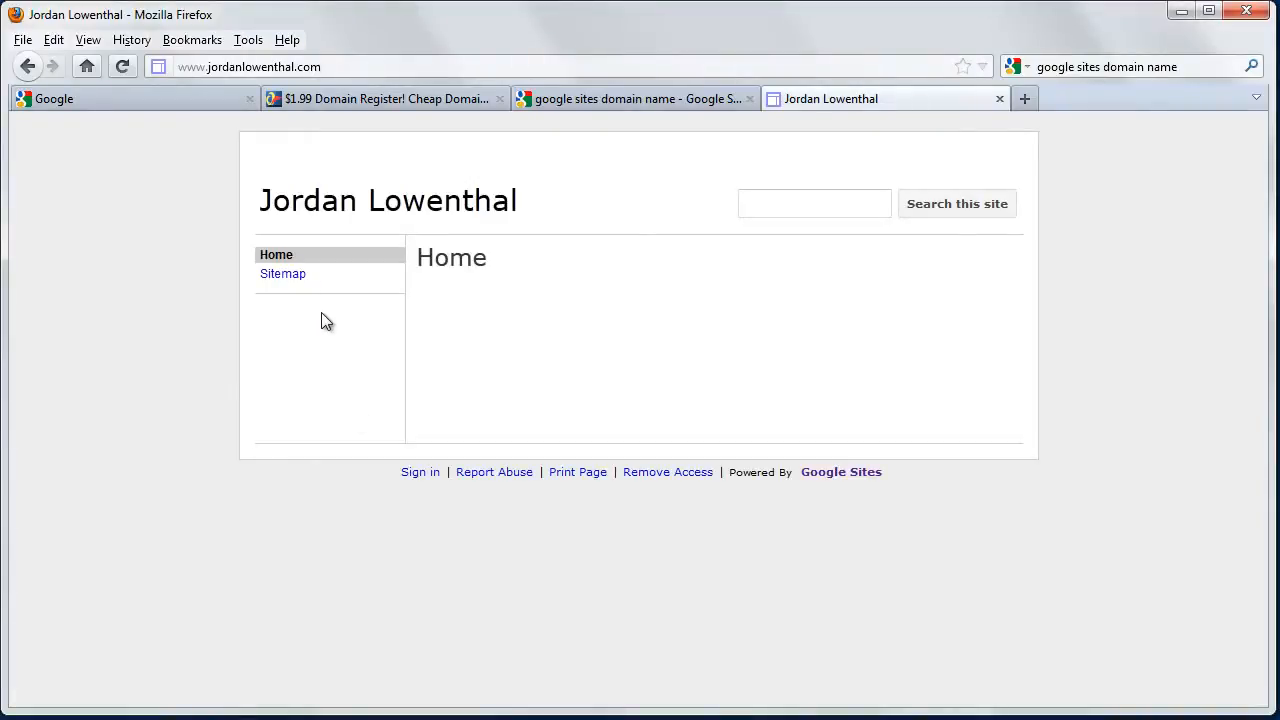
click(250, 66)
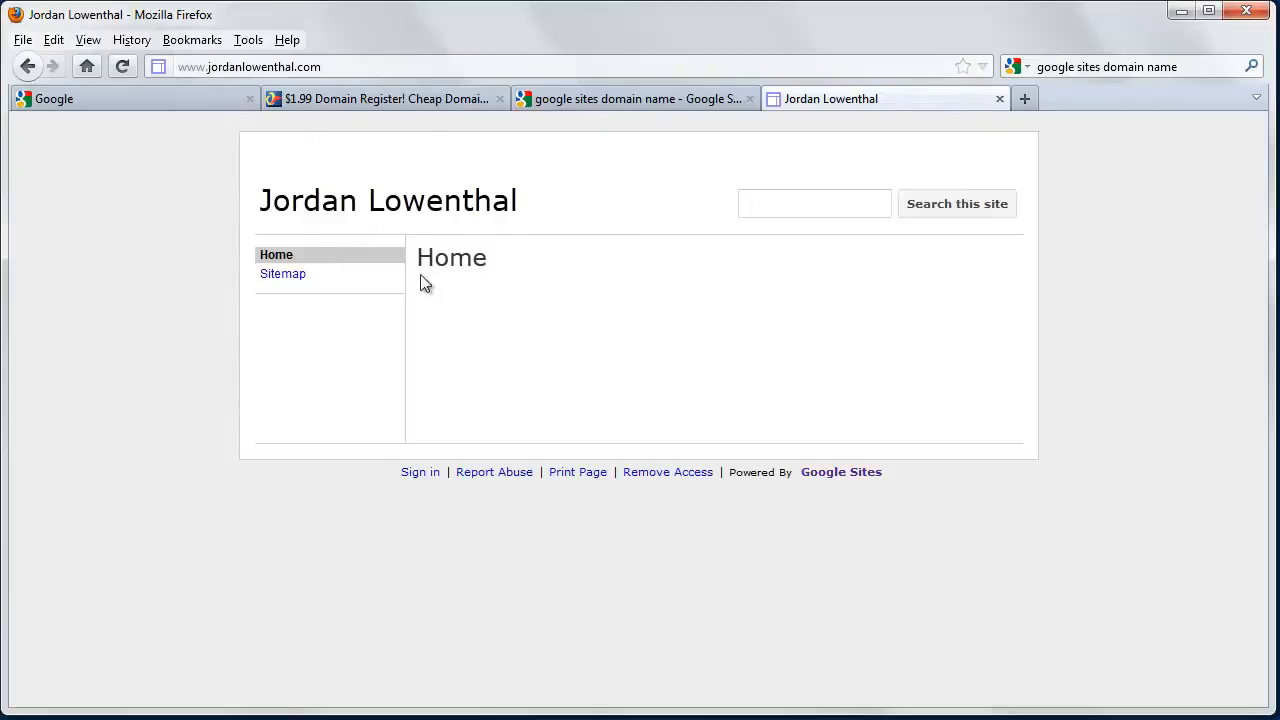
mouse_move(416, 297)
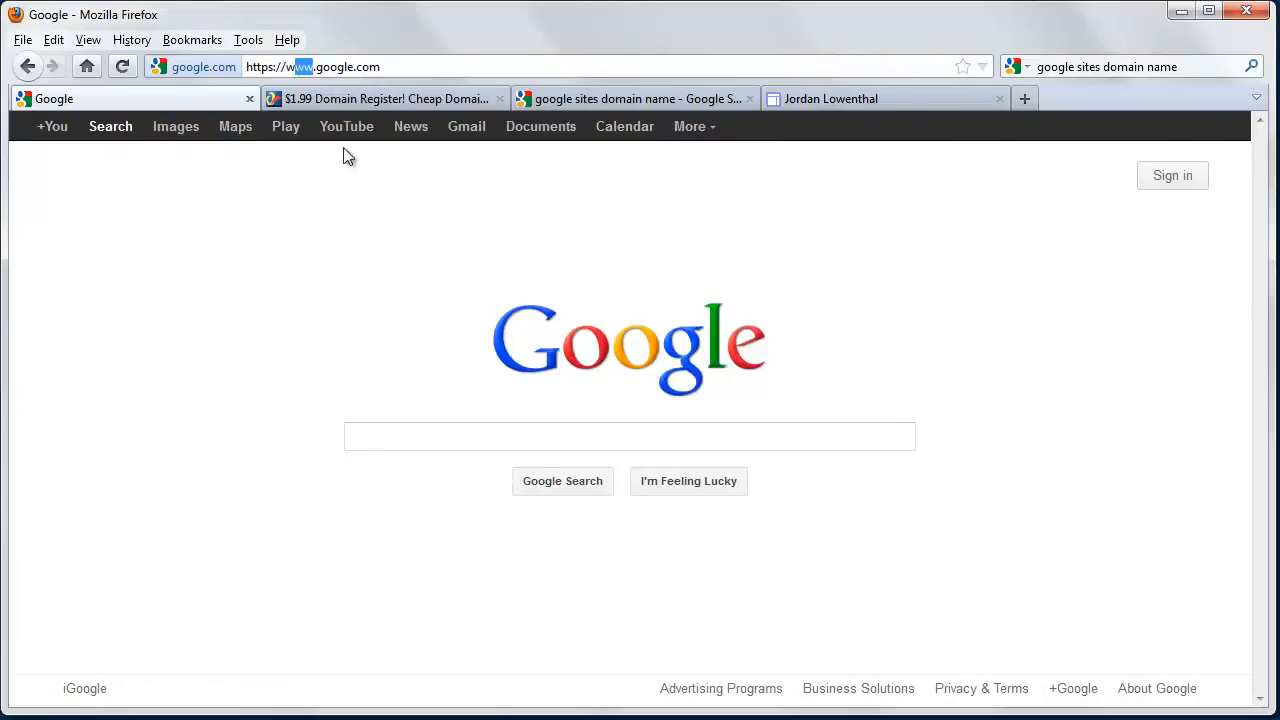
click(689, 126)
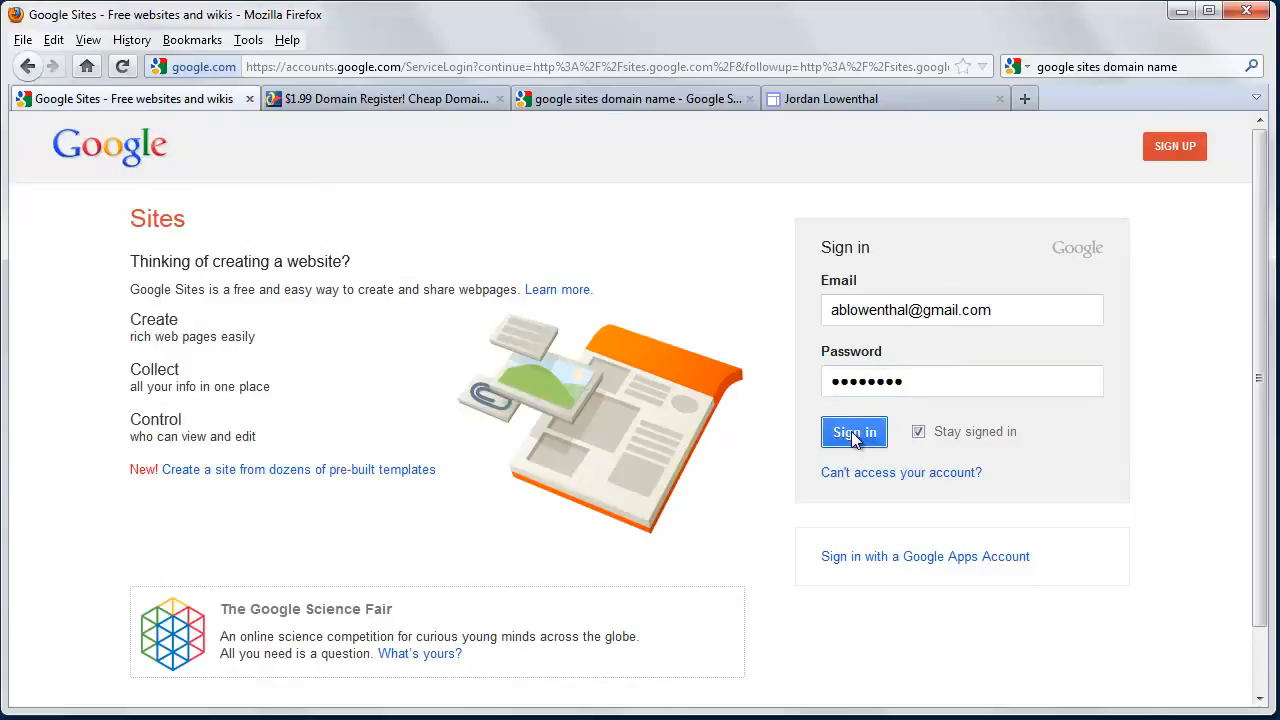
click(854, 432)
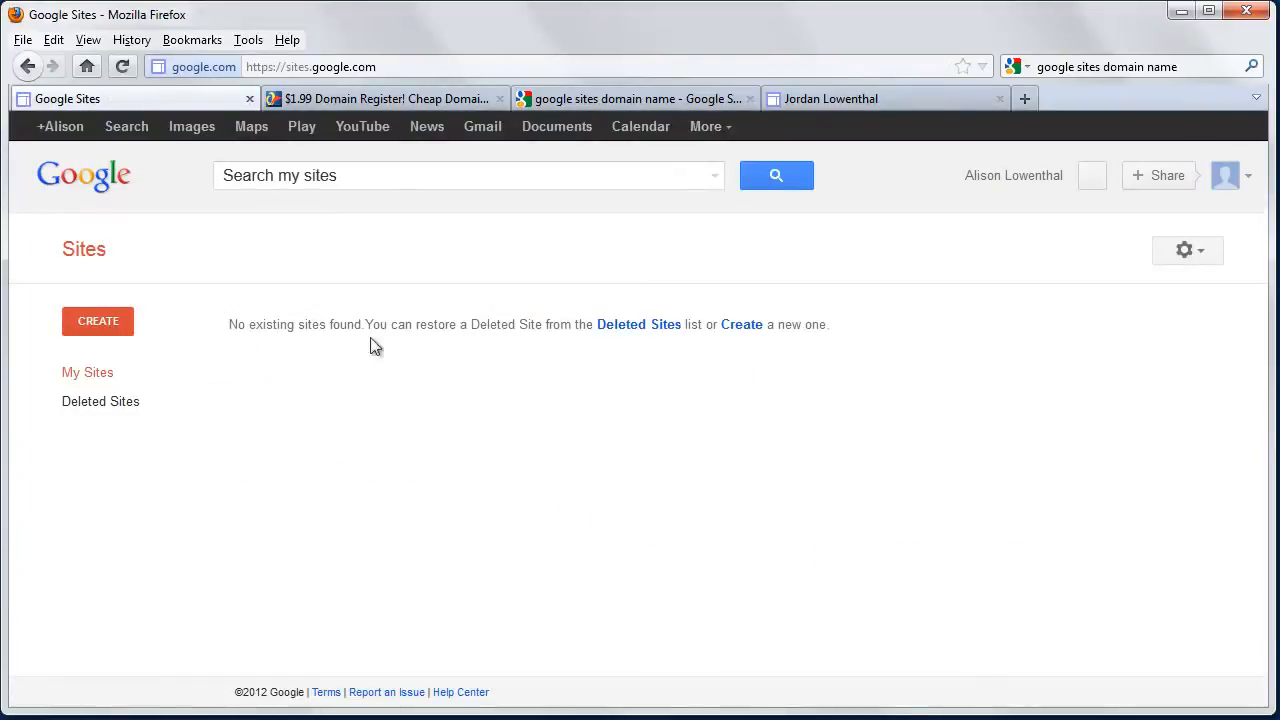
mouse_move(370, 379)
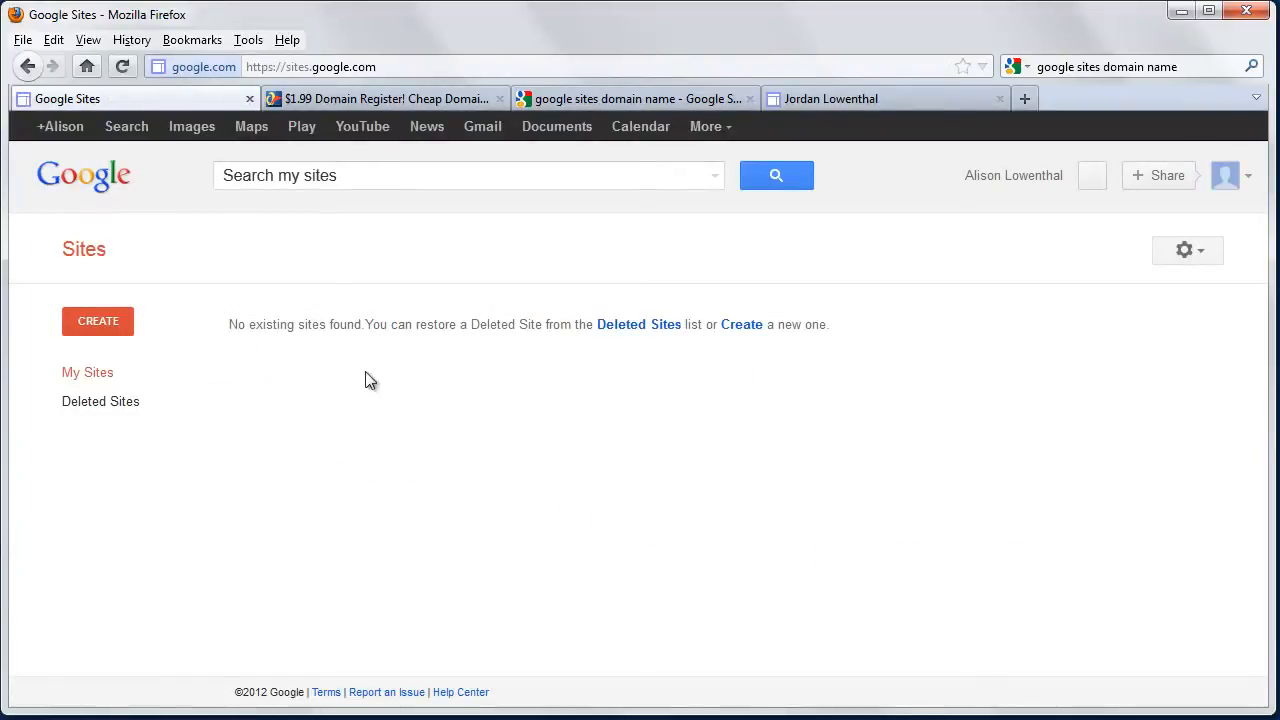
click(98, 321)
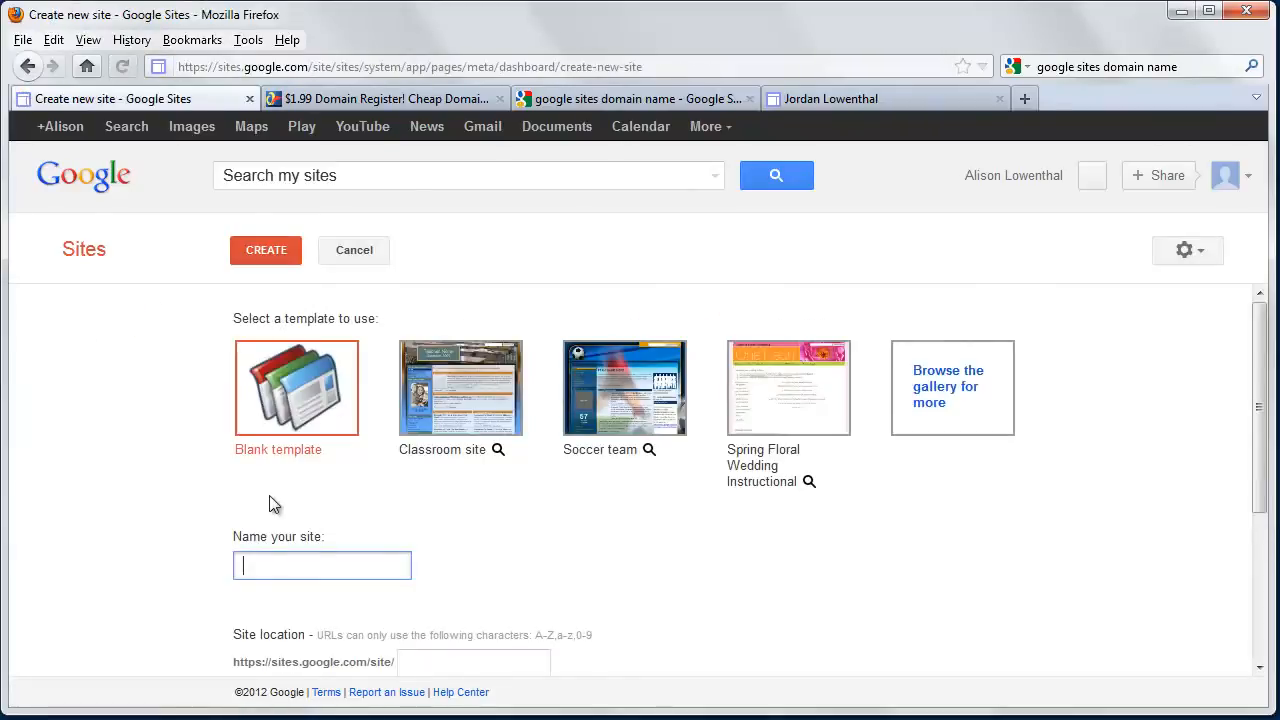
mouse_move(301, 411)
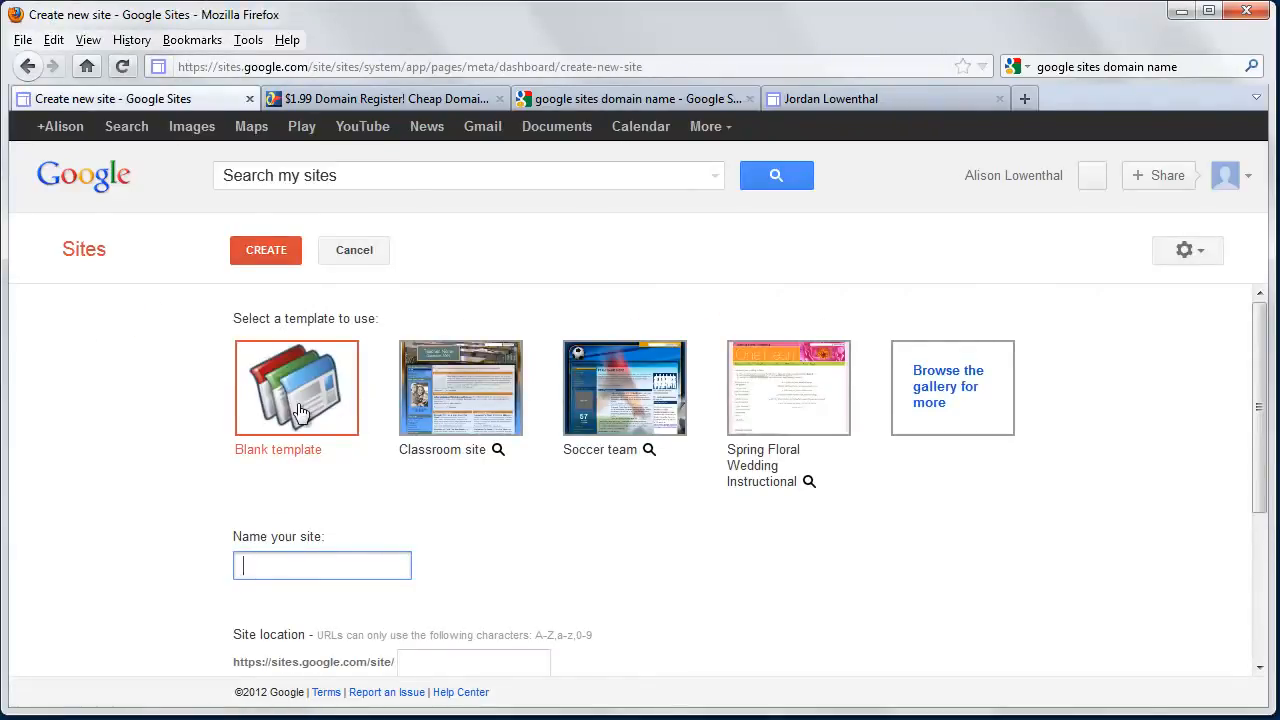
mouse_move(405, 407)
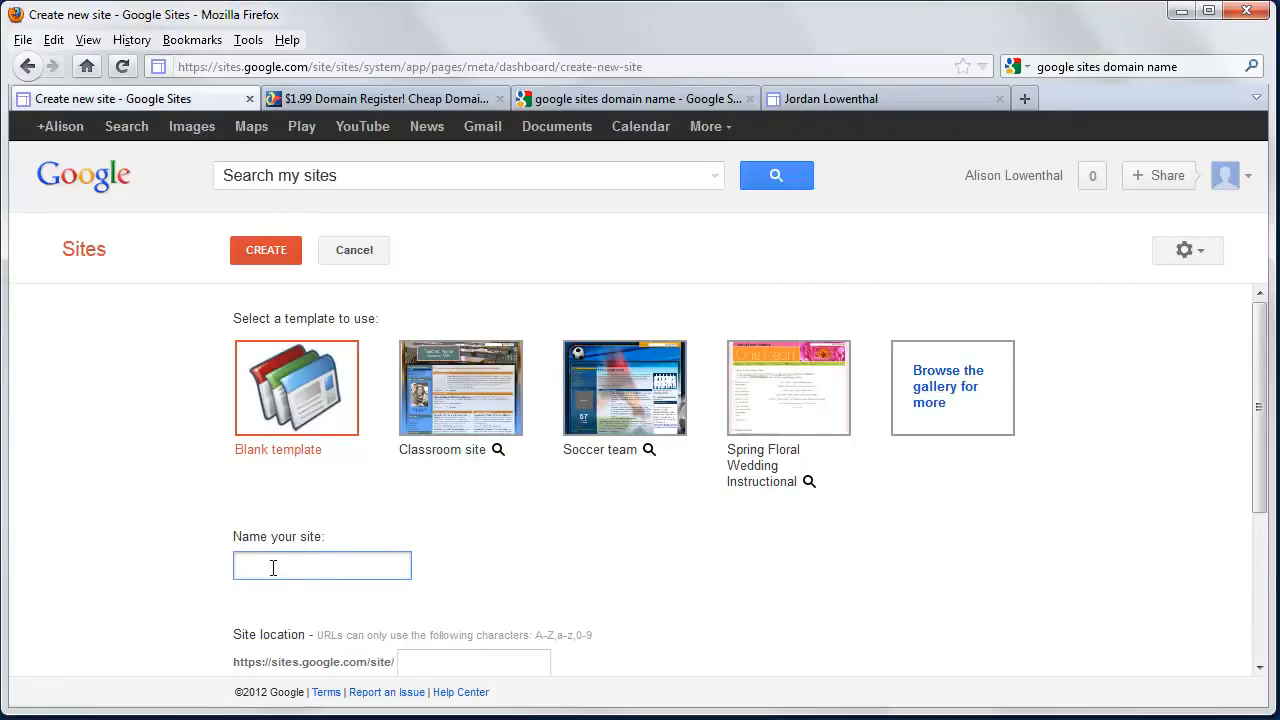
click(322, 565)
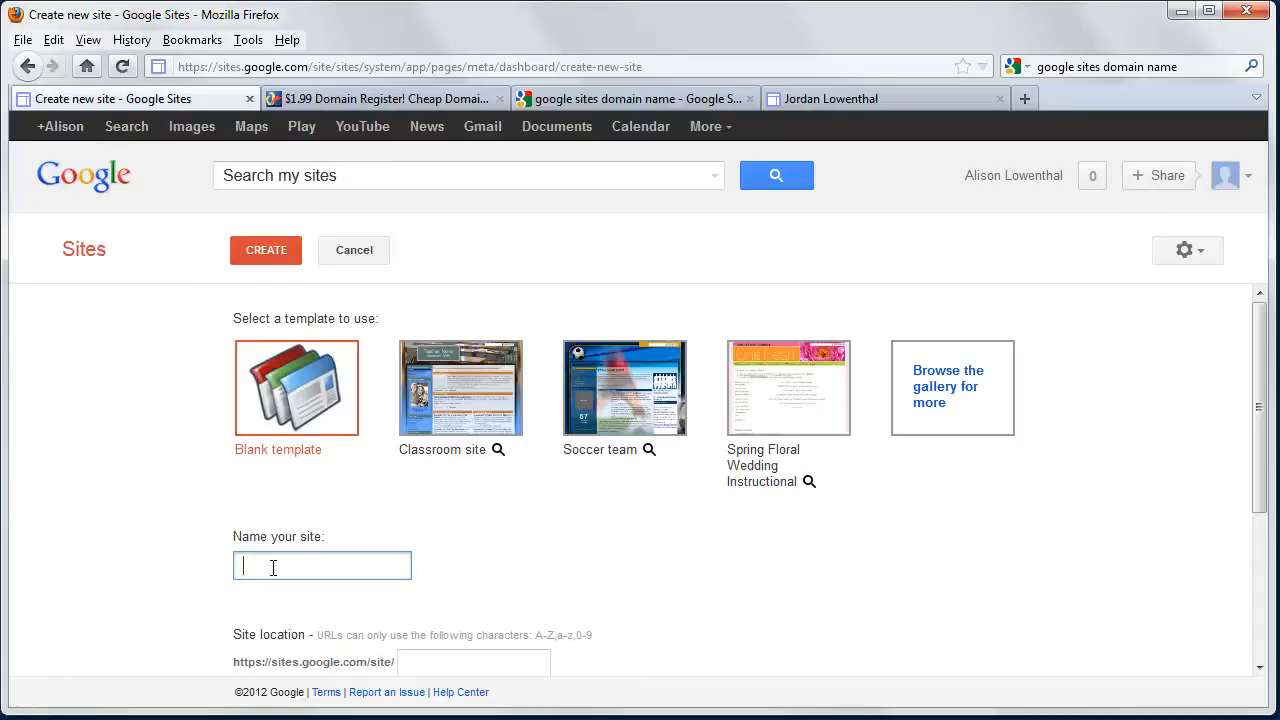
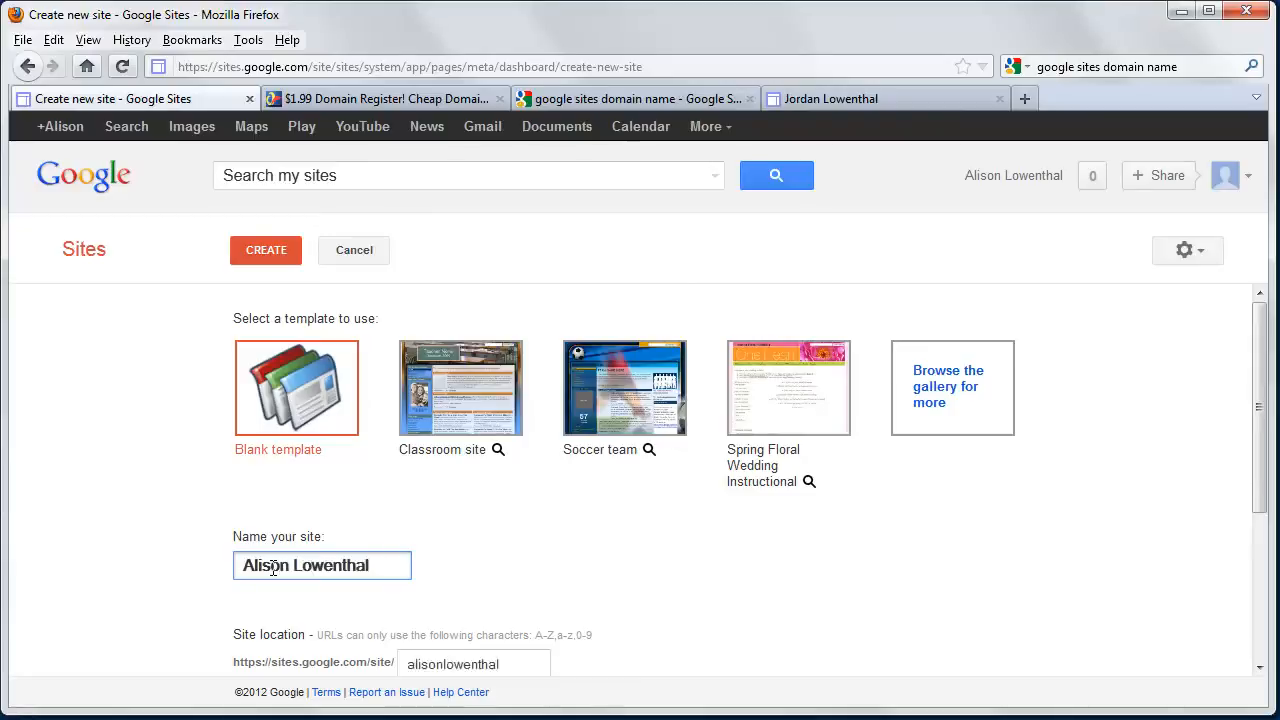
scroll(down, 3)
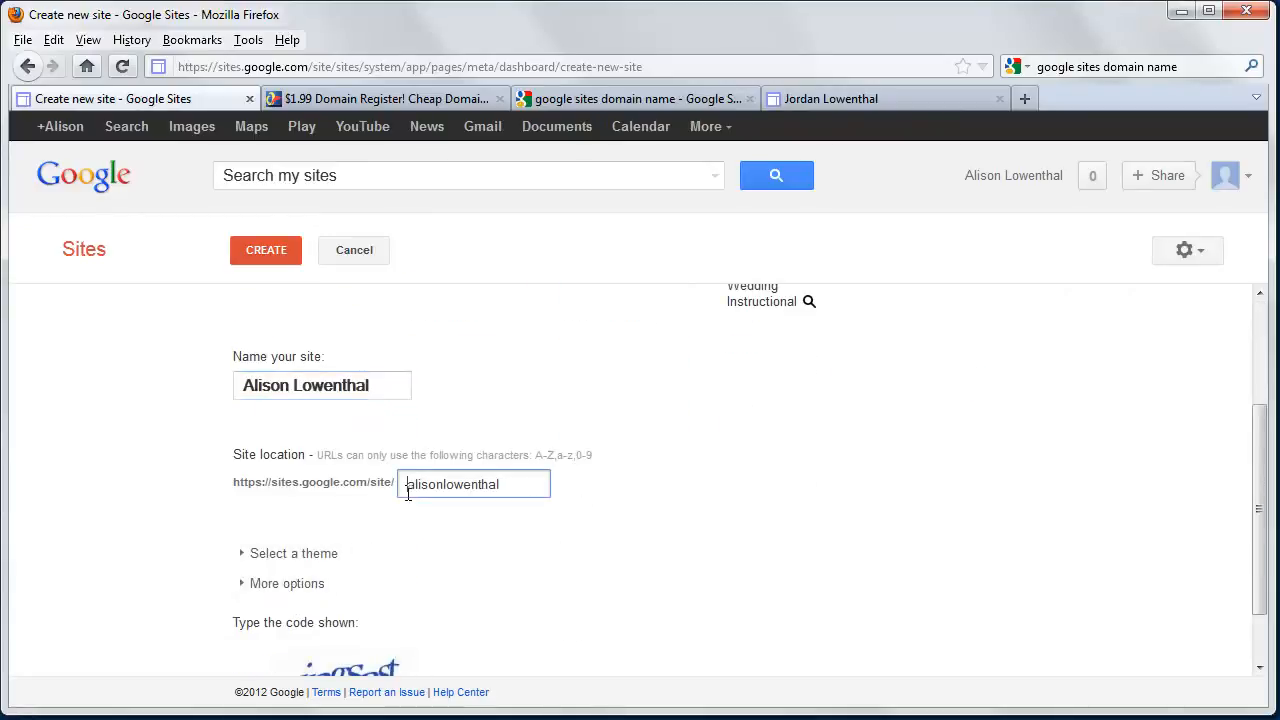
double_click(444, 484)
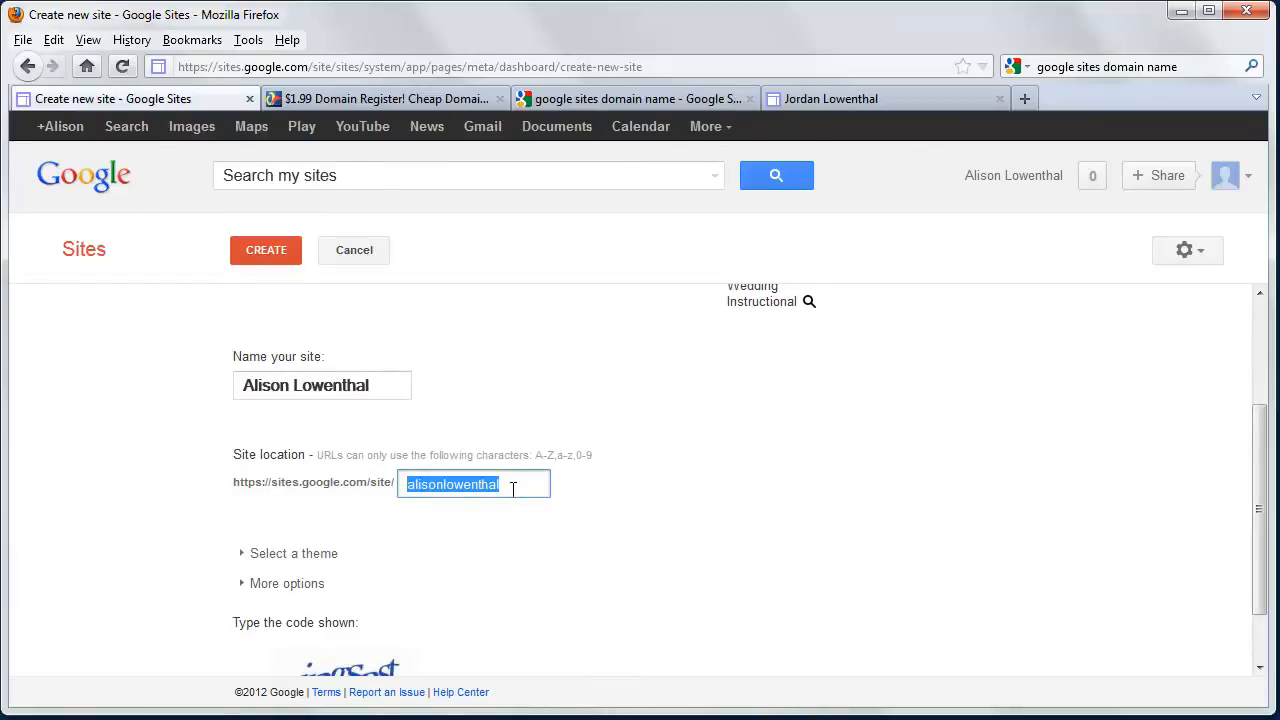
mouse_move(437, 504)
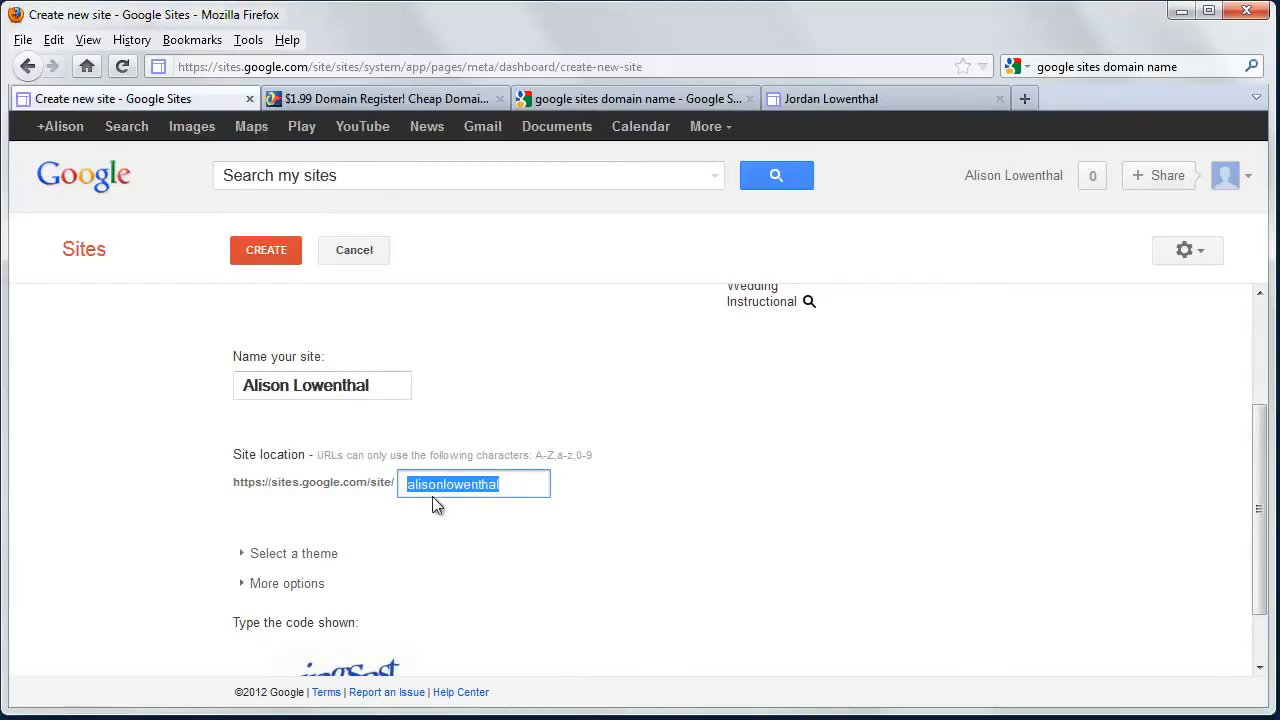
click(410, 484)
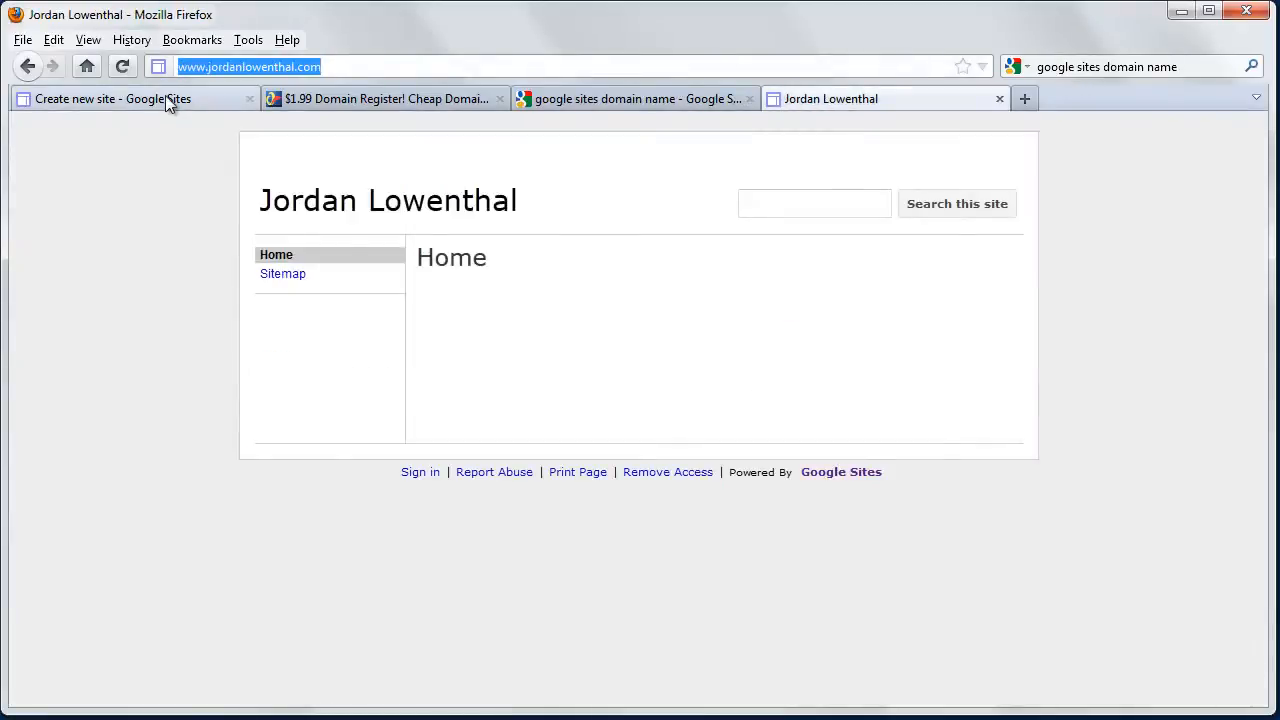
click(143, 98)
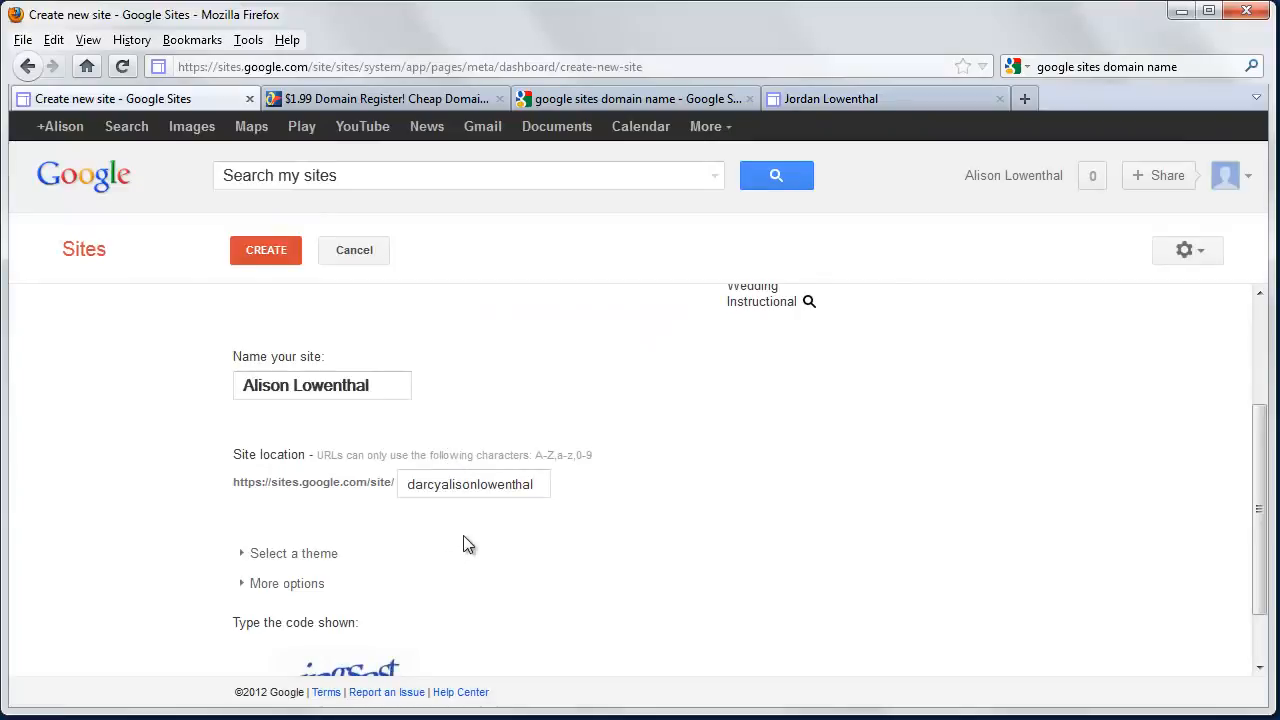
mouse_move(558, 456)
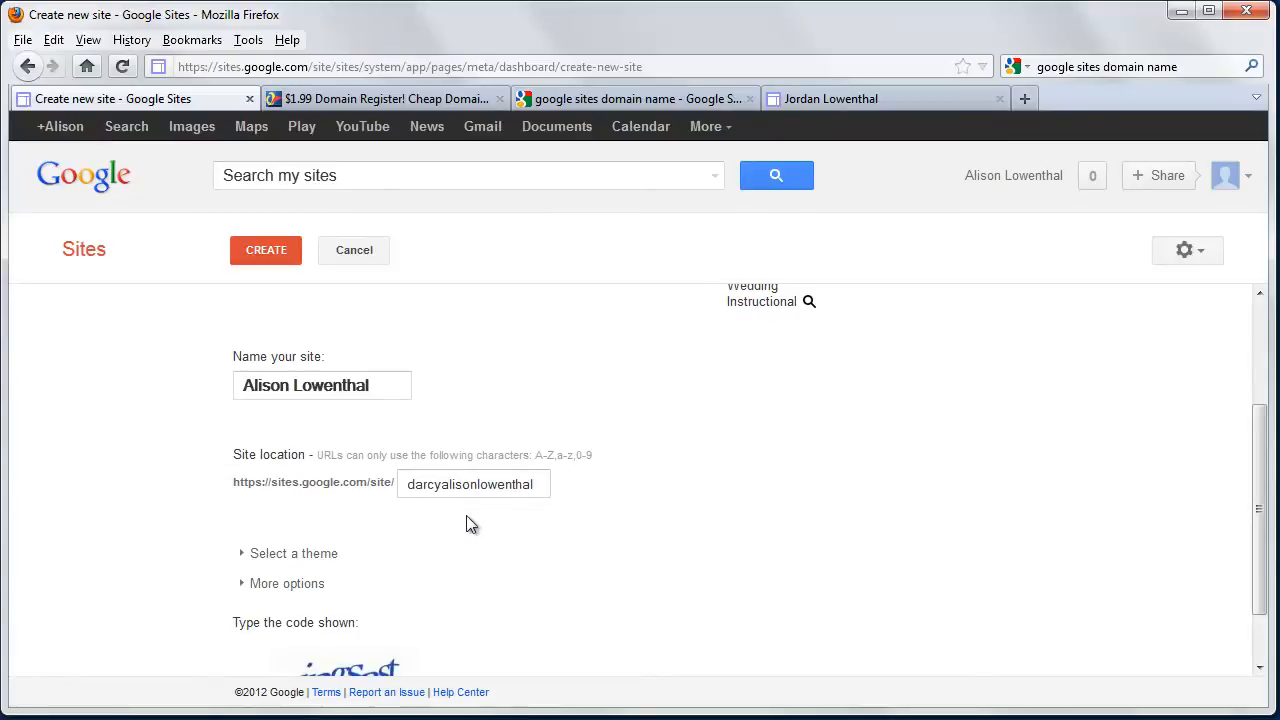
mouse_move(479, 506)
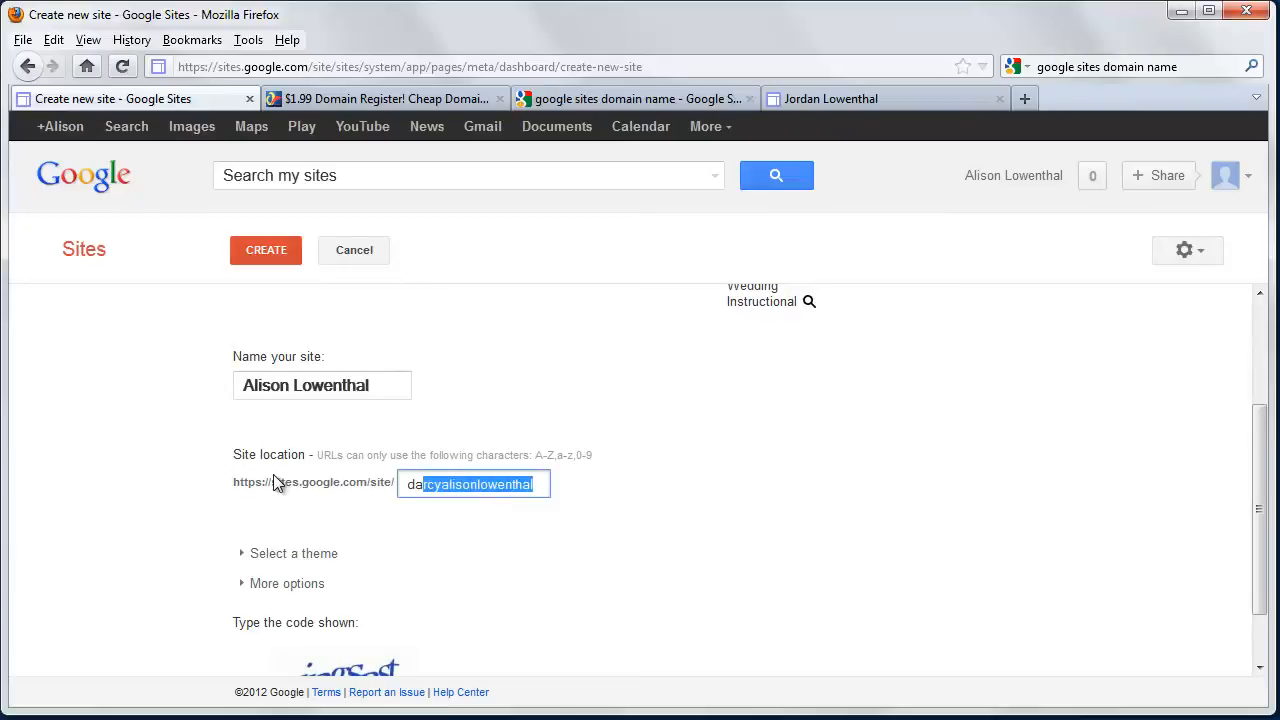
text(aliso)
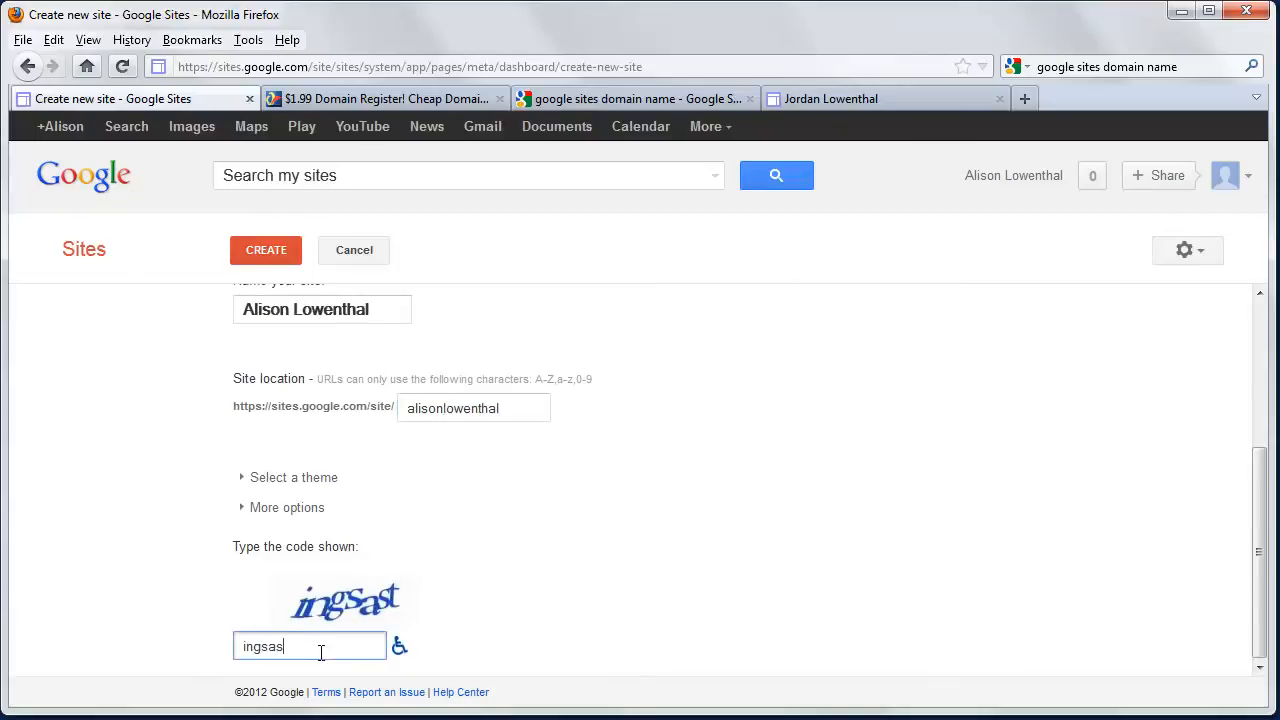
click(266, 250)
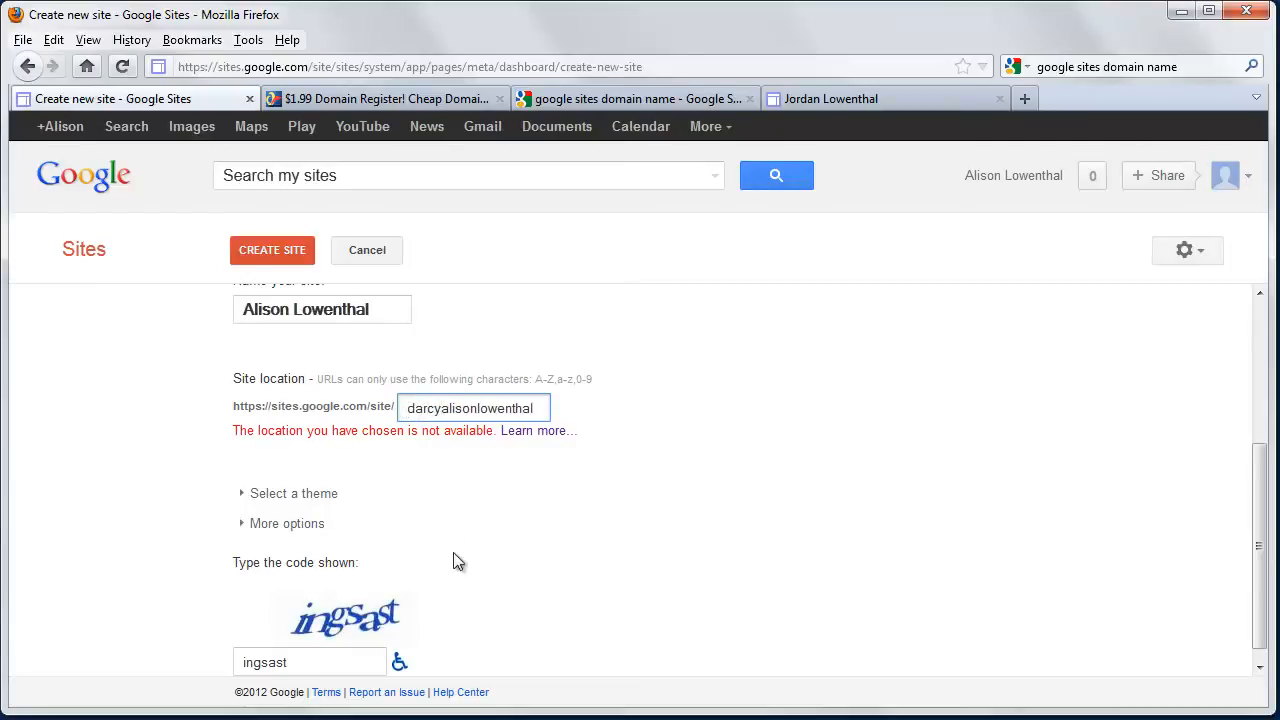
click(272, 250)
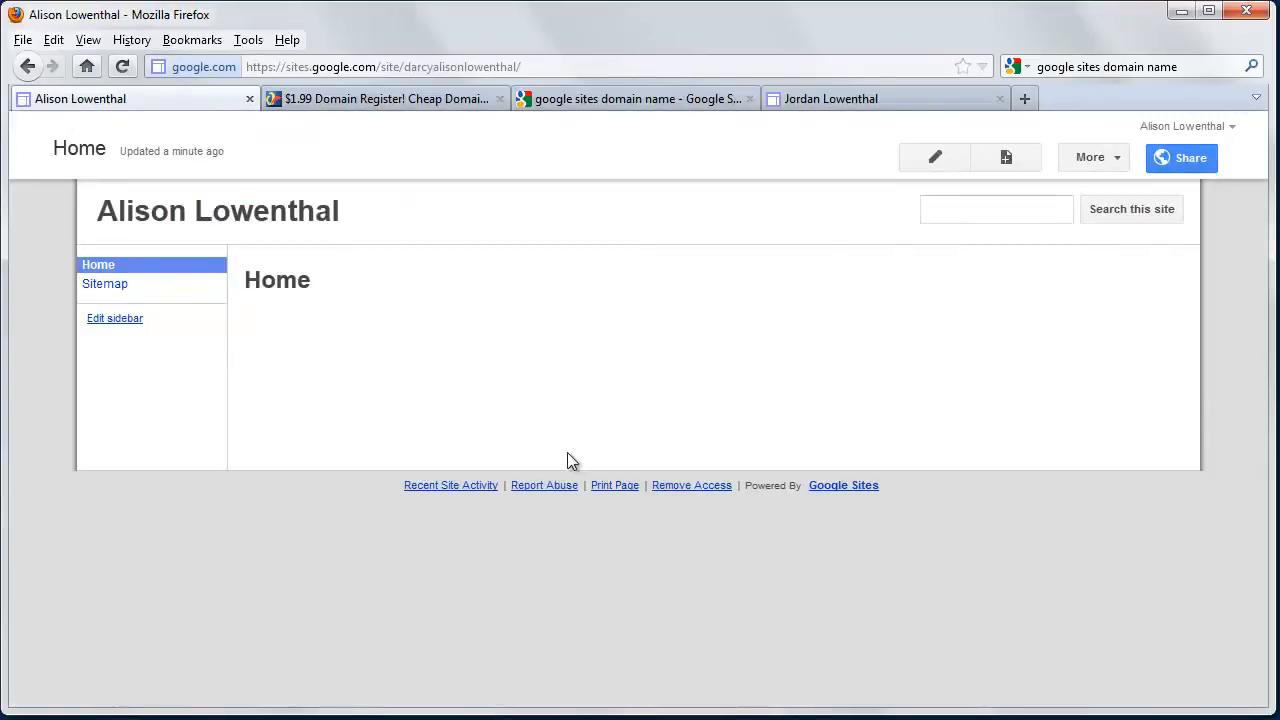
mouse_move(730, 378)
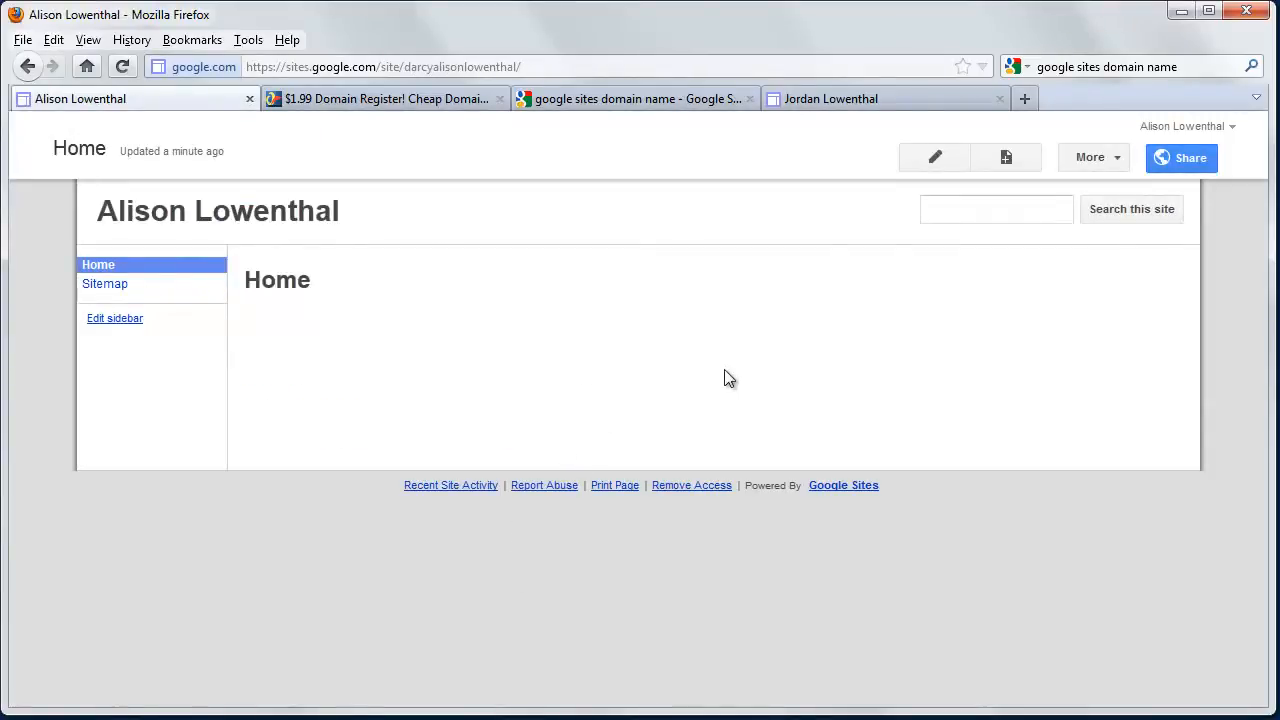
mouse_move(635, 353)
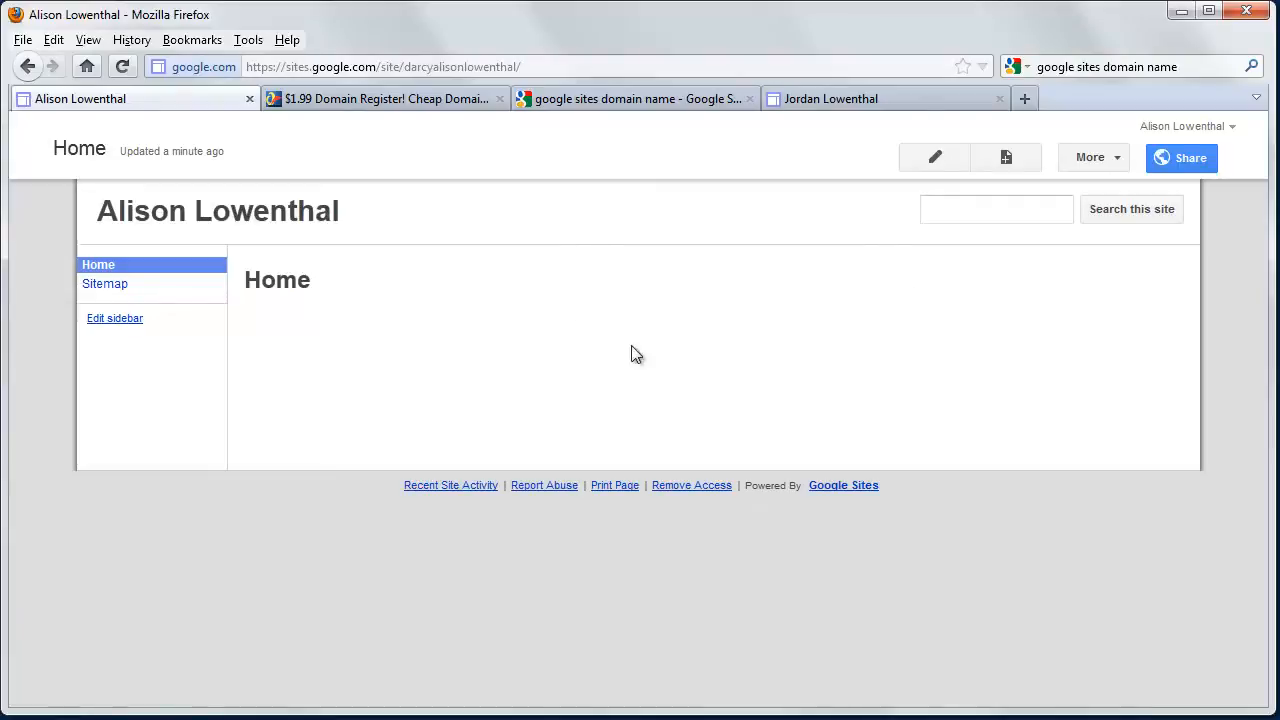
mouse_move(934, 157)
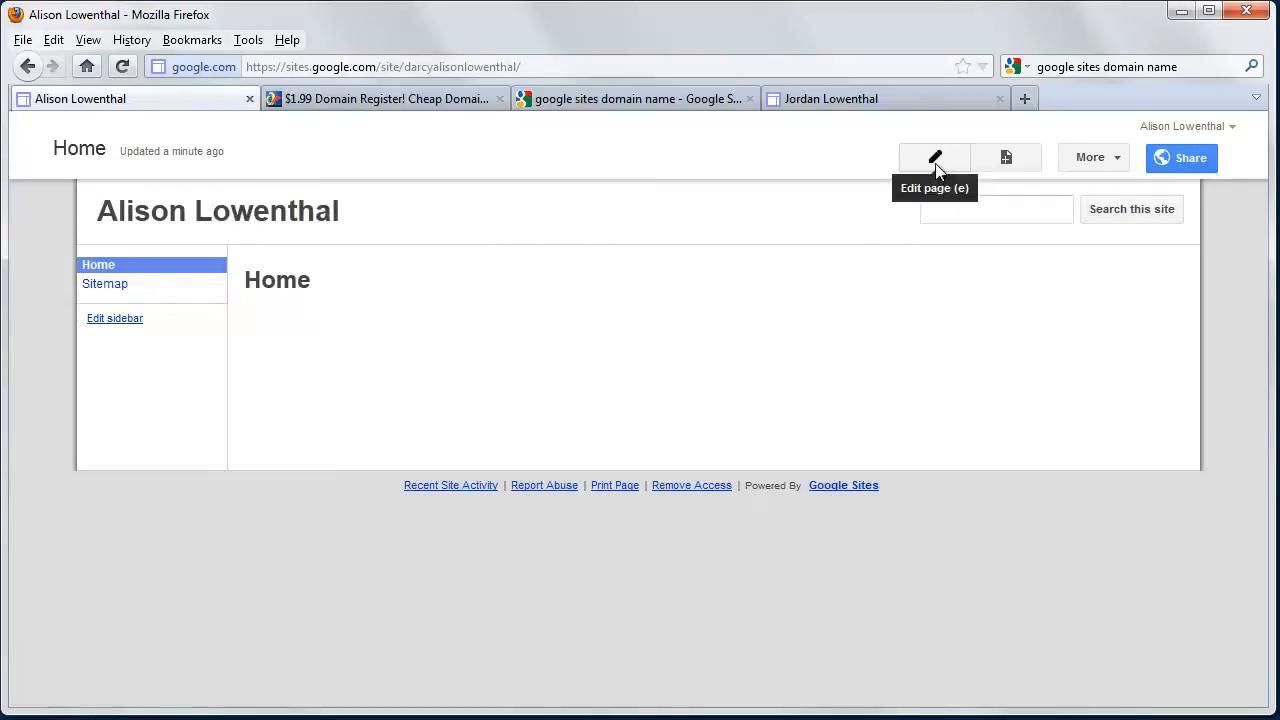
mouse_move(1006, 157)
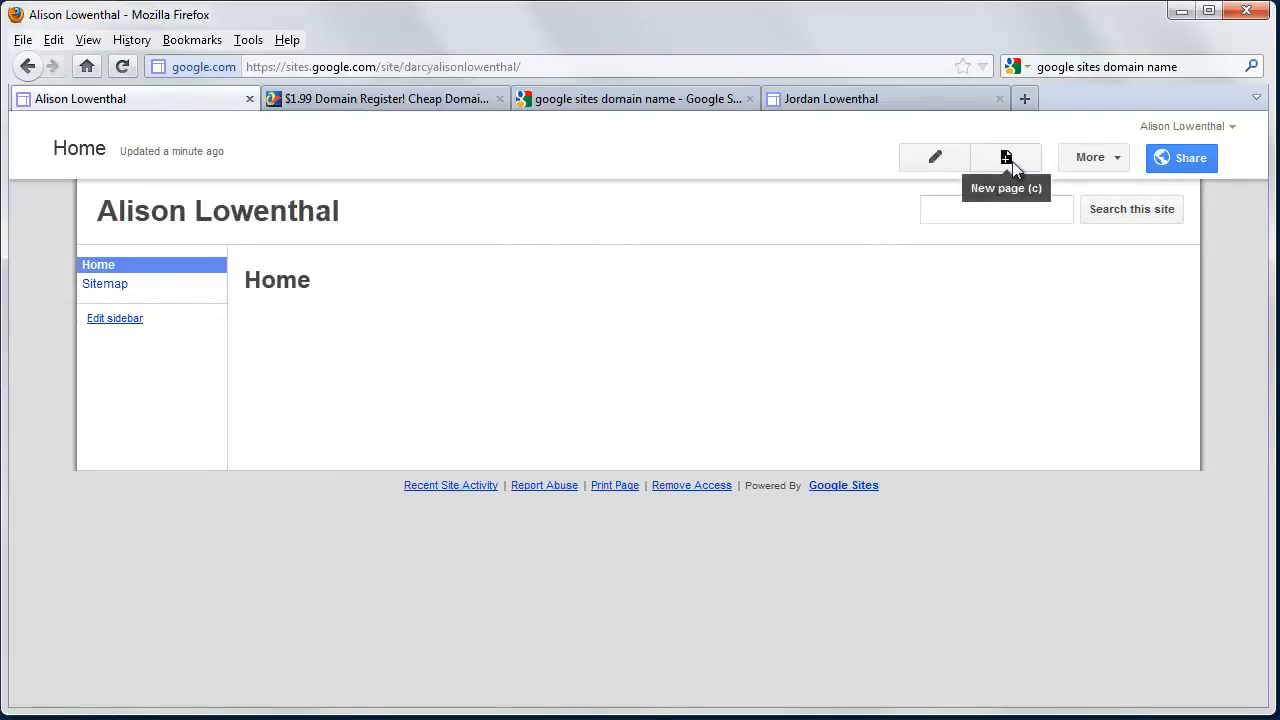
mouse_move(1099, 168)
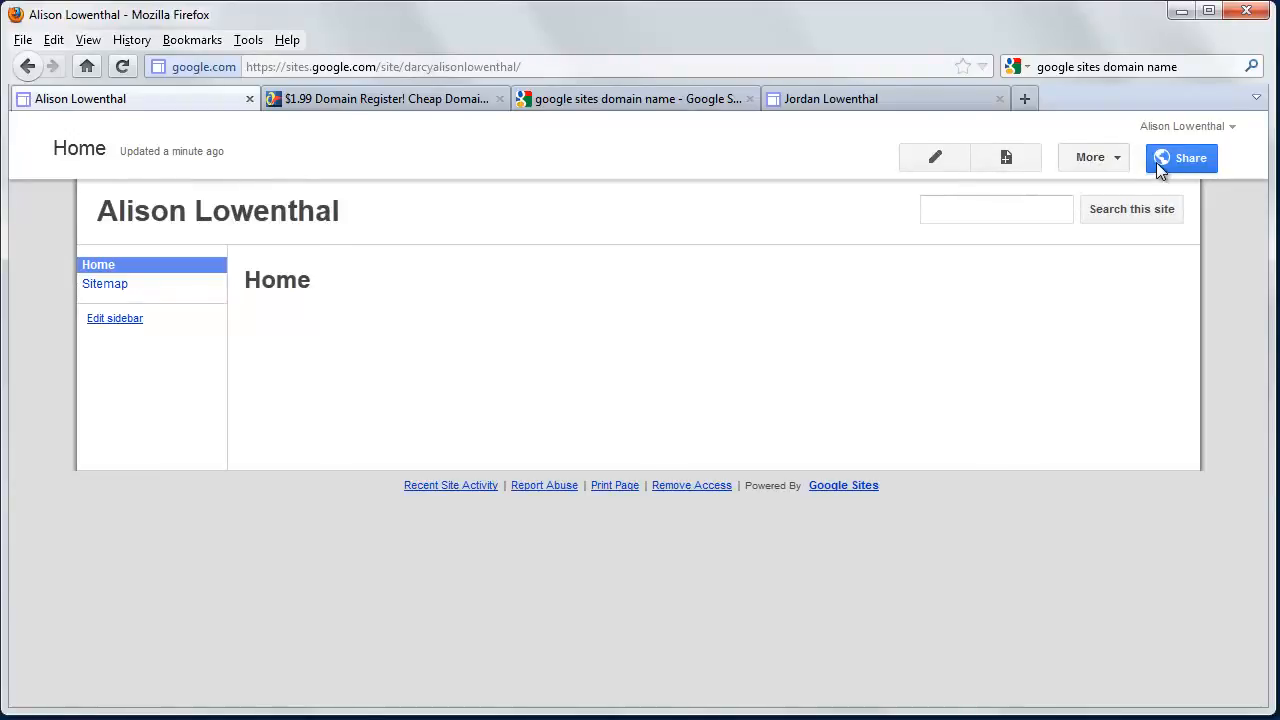
mouse_move(1161, 168)
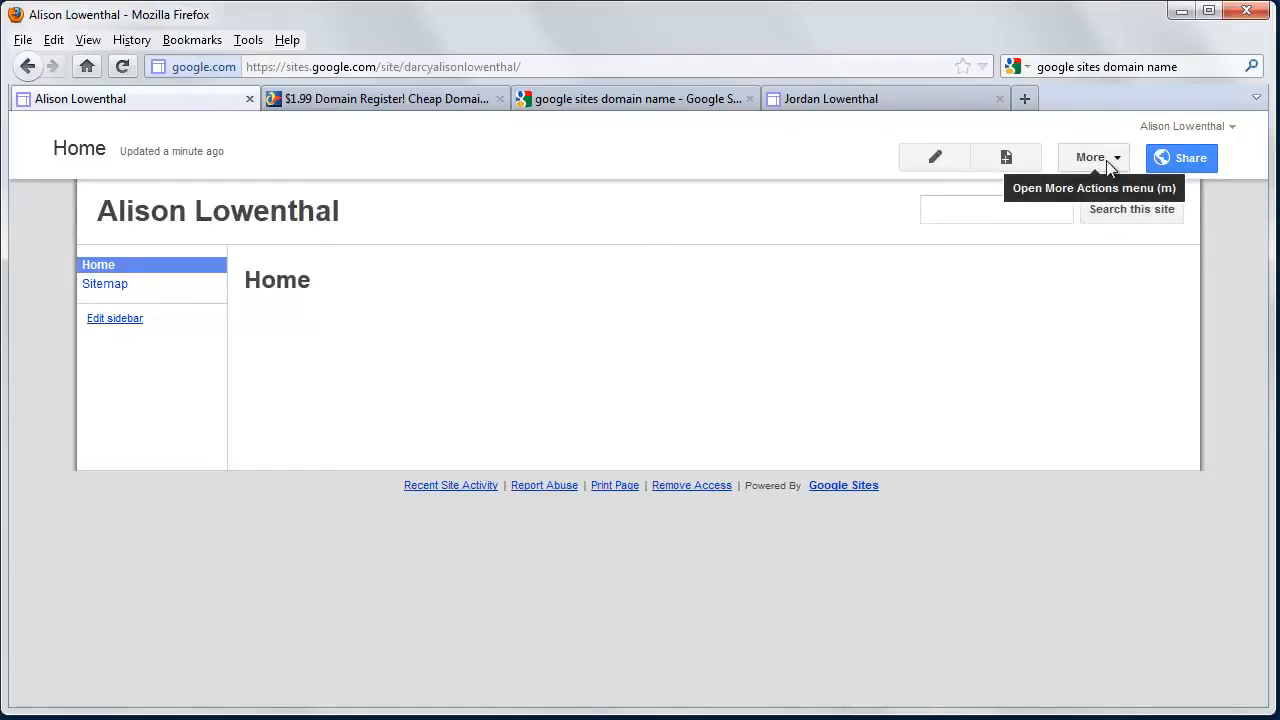
Step: From the page actions menu, go to Manage Site and open Site layout
click(1093, 157)
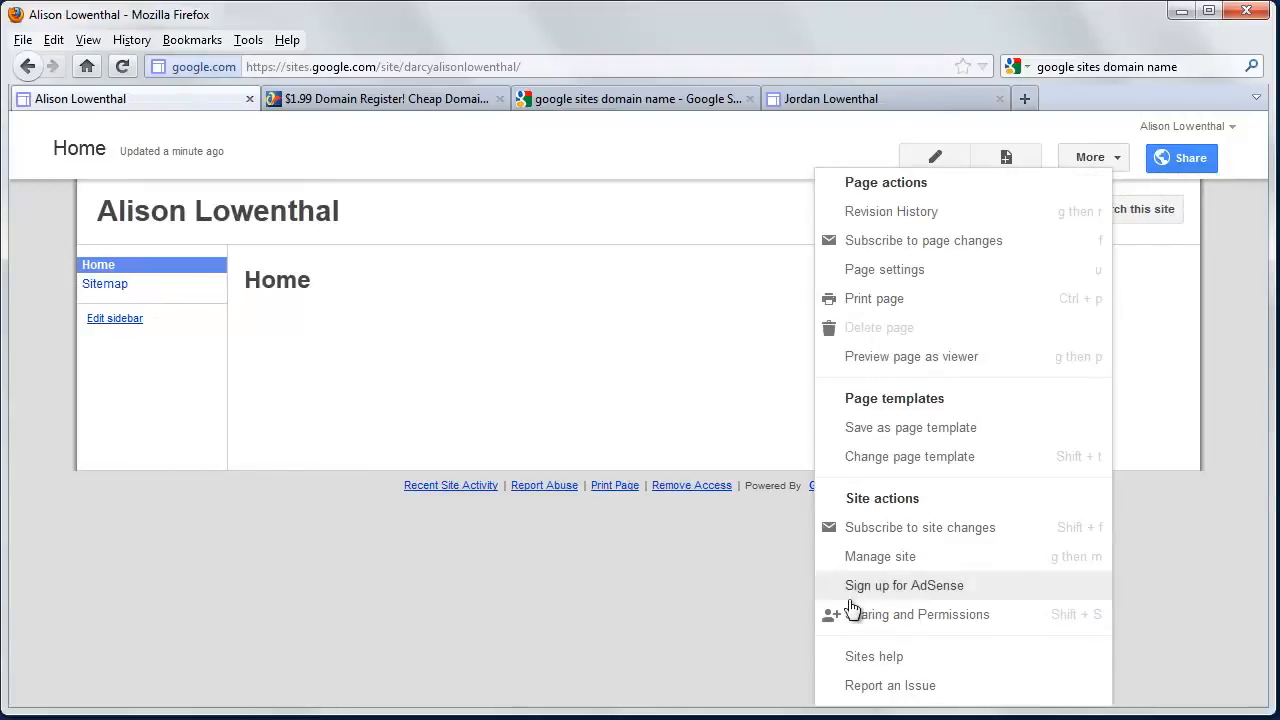
click(904, 585)
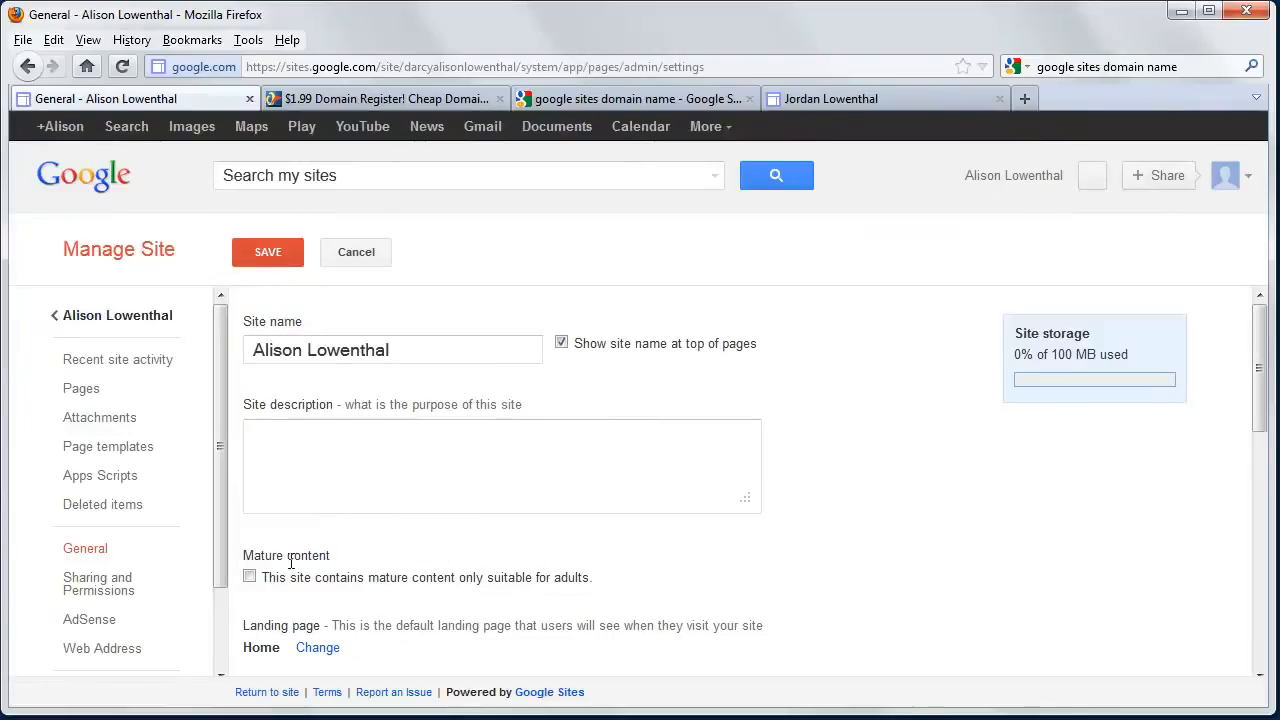
scroll(down, 3)
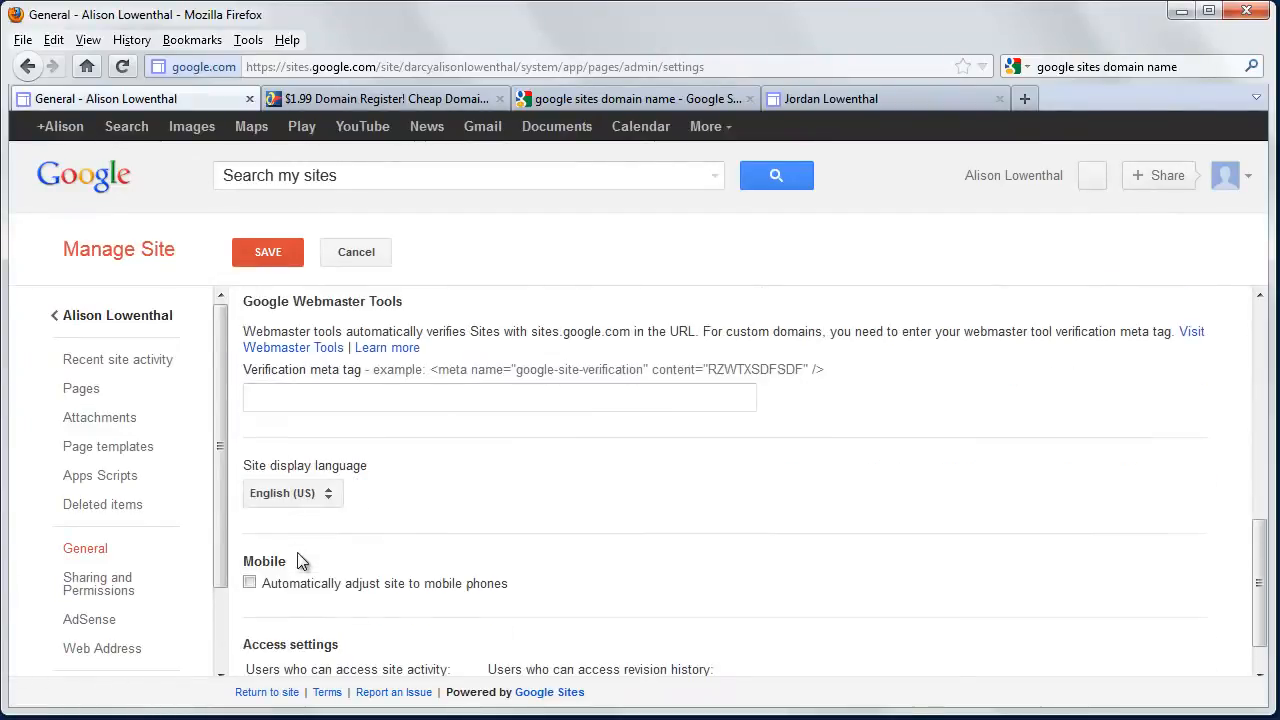
click(93, 588)
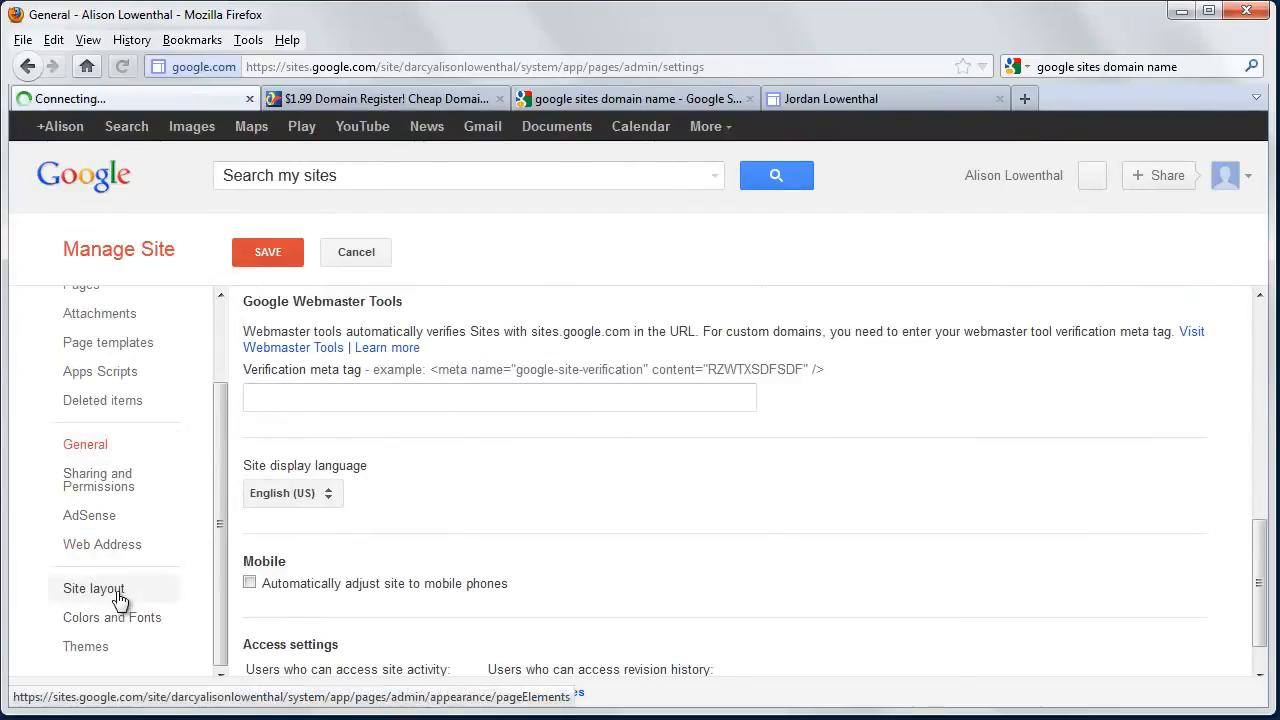
click(93, 589)
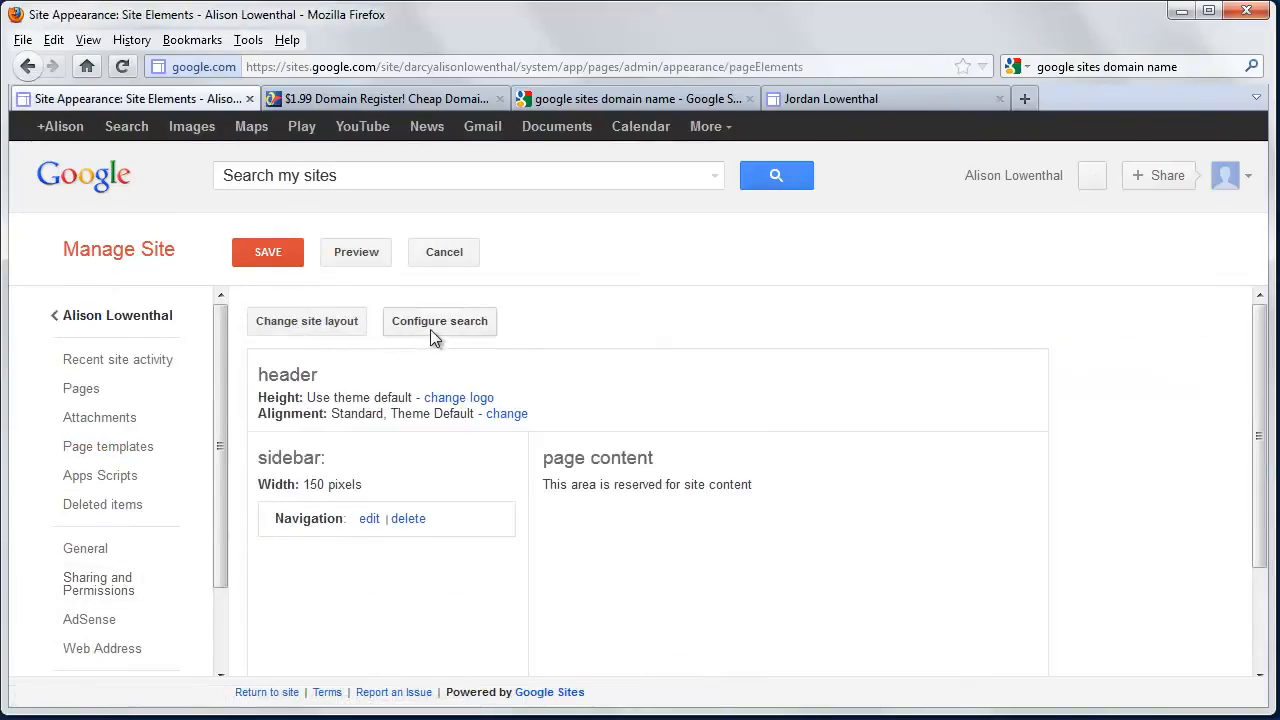
Step: Uncheck 'this site' under Search Providers in the site search settings and confirm
click(439, 321)
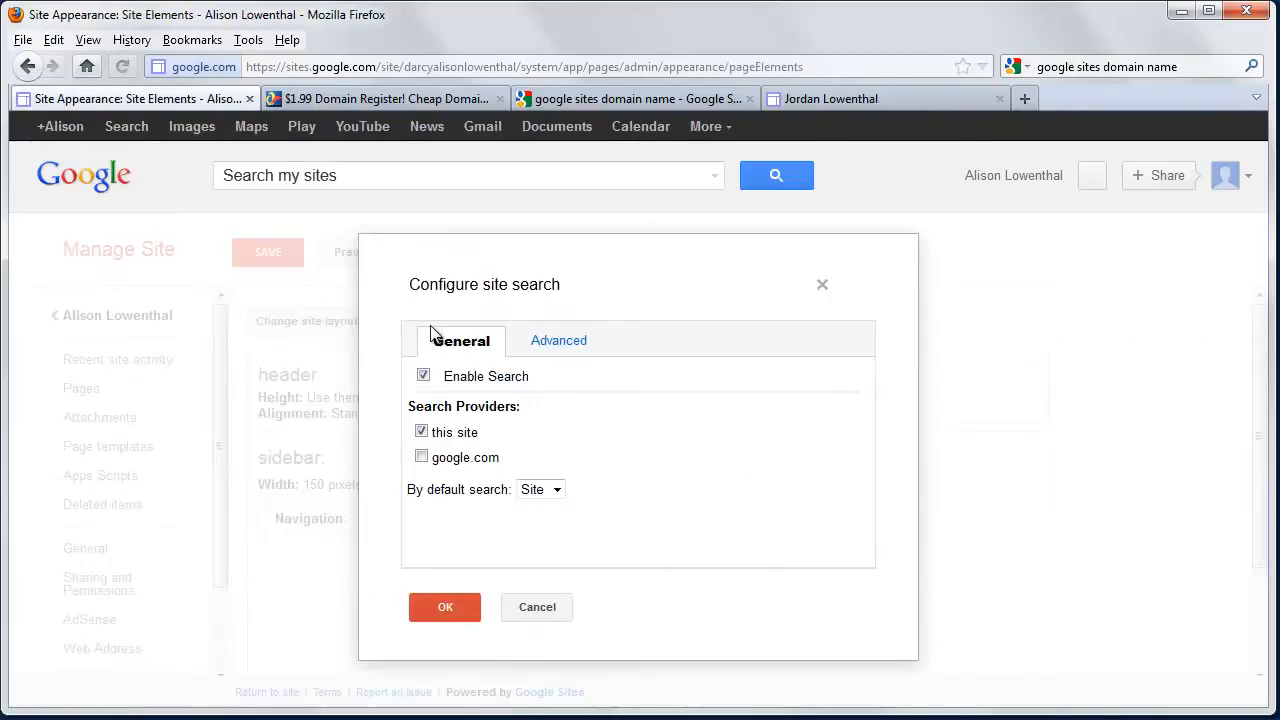
click(421, 431)
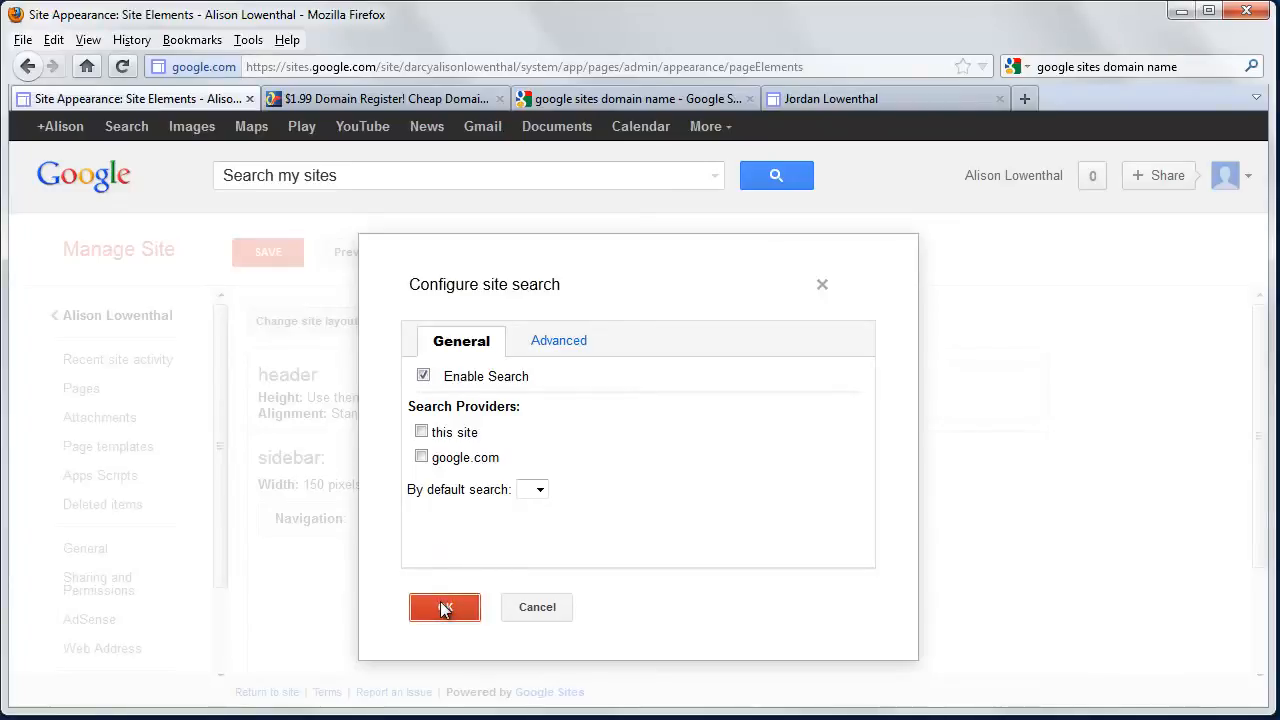
click(444, 607)
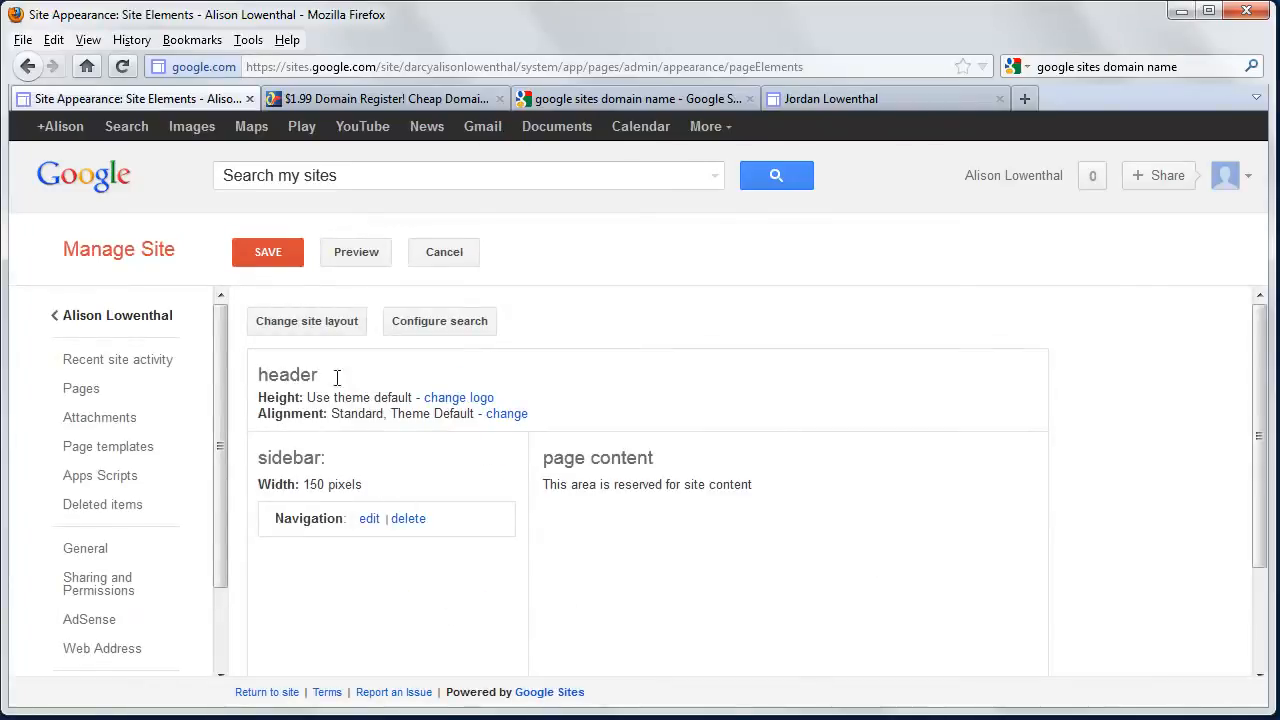
Step: Change the site layout to a custom width of 900 with a 30-pixel footer
click(306, 321)
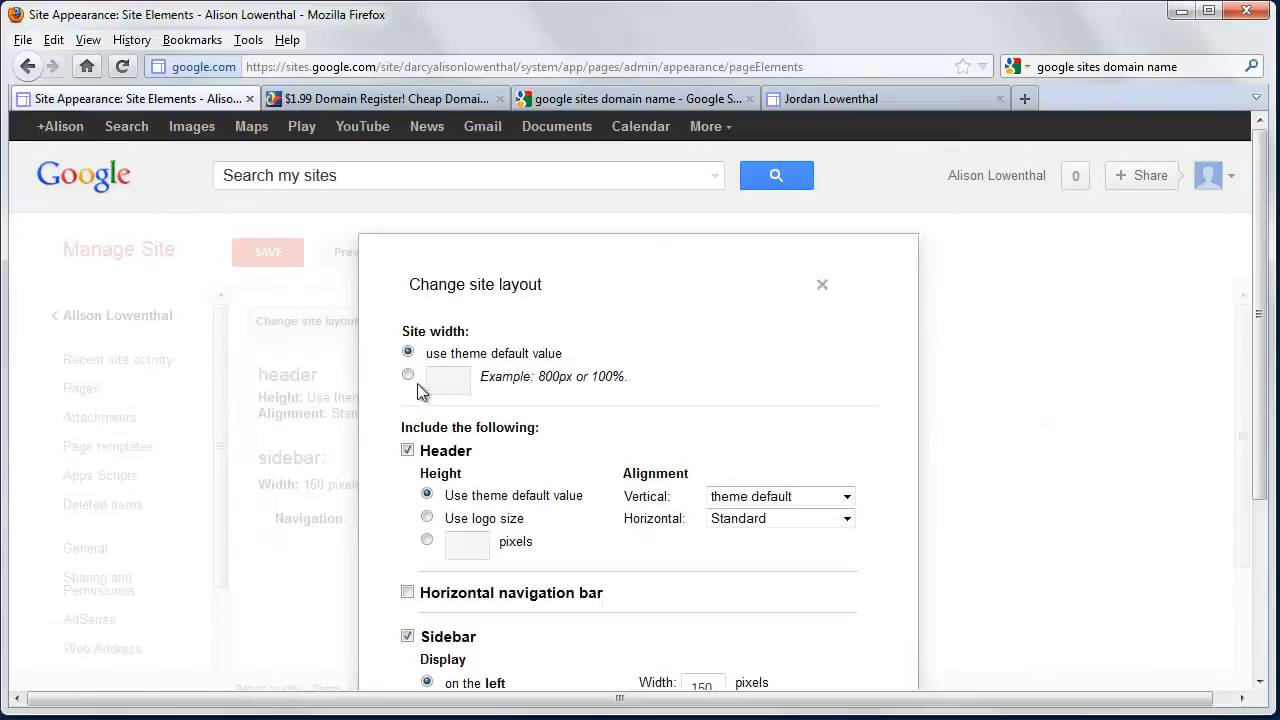
click(407, 374)
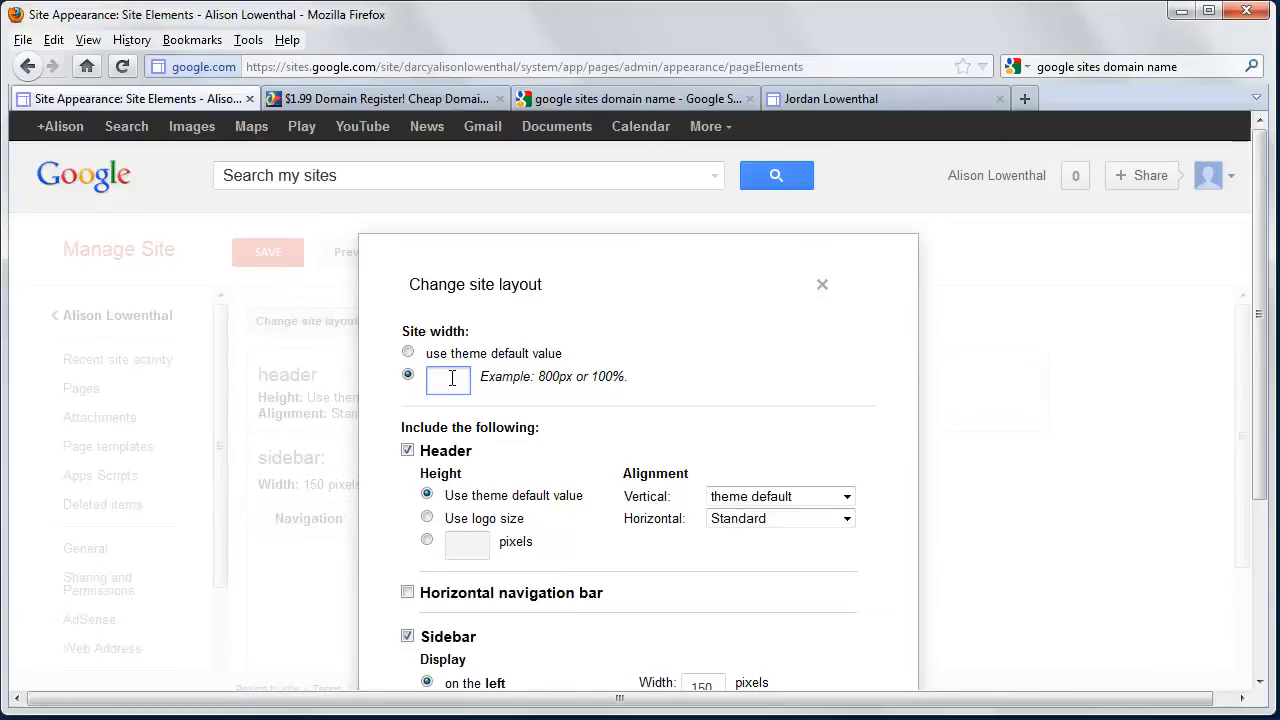
text(900)
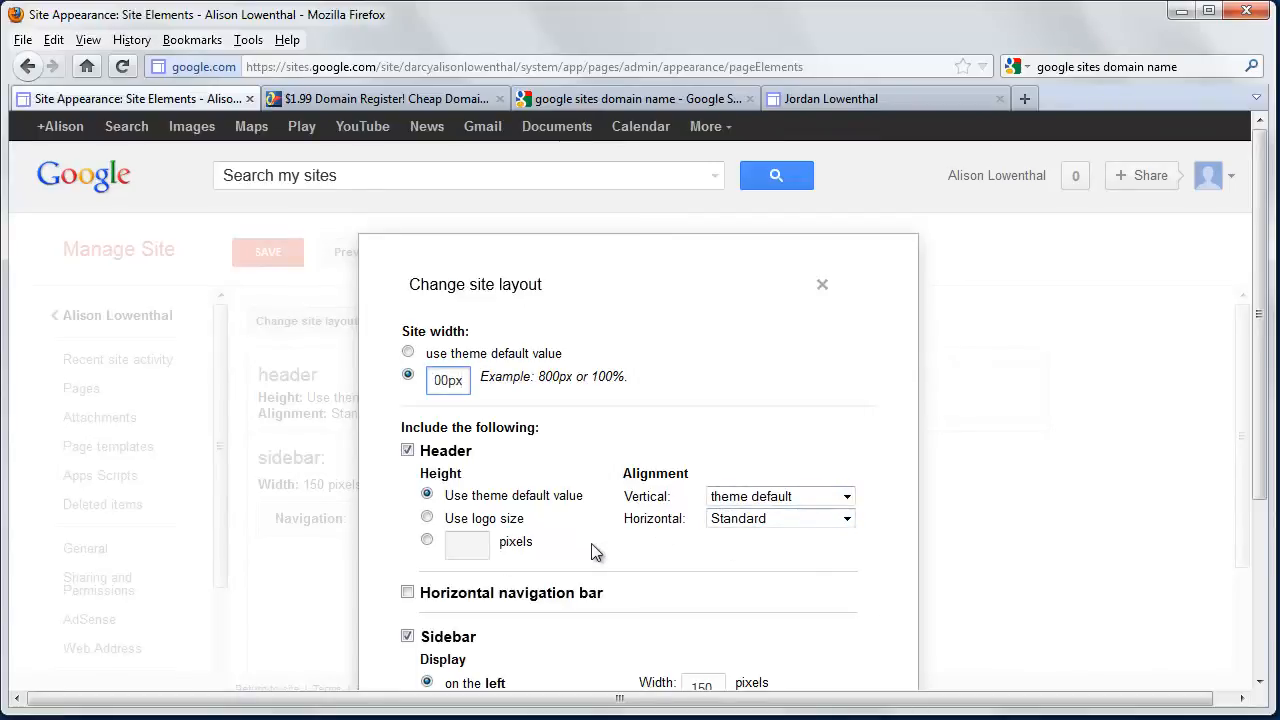
scroll(down, 3)
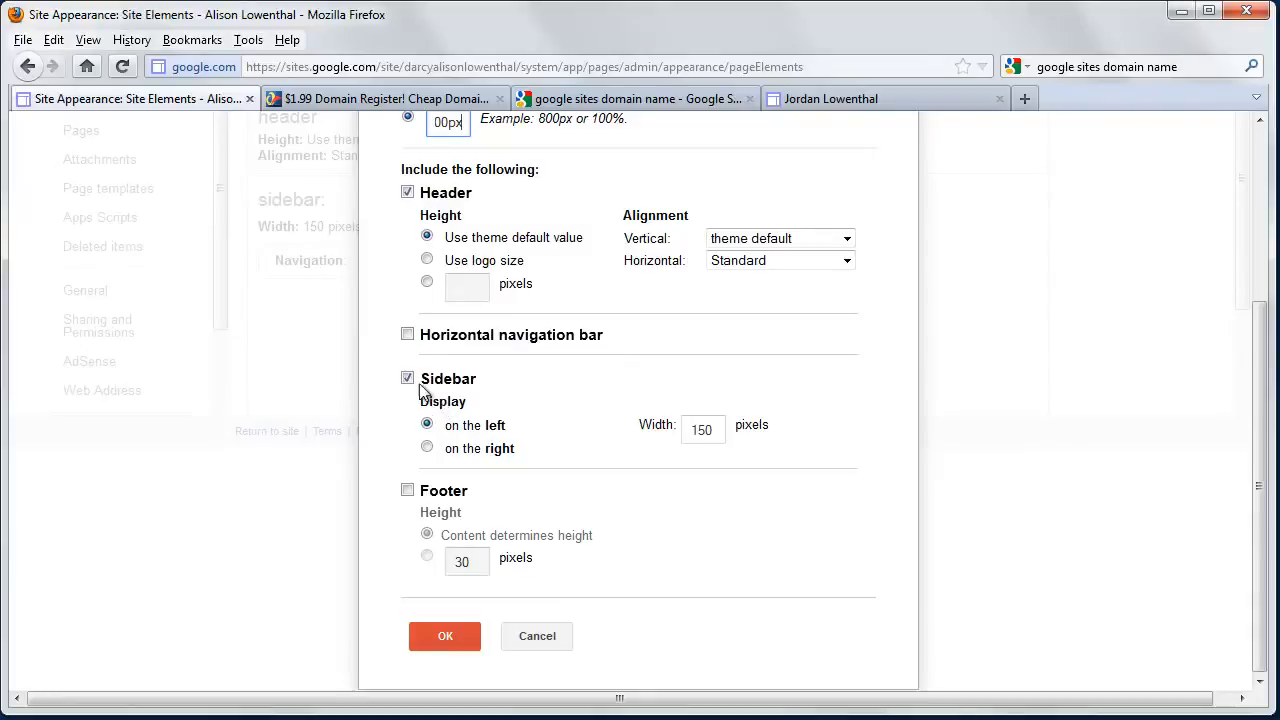
mouse_move(457, 380)
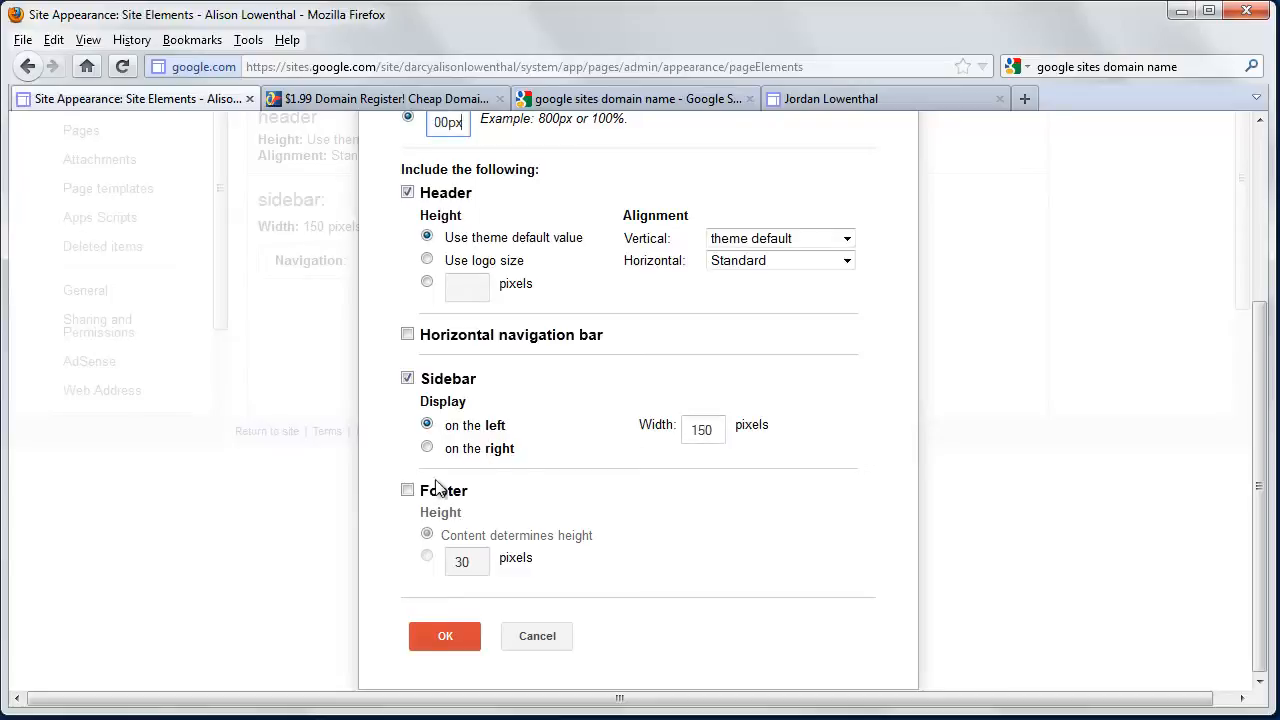
click(407, 490)
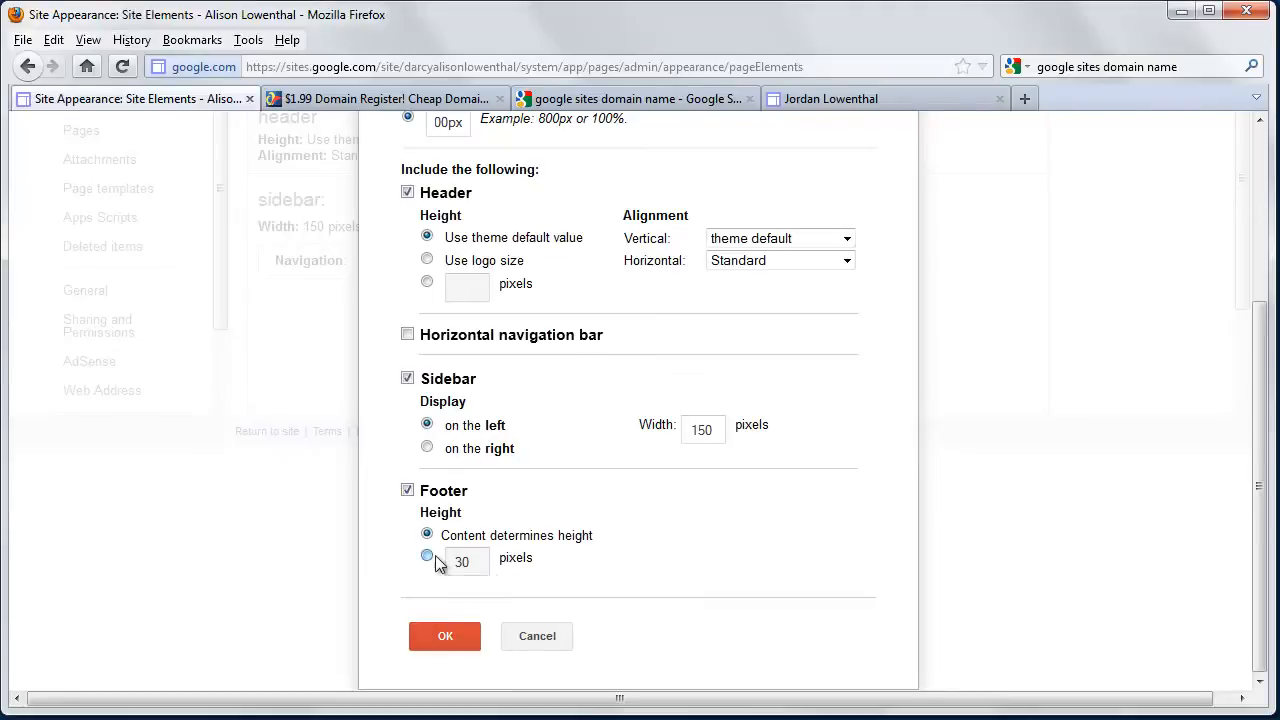
click(426, 557)
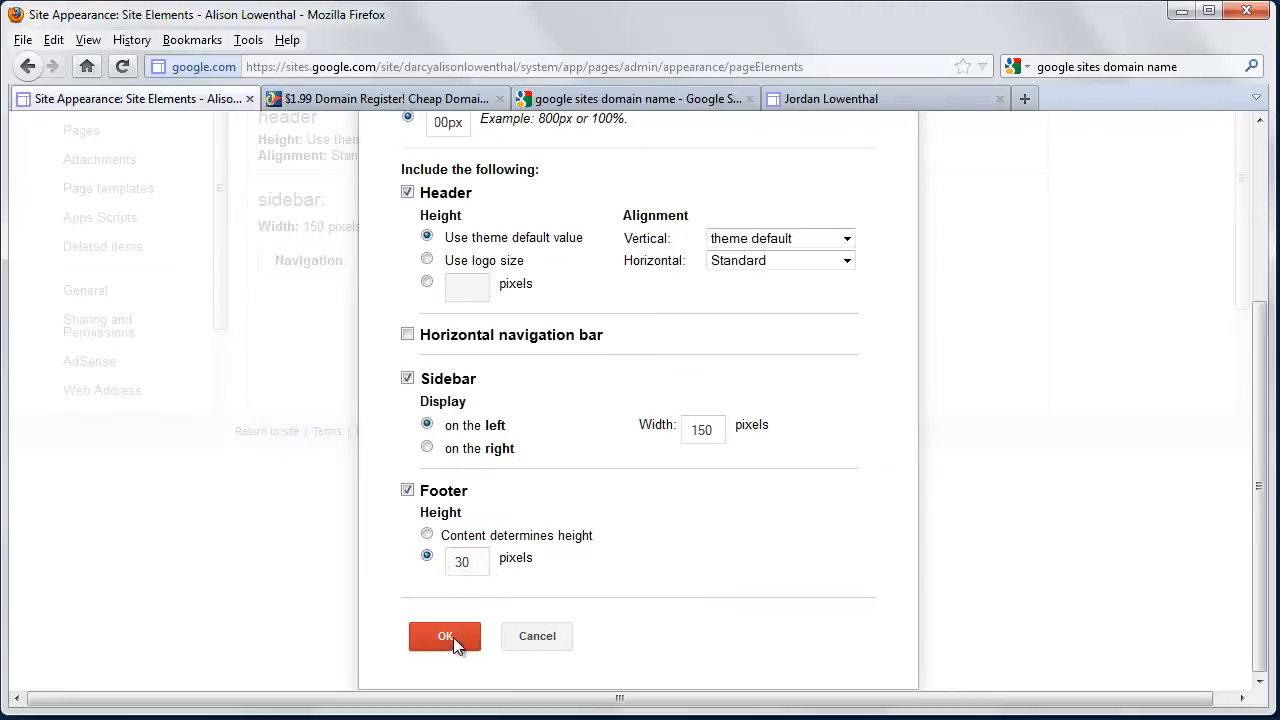
click(444, 636)
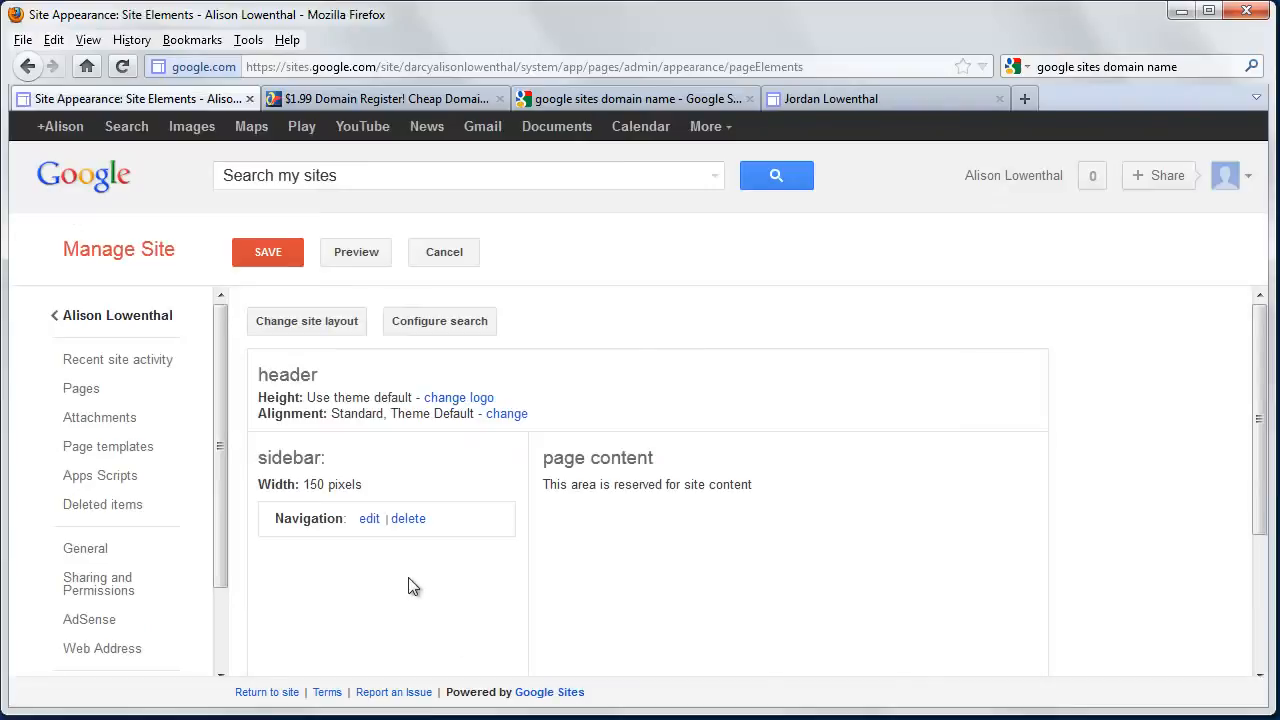
Step: Dismiss the unsaved-changes prompt and reach Colors and Fonts with the Iceberg theme
scroll(down, 3)
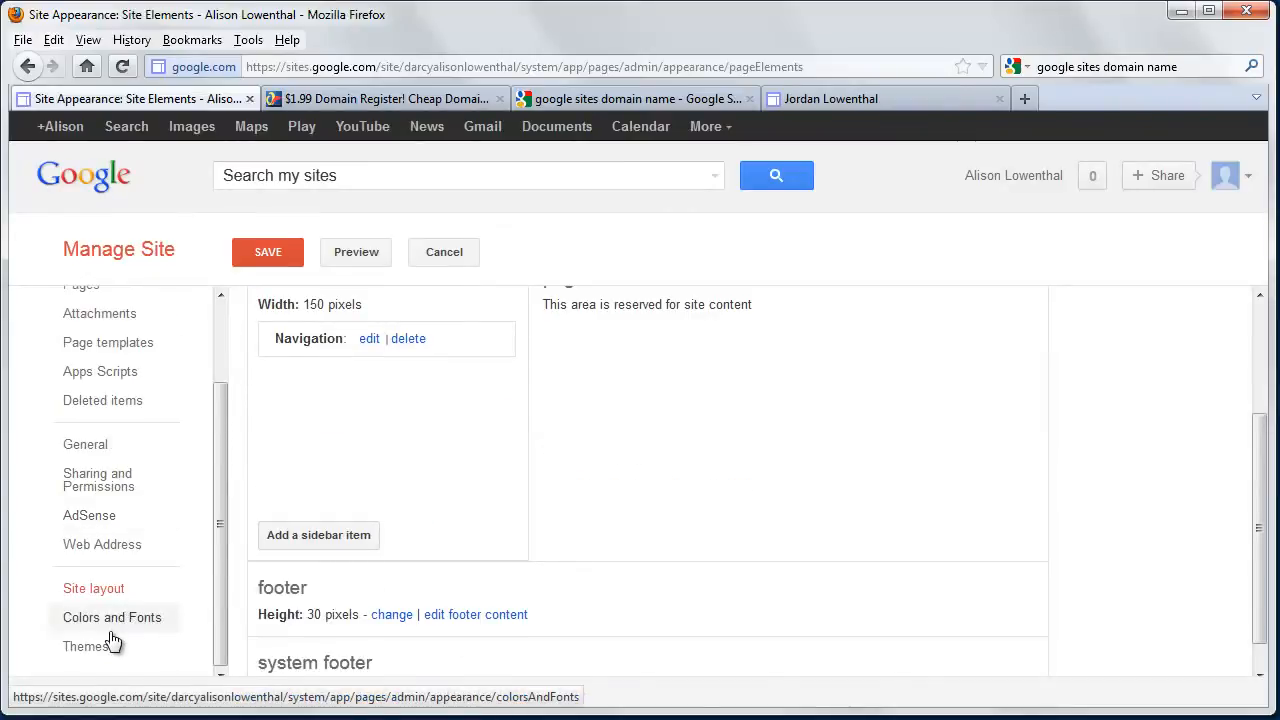
click(111, 618)
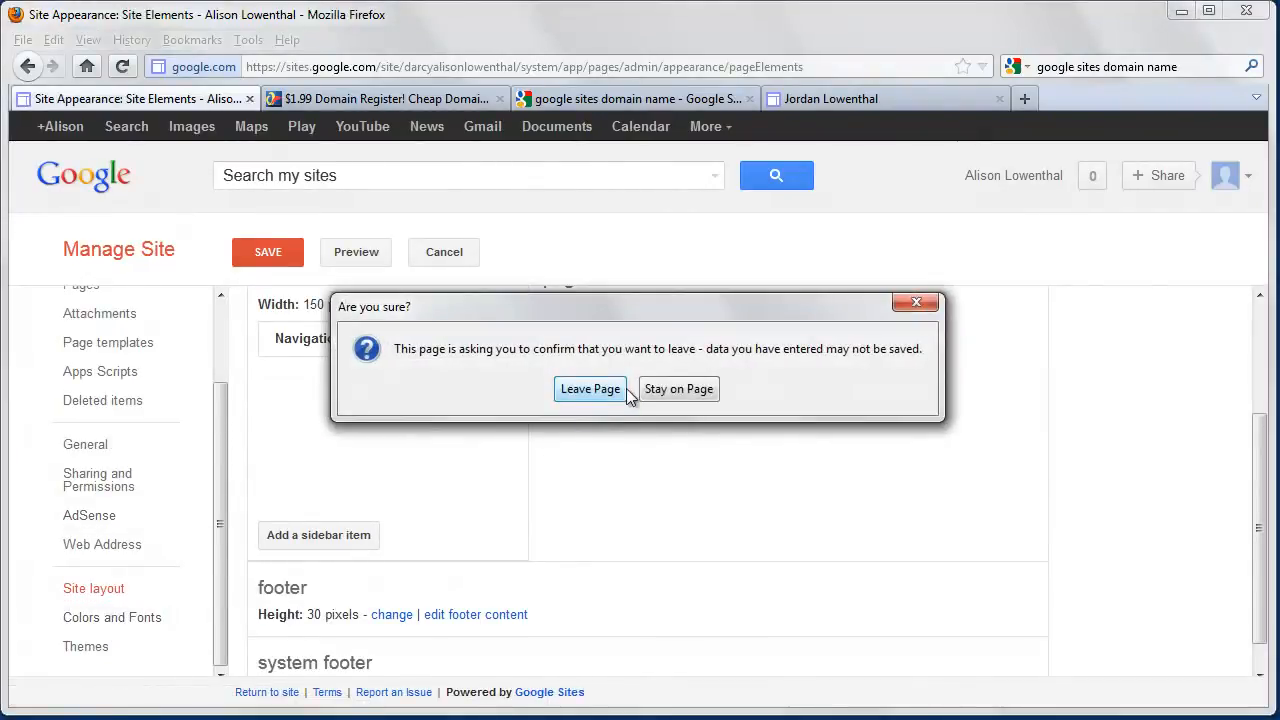
click(589, 388)
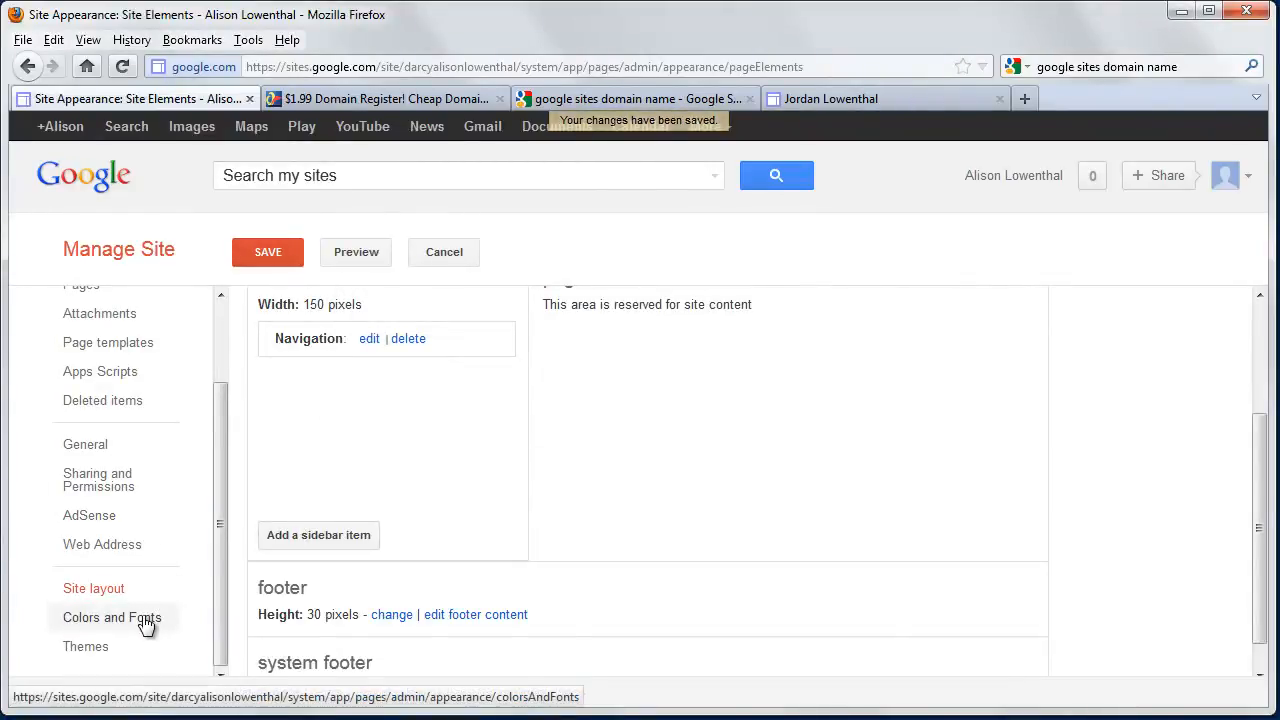
click(111, 617)
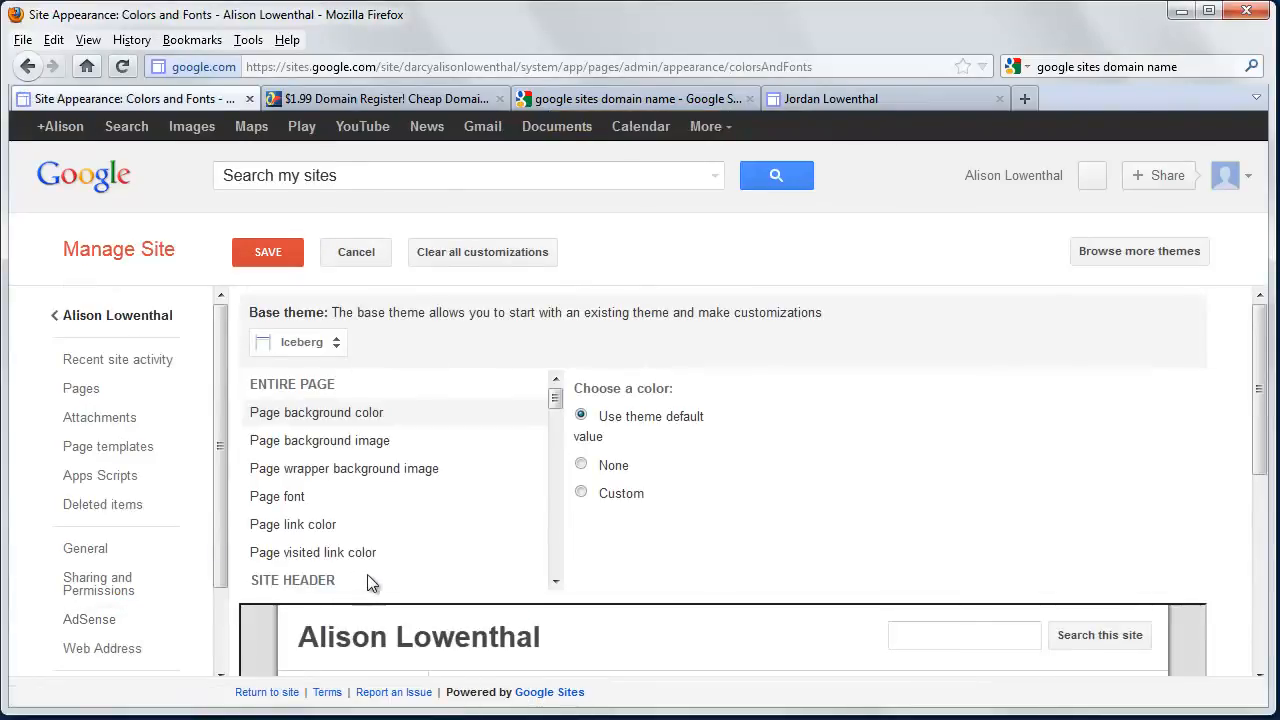
Step: Set the page background colour to the custom dark orange #973800
scroll(down, 3)
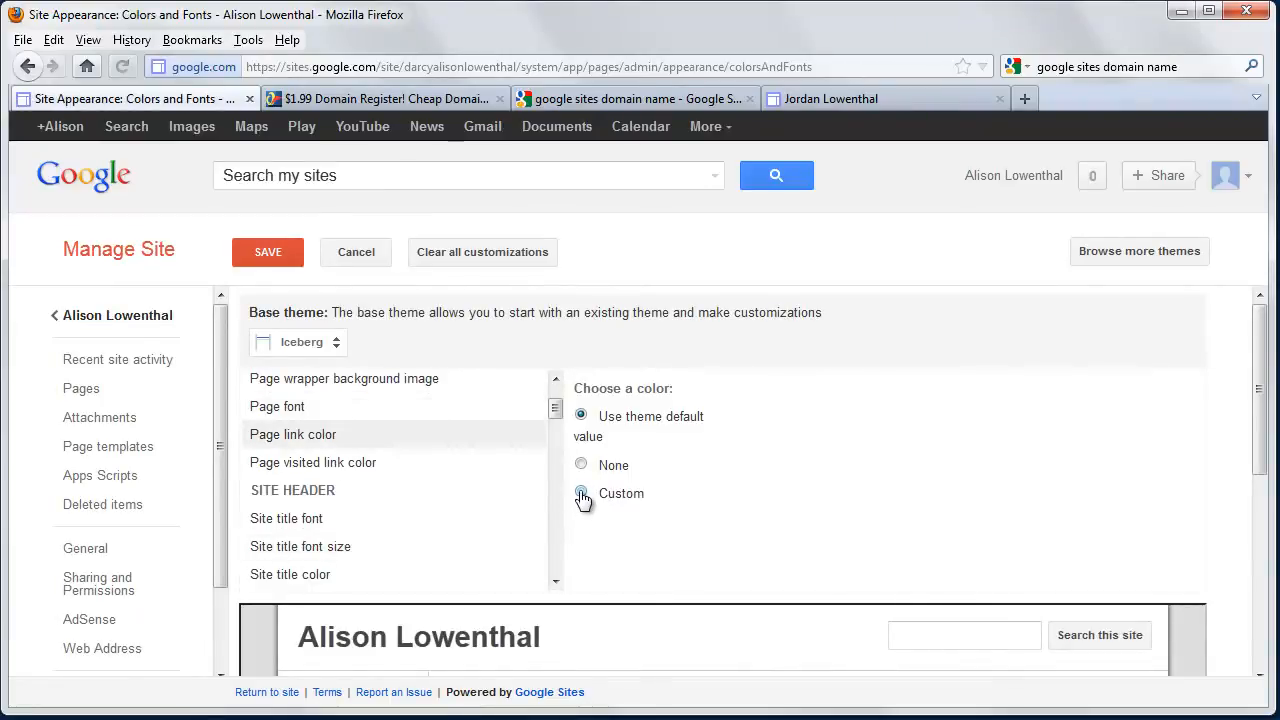
click(580, 493)
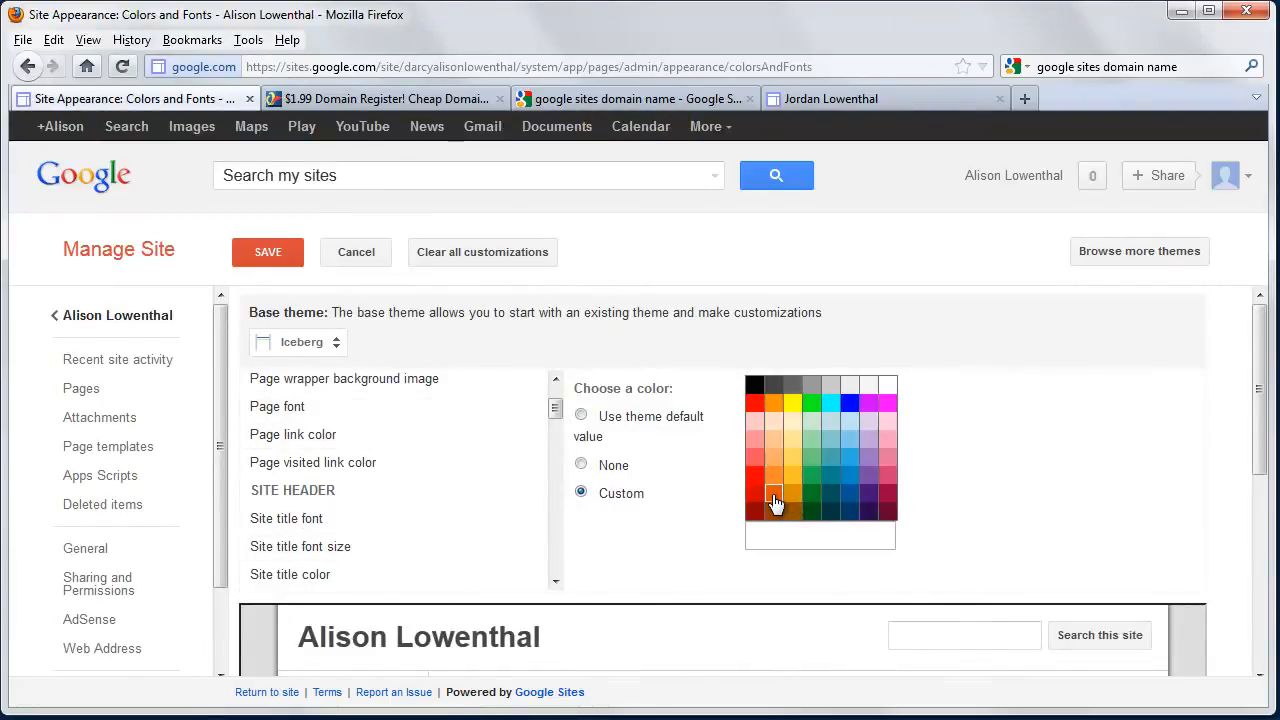
click(773, 510)
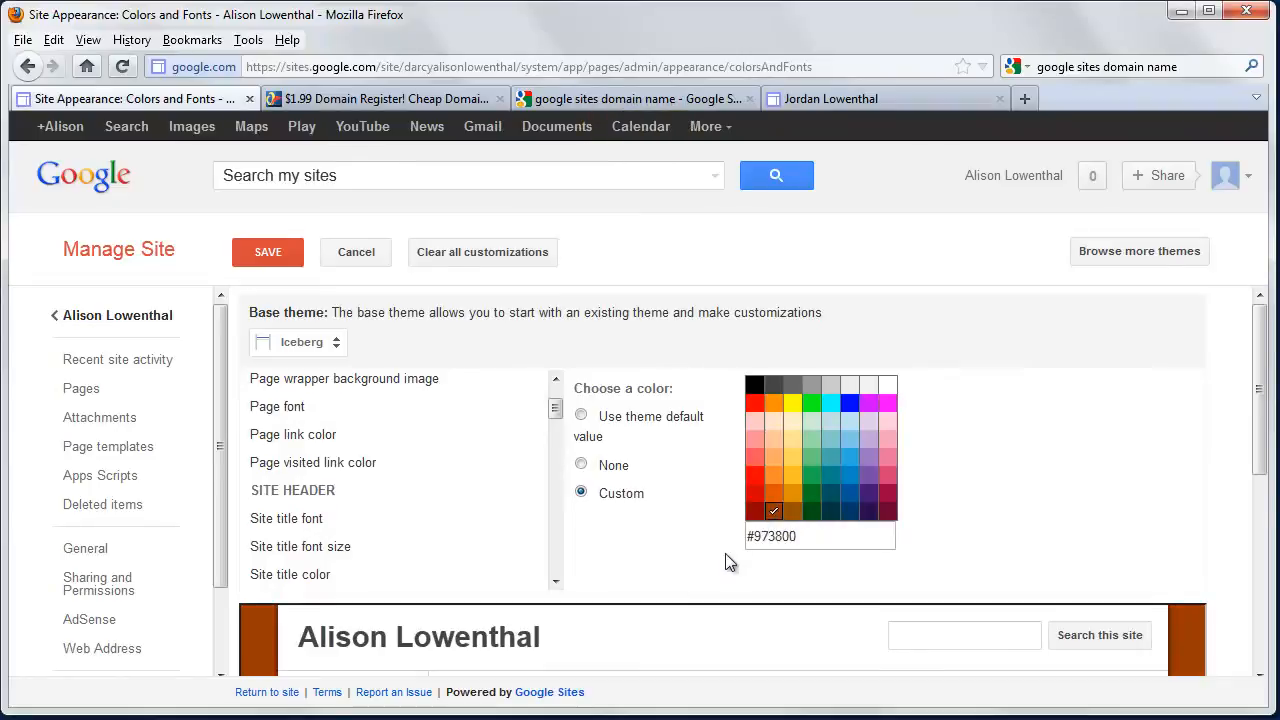
mouse_move(606, 544)
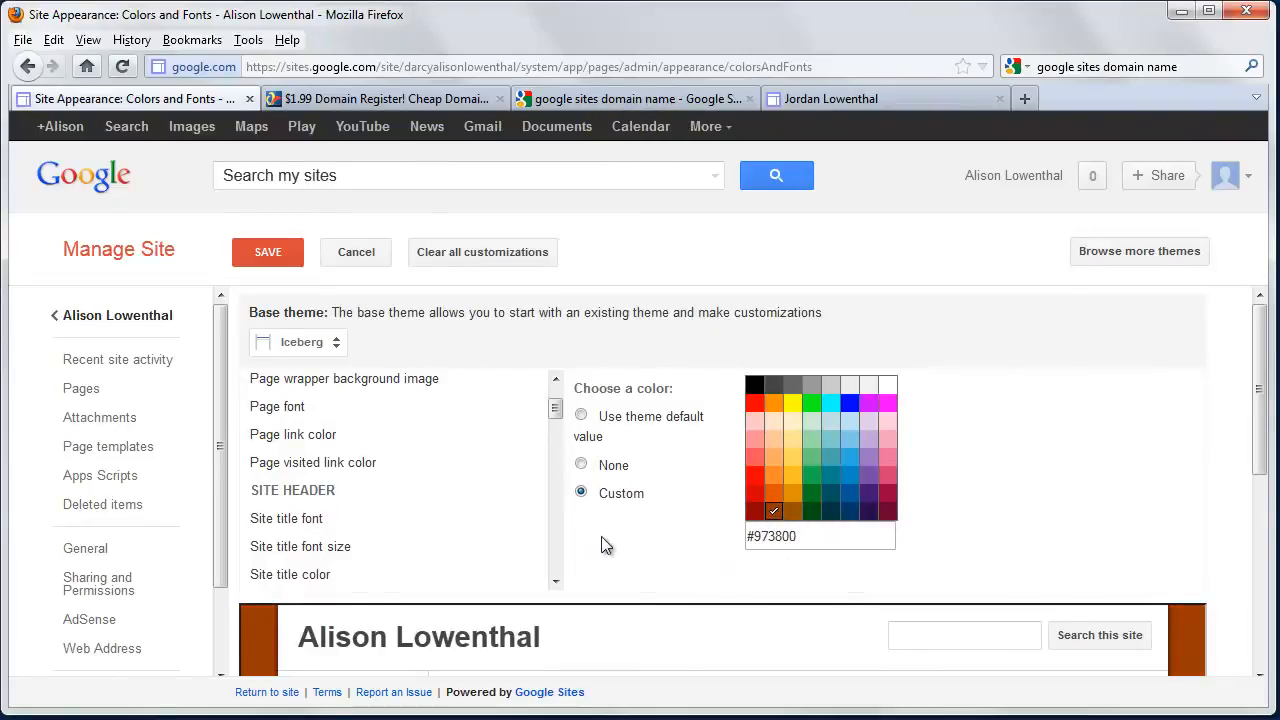
mouse_move(315, 412)
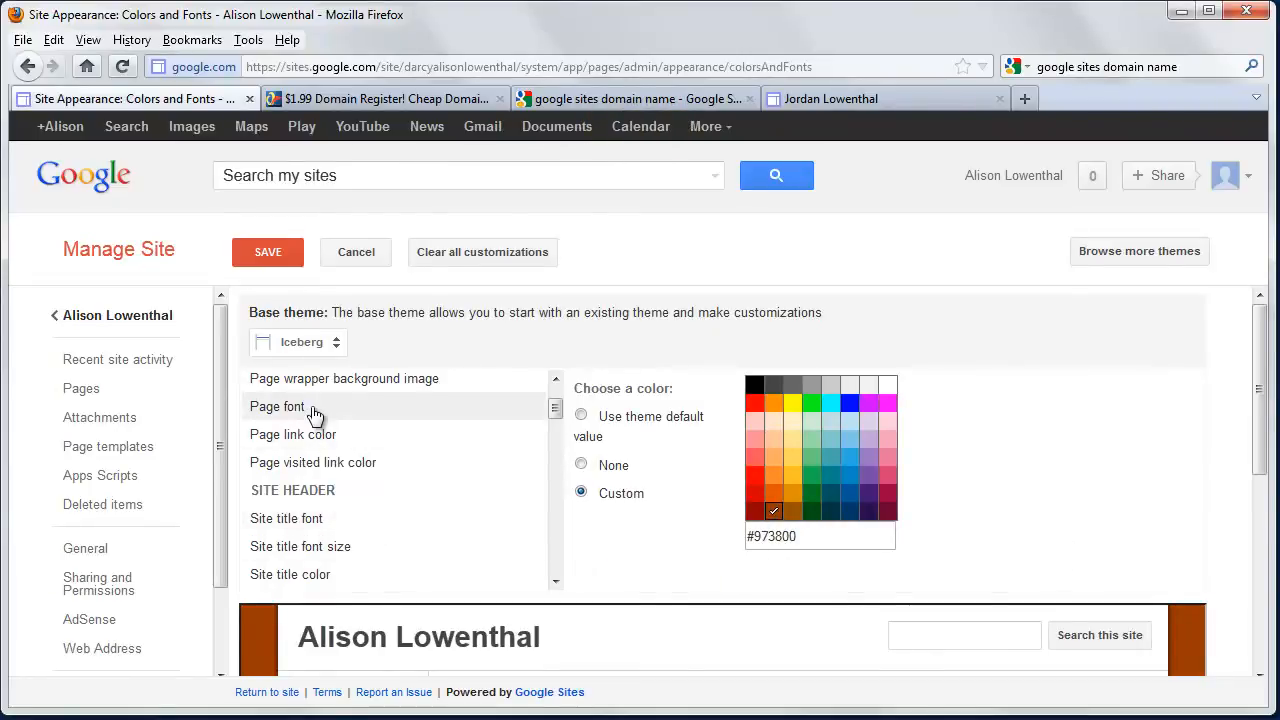
Step: Set the page font to custom Normal, then view the site title font options
click(277, 406)
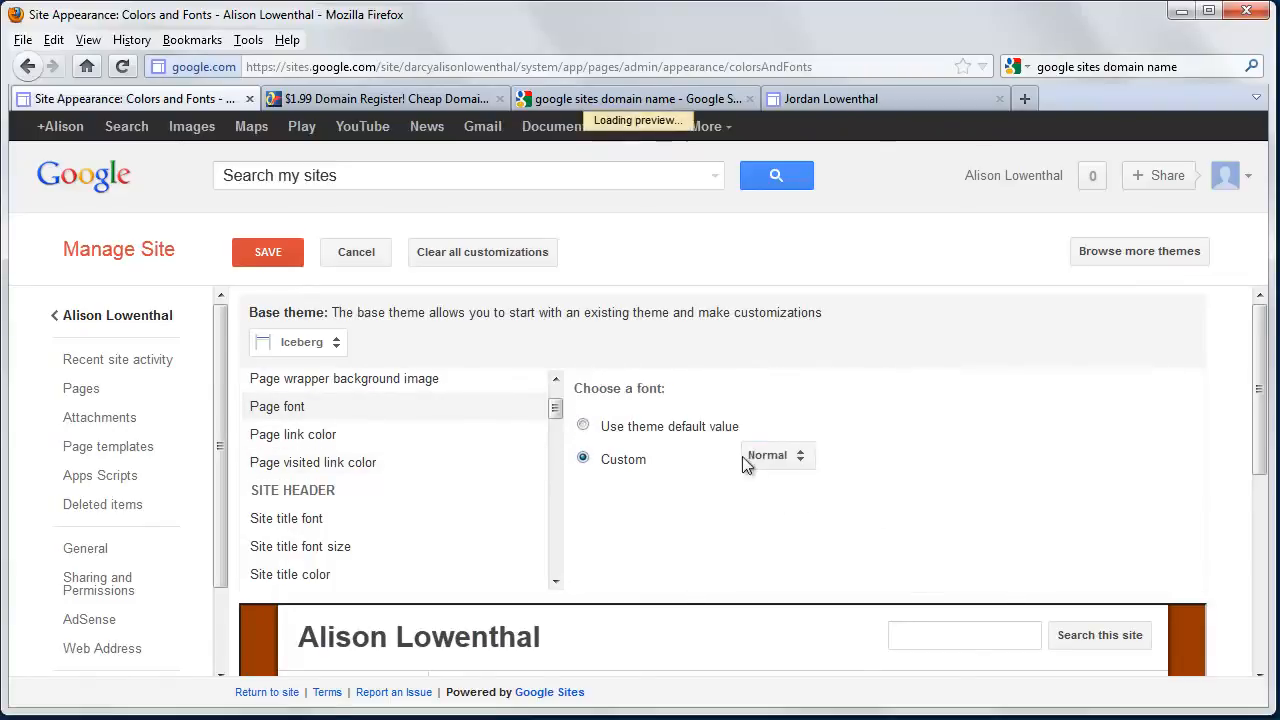
click(775, 455)
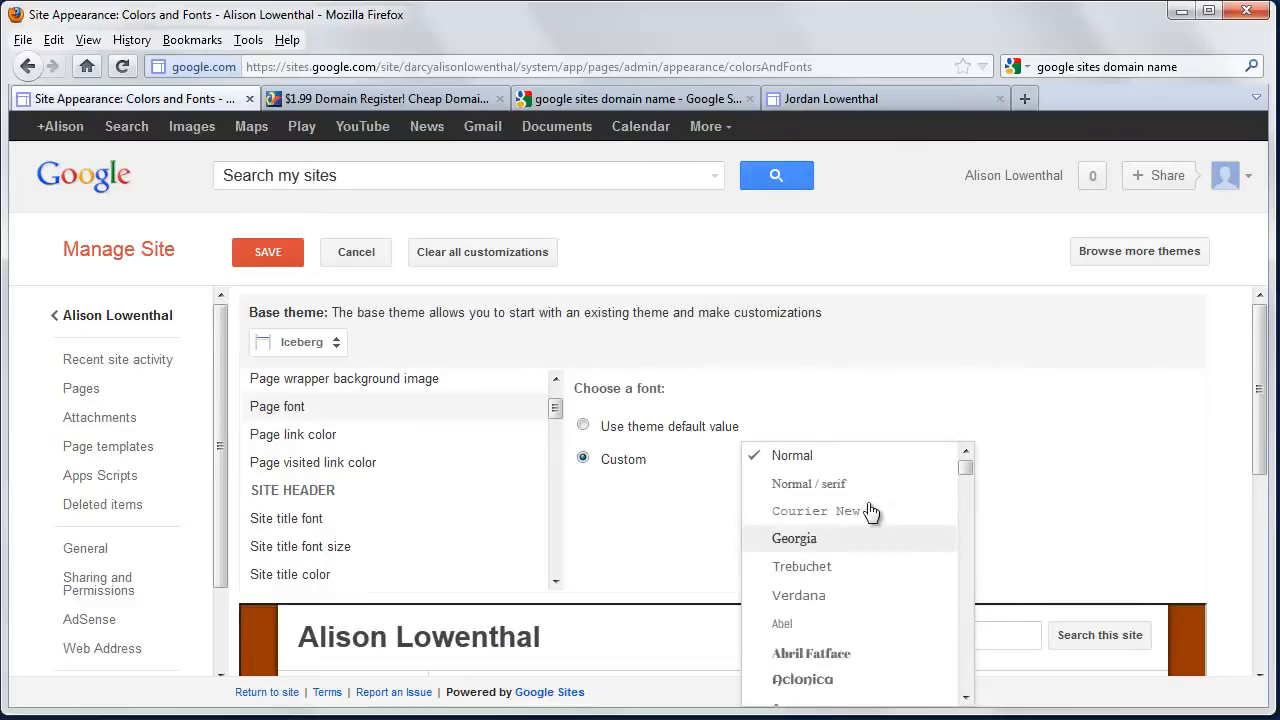
click(787, 455)
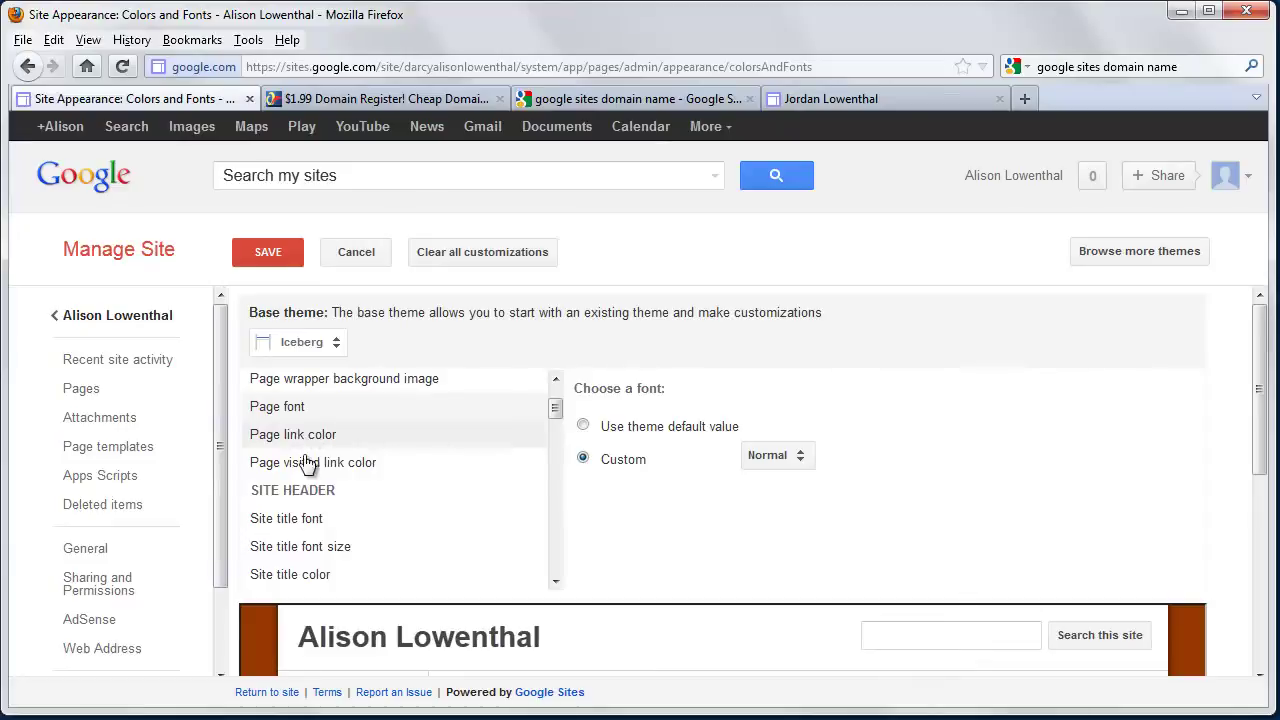
mouse_move(317, 490)
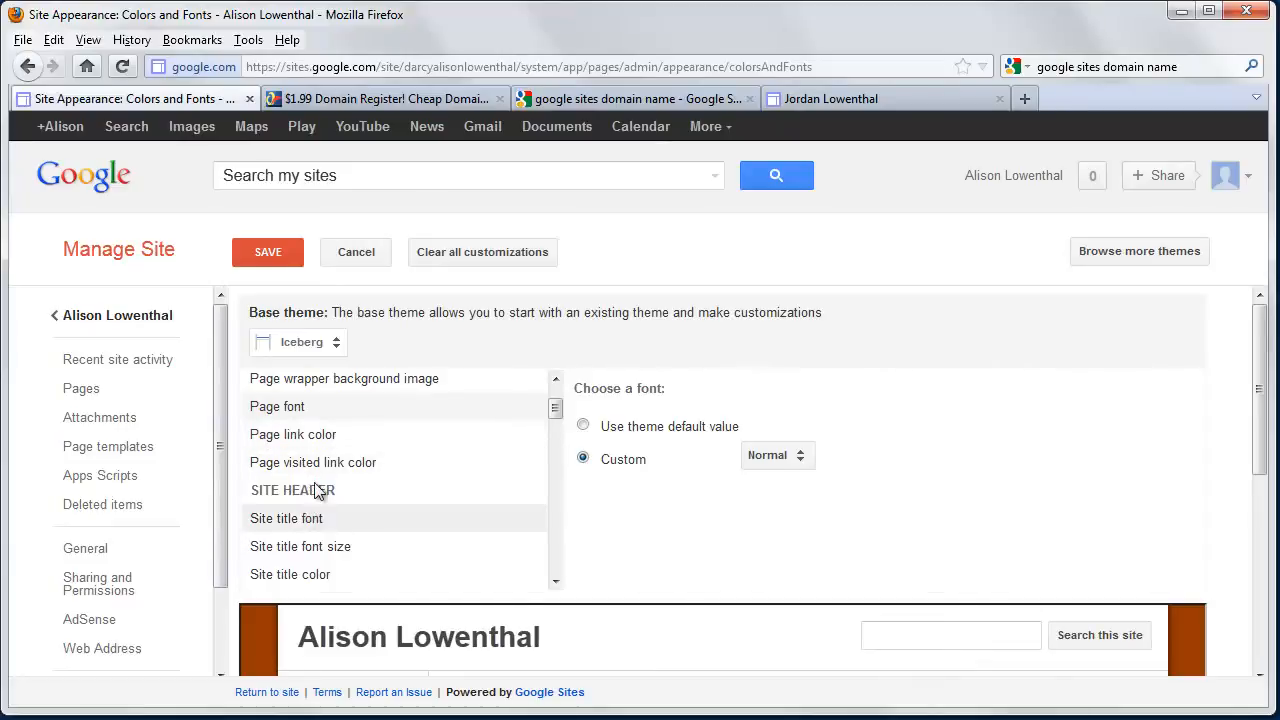
mouse_move(294, 524)
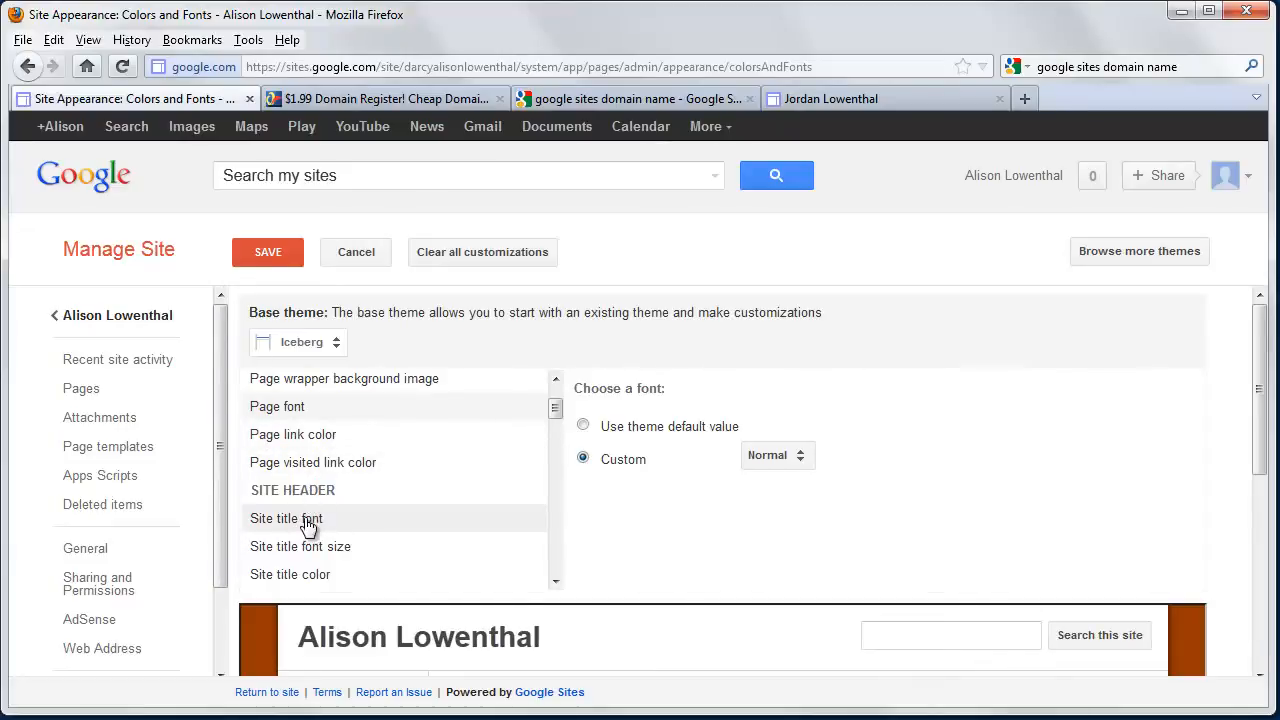
click(582, 426)
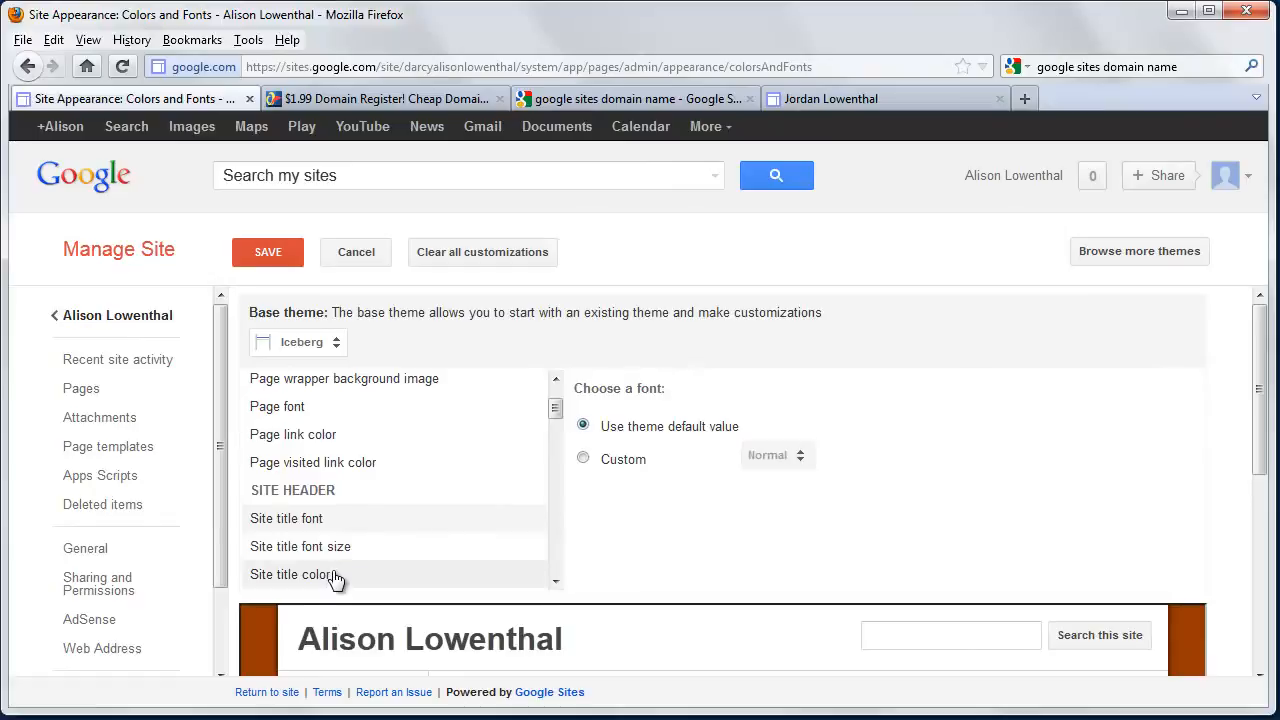
Step: Set the site title colour to custom dark blue #003965 and save
click(290, 574)
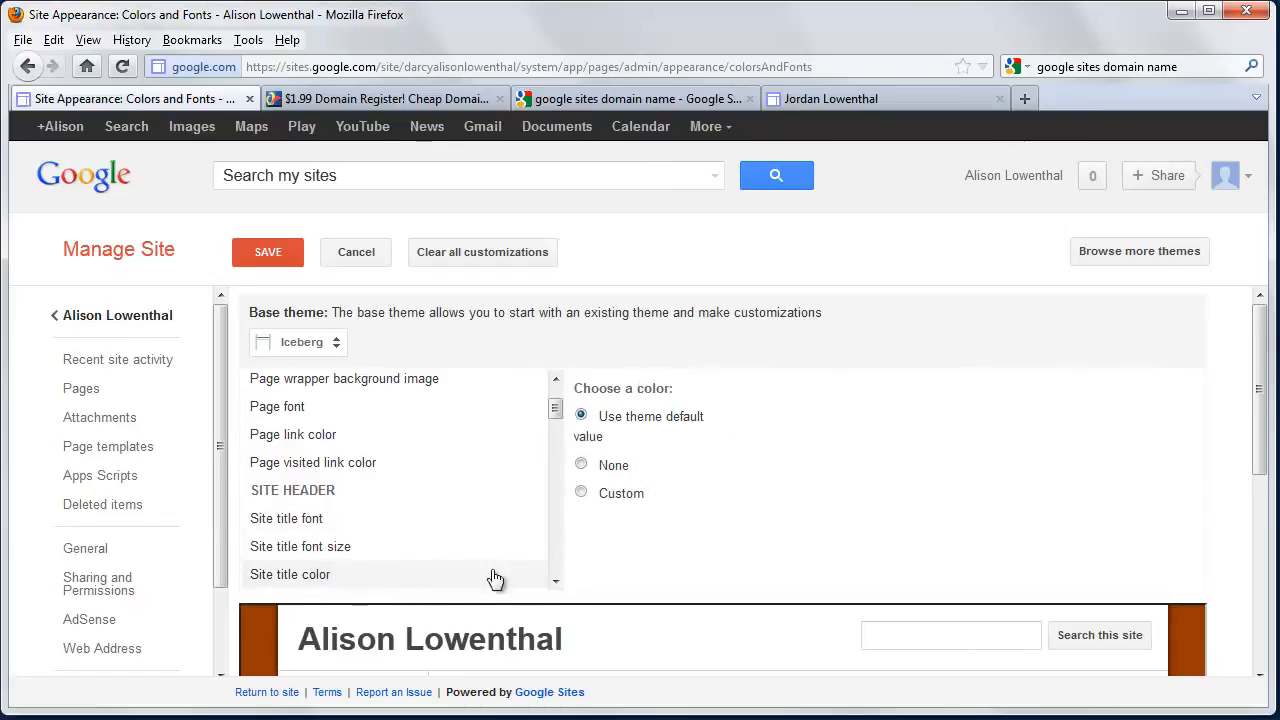
click(581, 493)
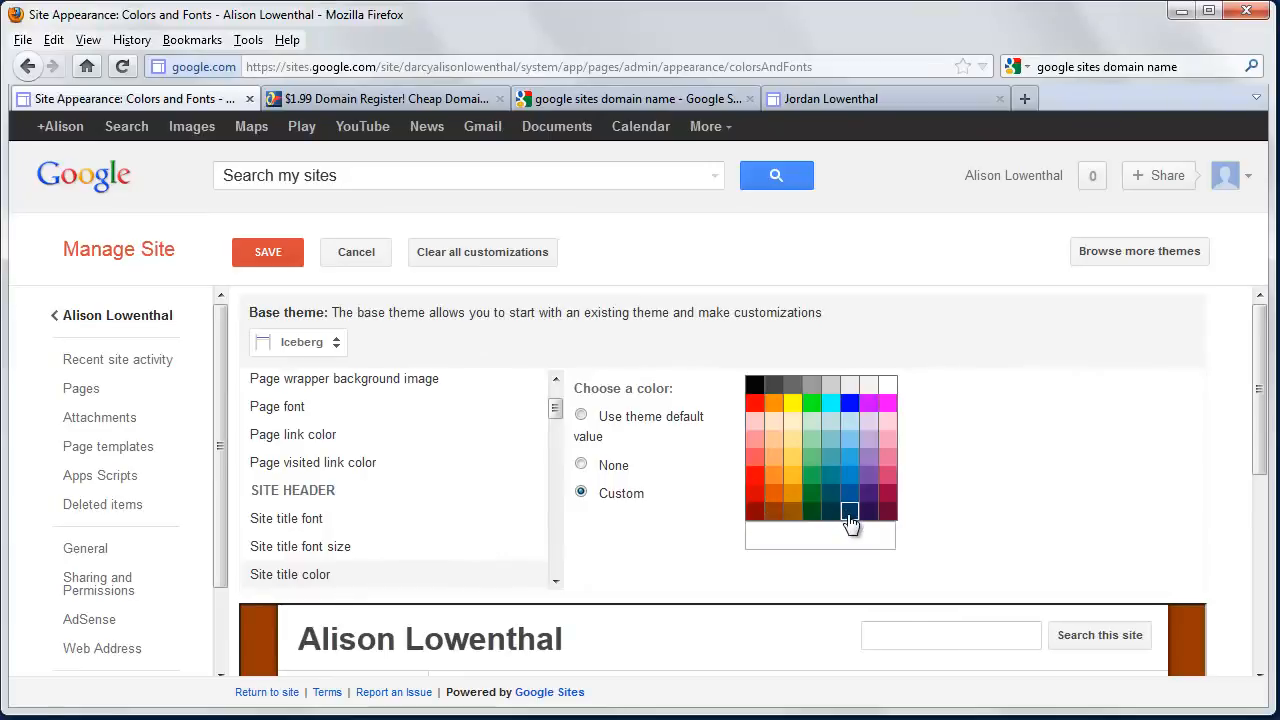
click(850, 509)
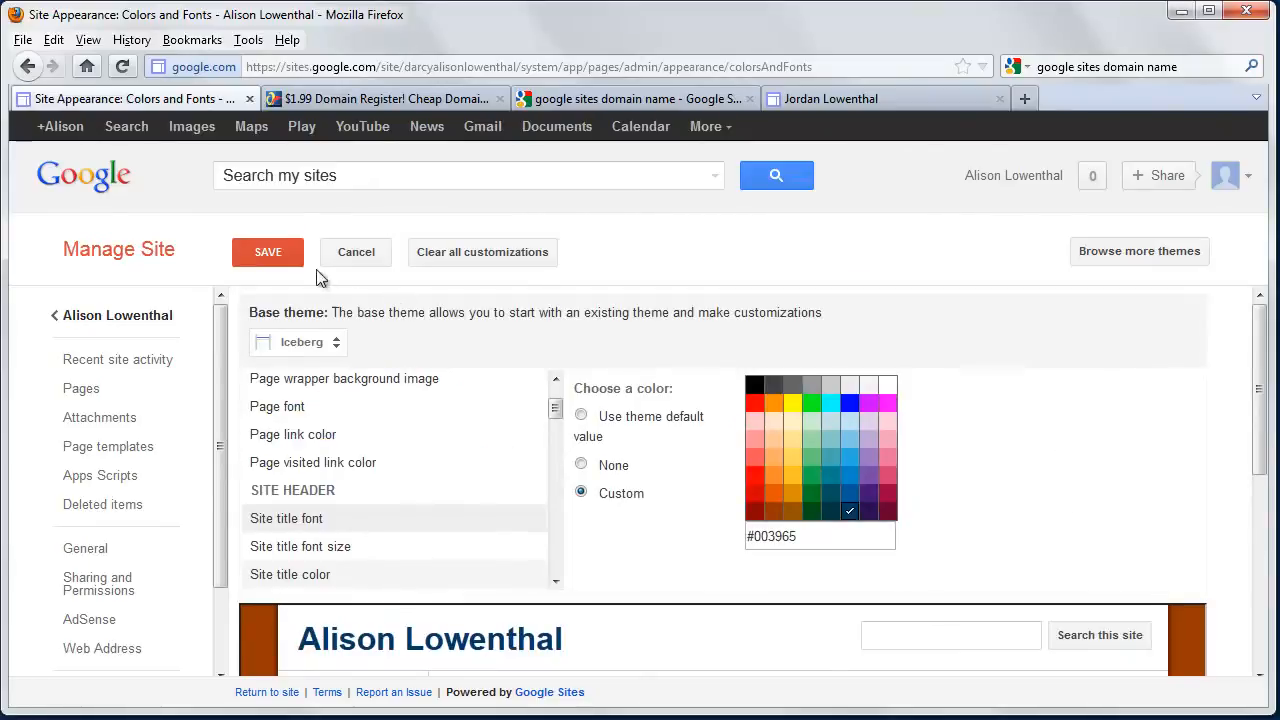
click(267, 251)
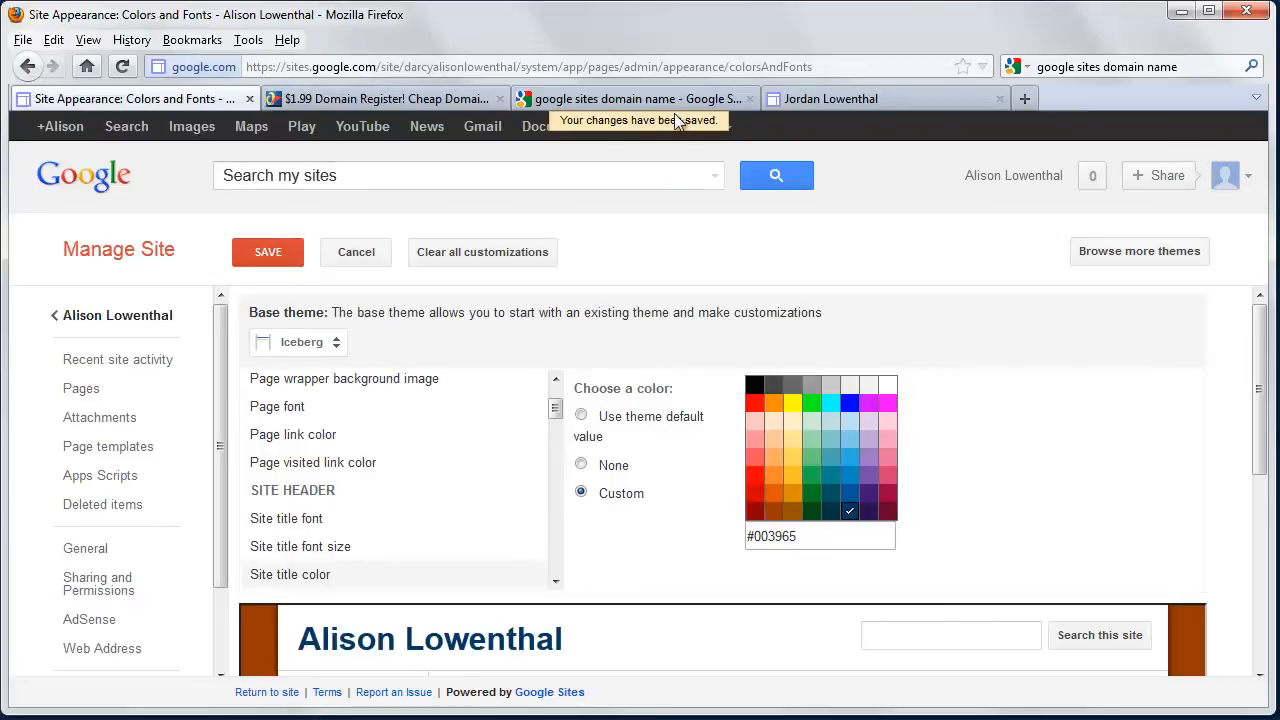
mouse_move(116, 315)
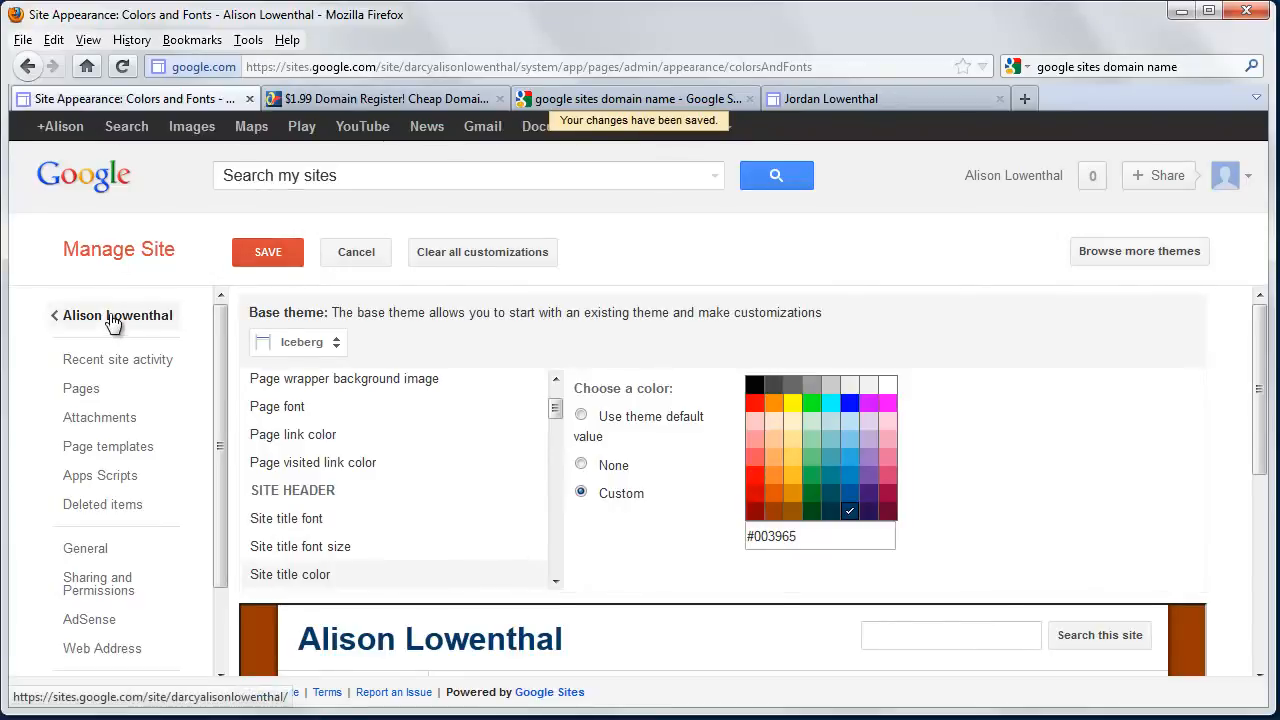
click(117, 315)
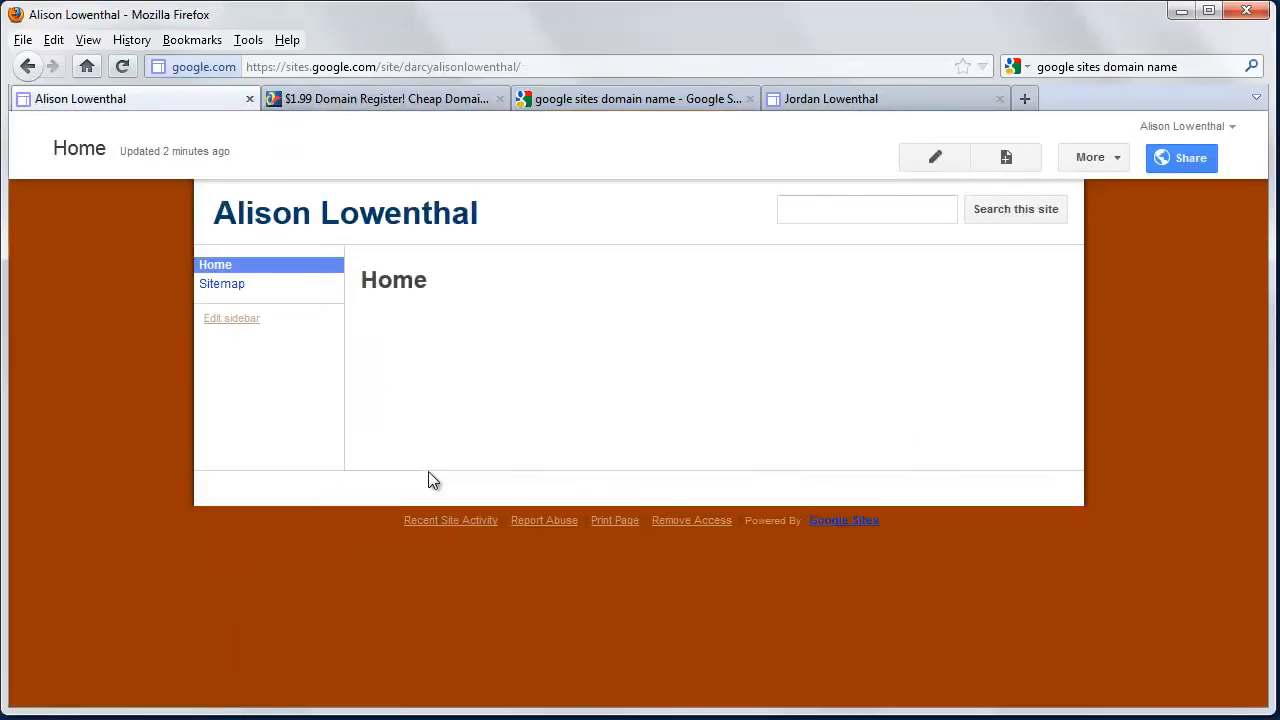
mouse_move(1030, 222)
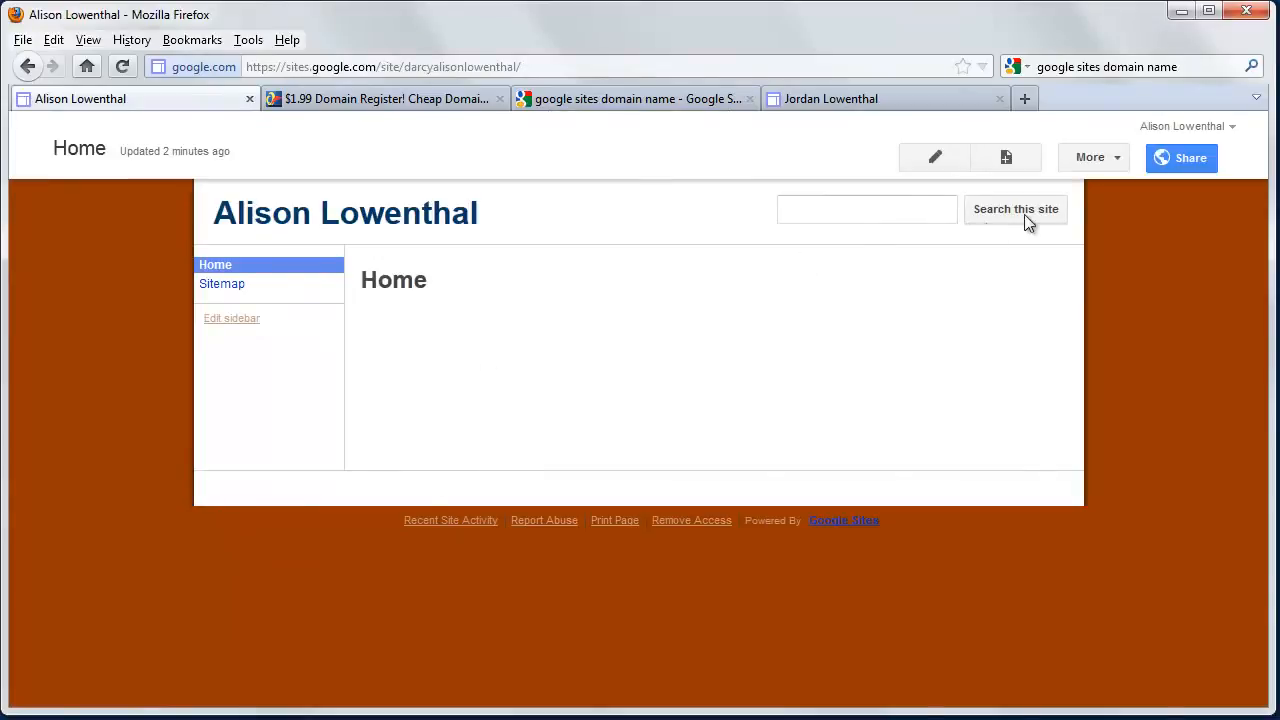
mouse_move(1111, 171)
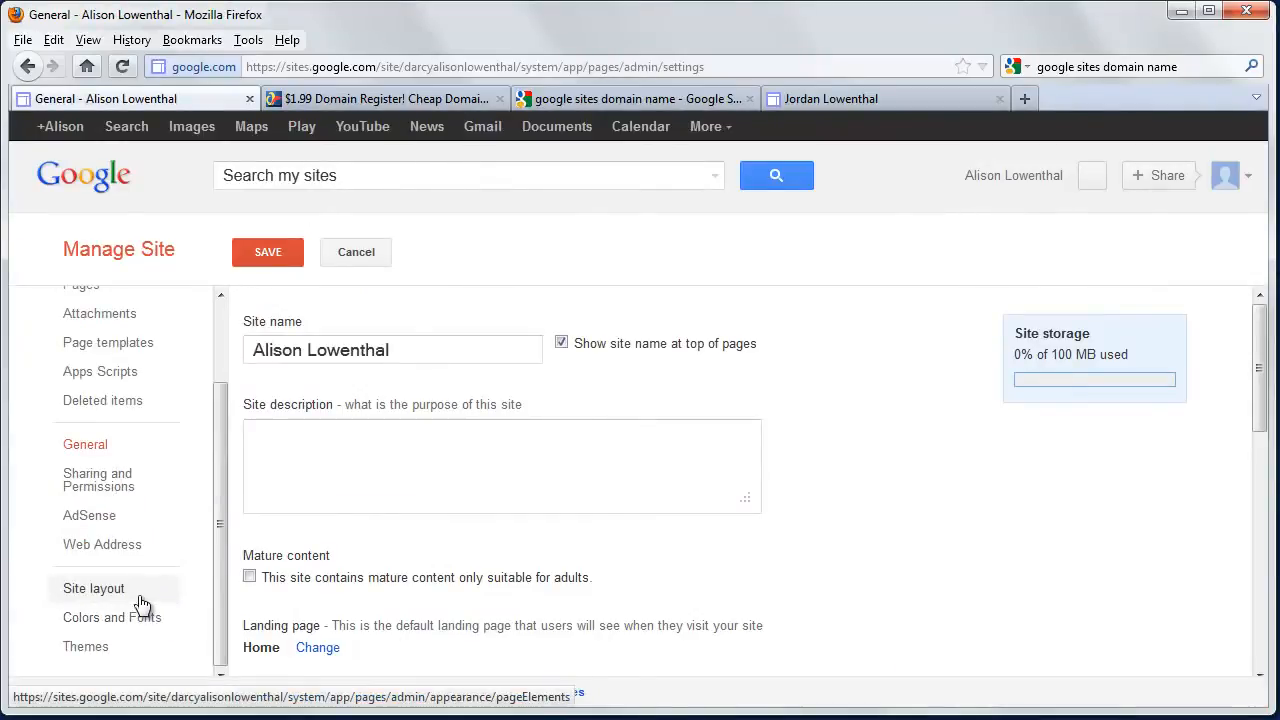
Step: Open Site layout's search configuration to remove the header search box
click(93, 589)
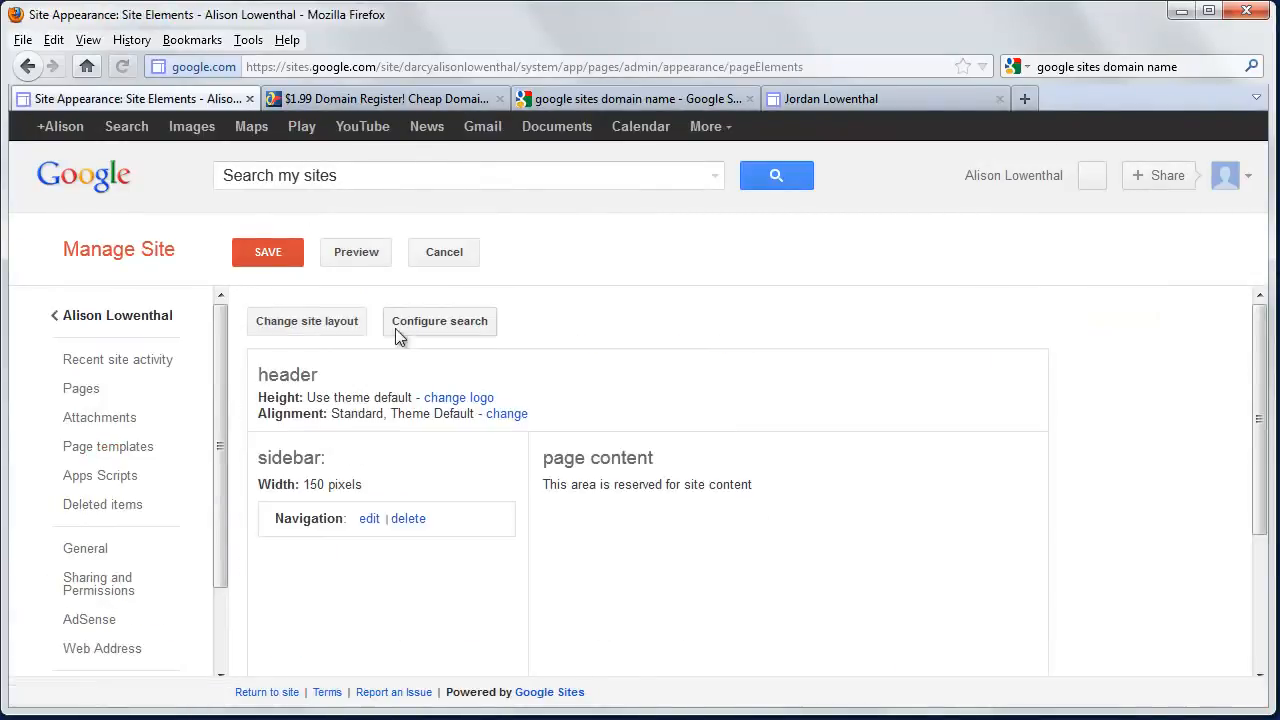
click(439, 321)
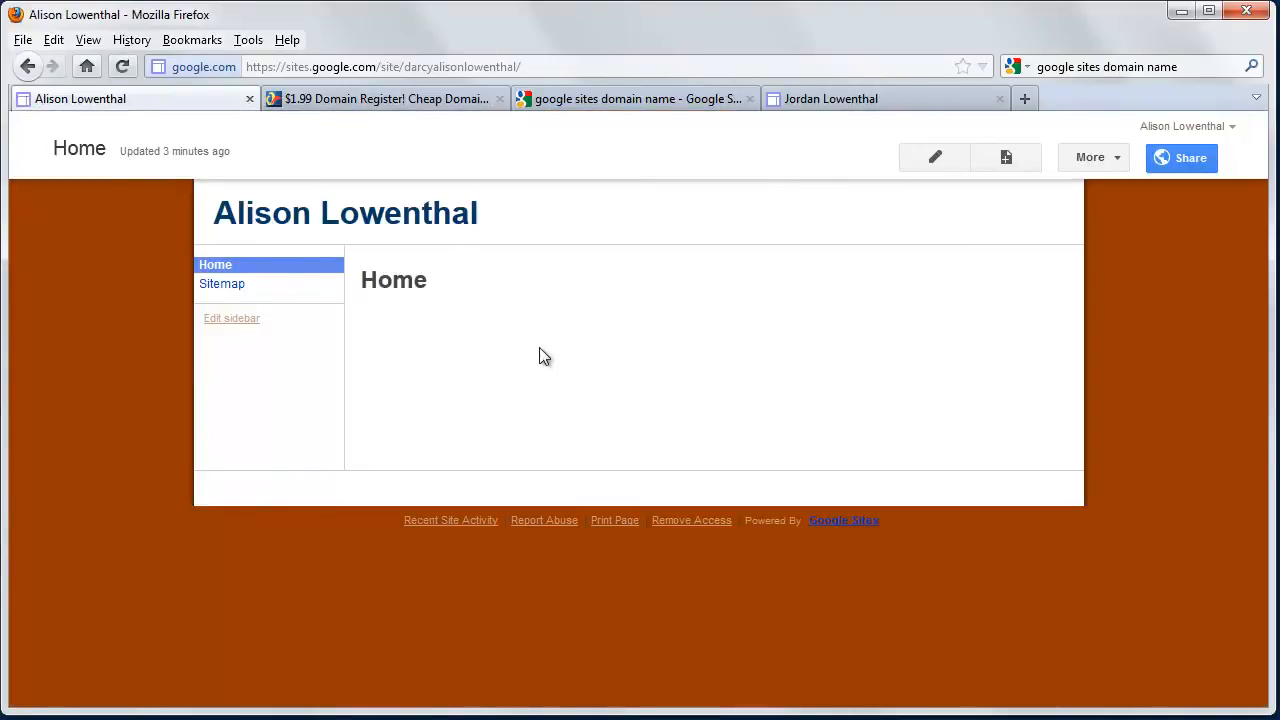
mouse_move(808, 250)
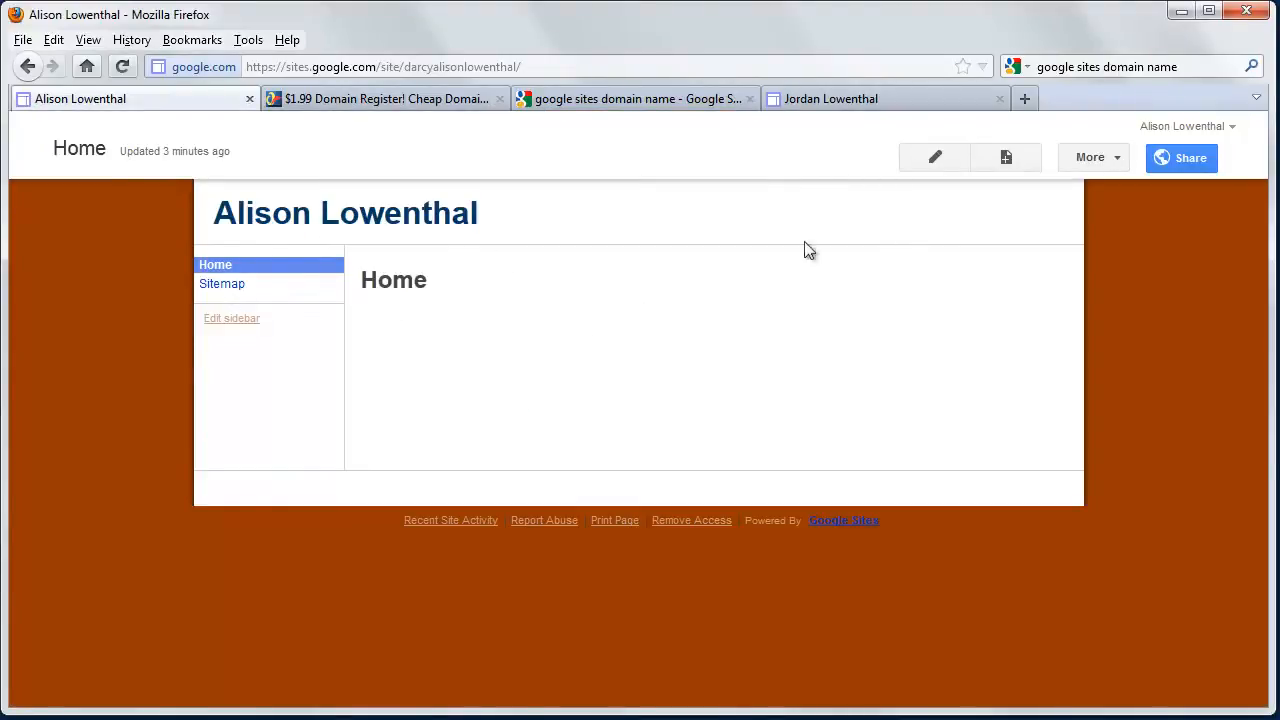
Step: Start a new site page to be named Research
click(1005, 157)
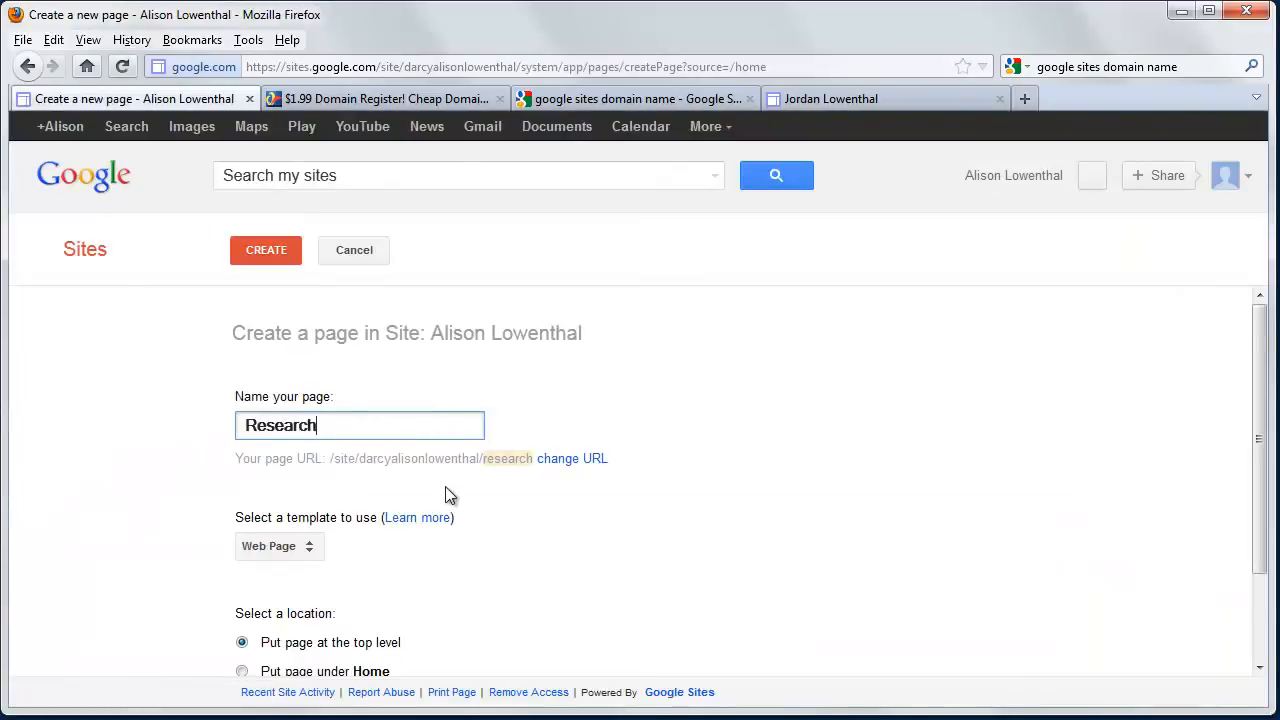
Step: Create and save the empty Research page
scroll(down, 3)
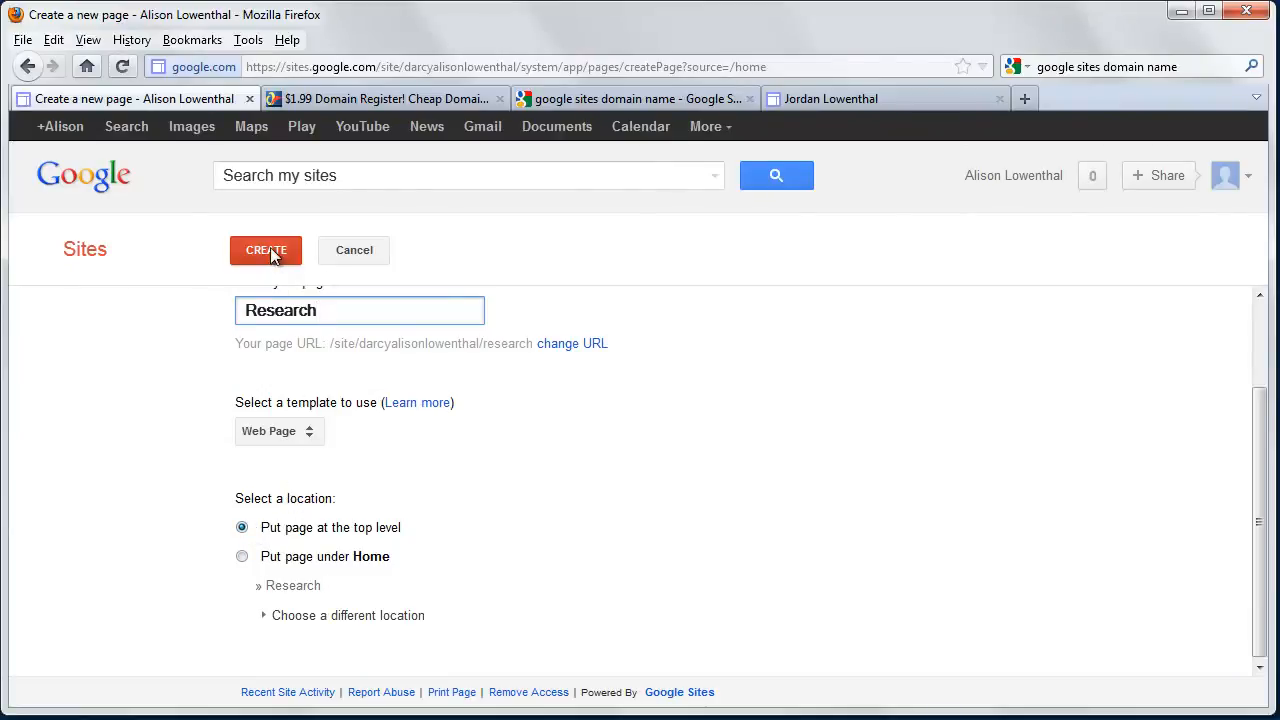
click(265, 250)
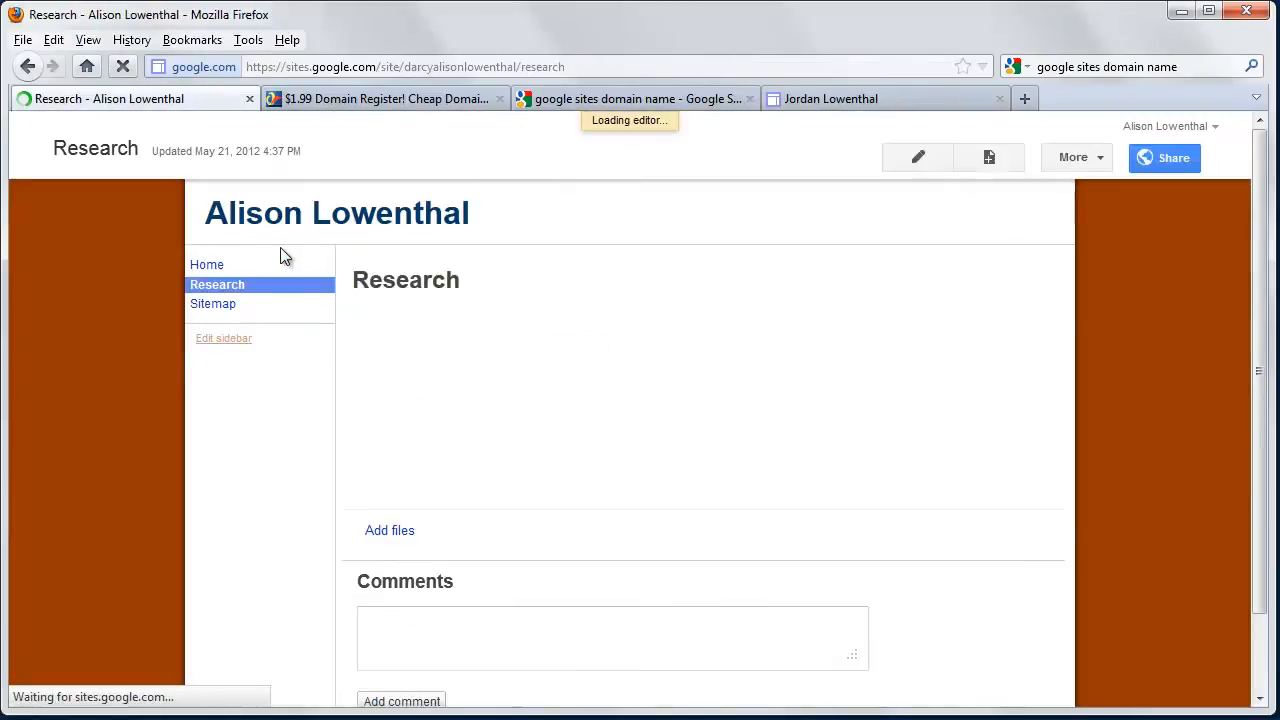
click(916, 157)
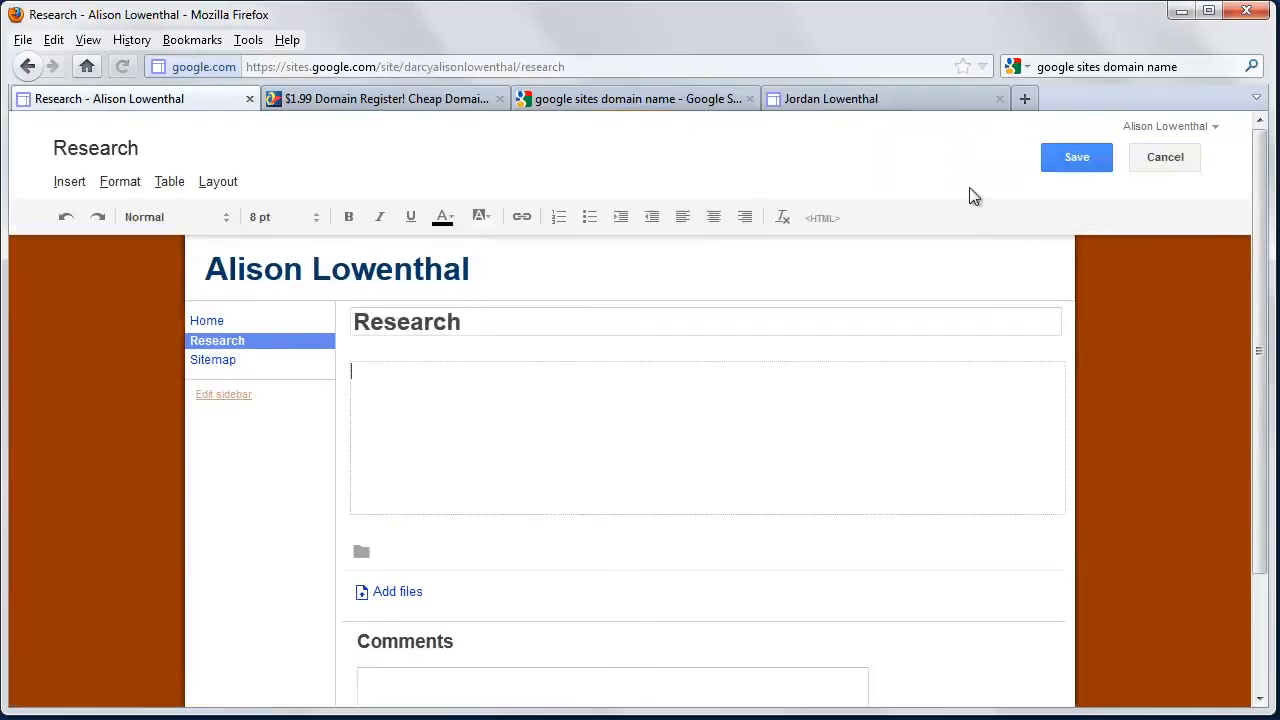
click(1076, 157)
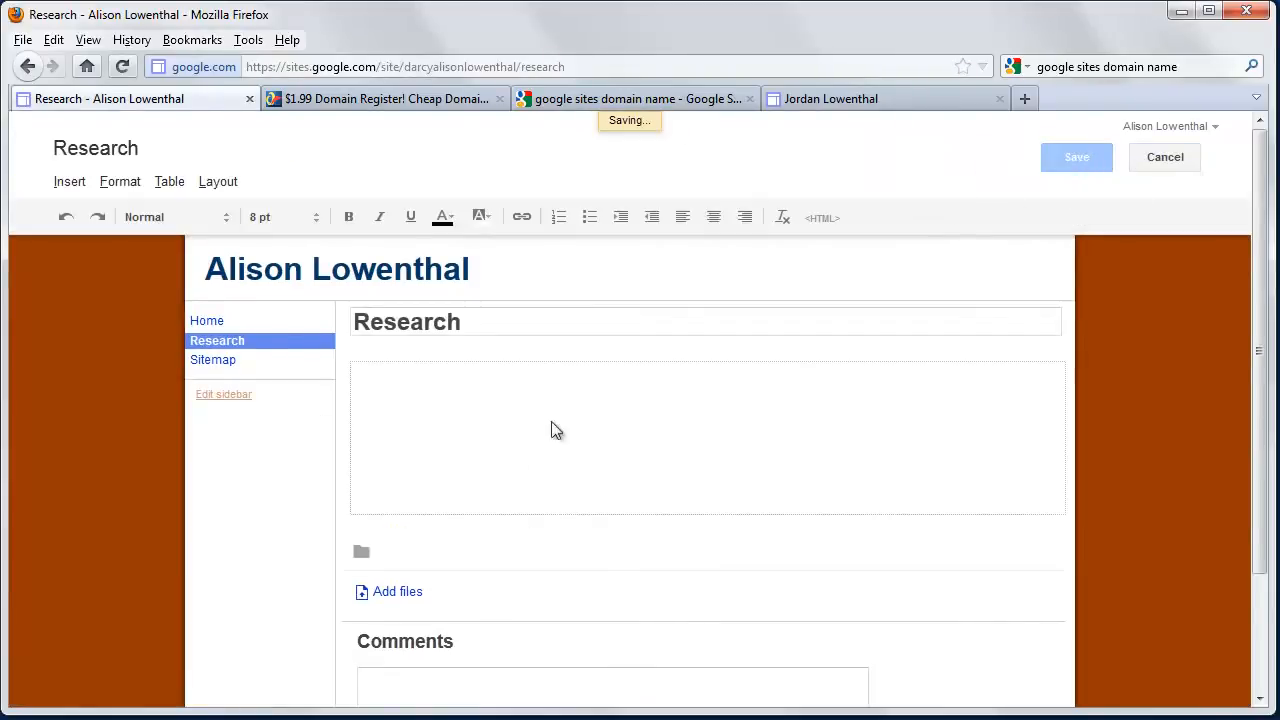
Step: Create a new page named Teaching and save it empty
click(1076, 157)
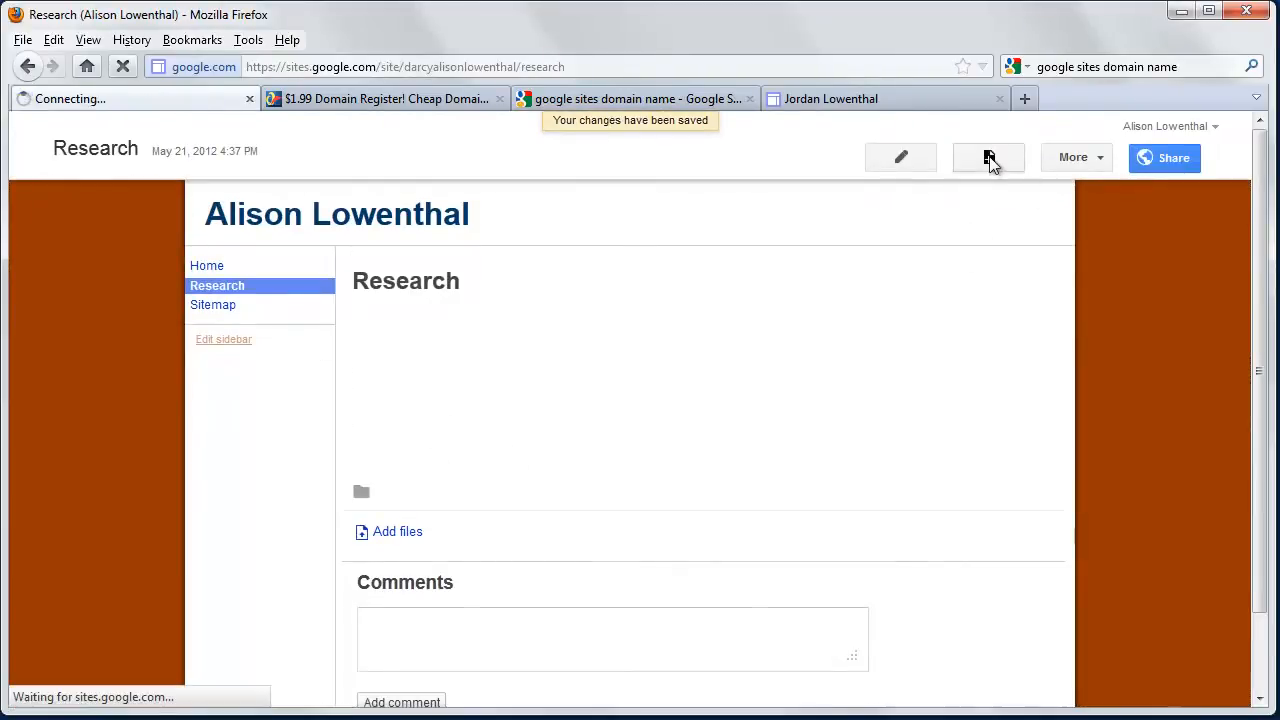
click(988, 157)
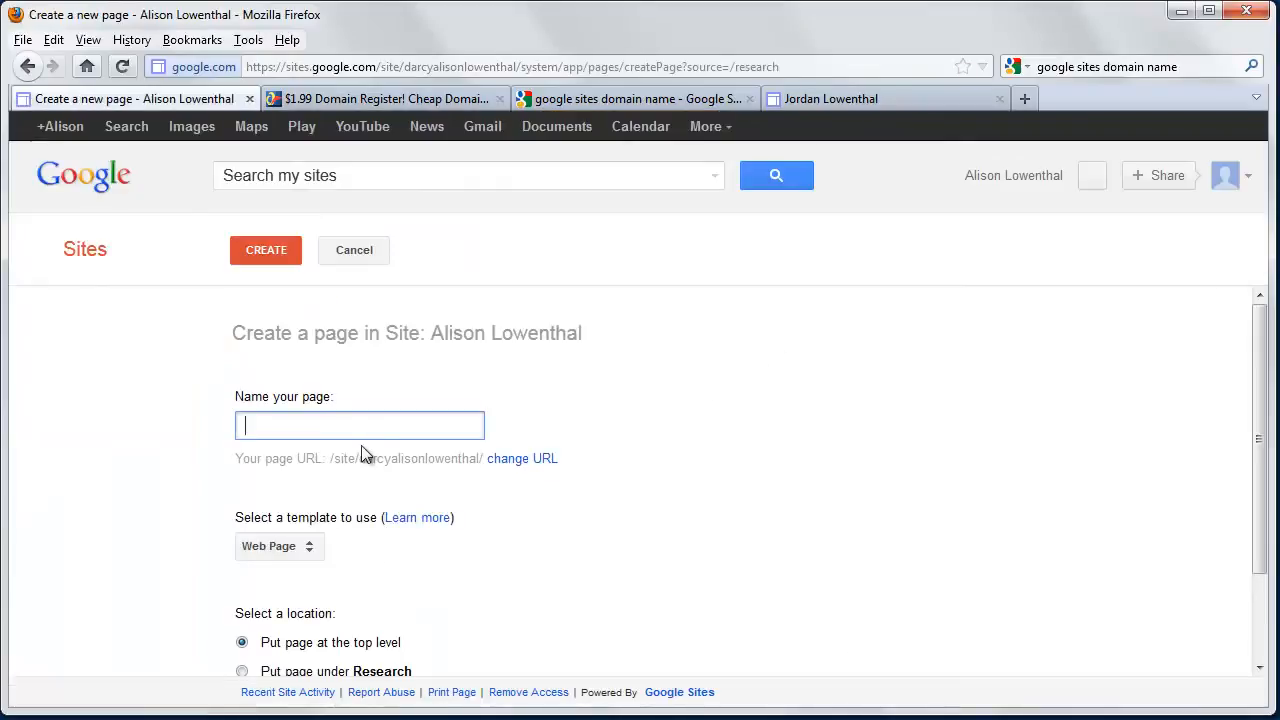
text(Teaching)
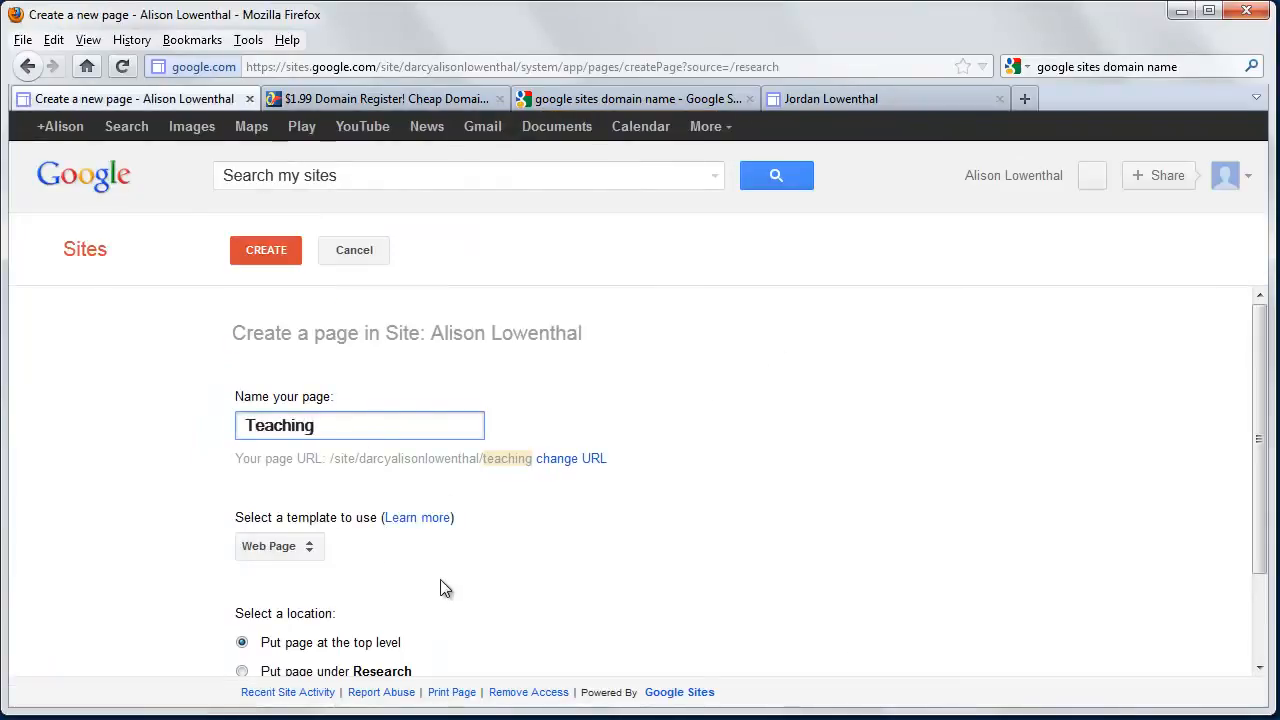
click(279, 250)
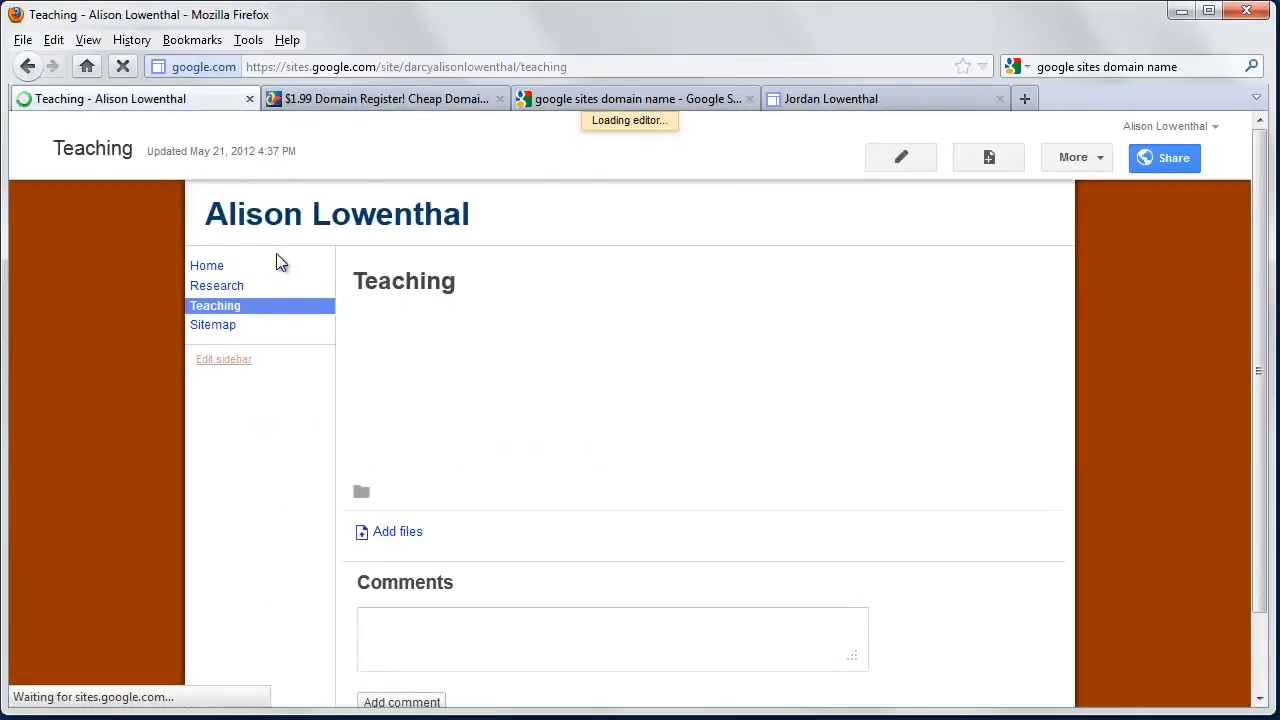
click(900, 157)
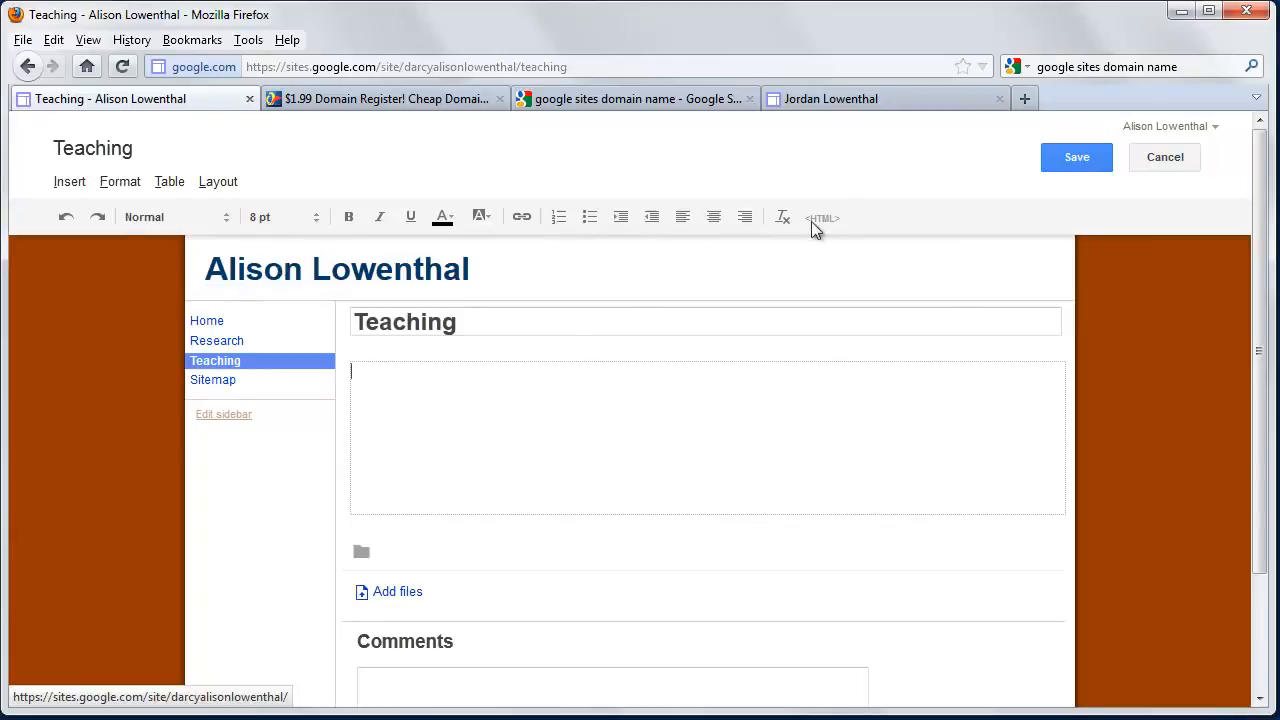
click(1076, 157)
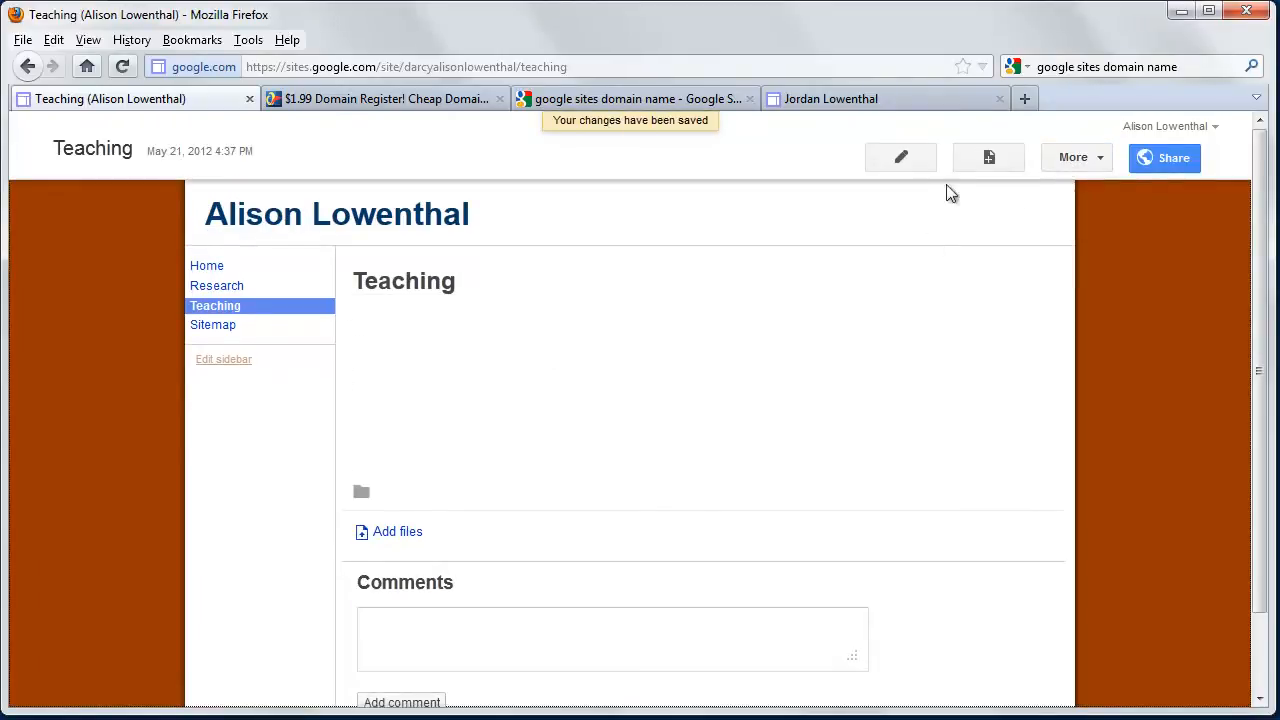
Step: Create a new top-level page named Service
click(988, 157)
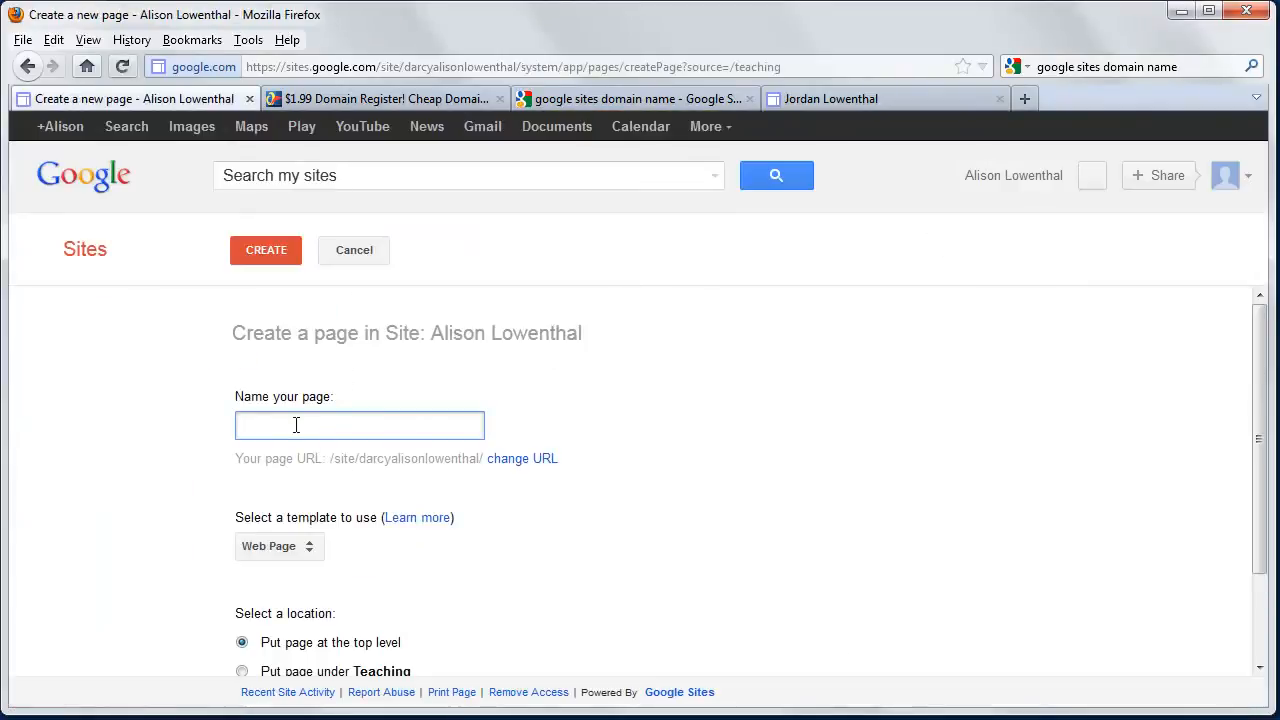
text(Service4)
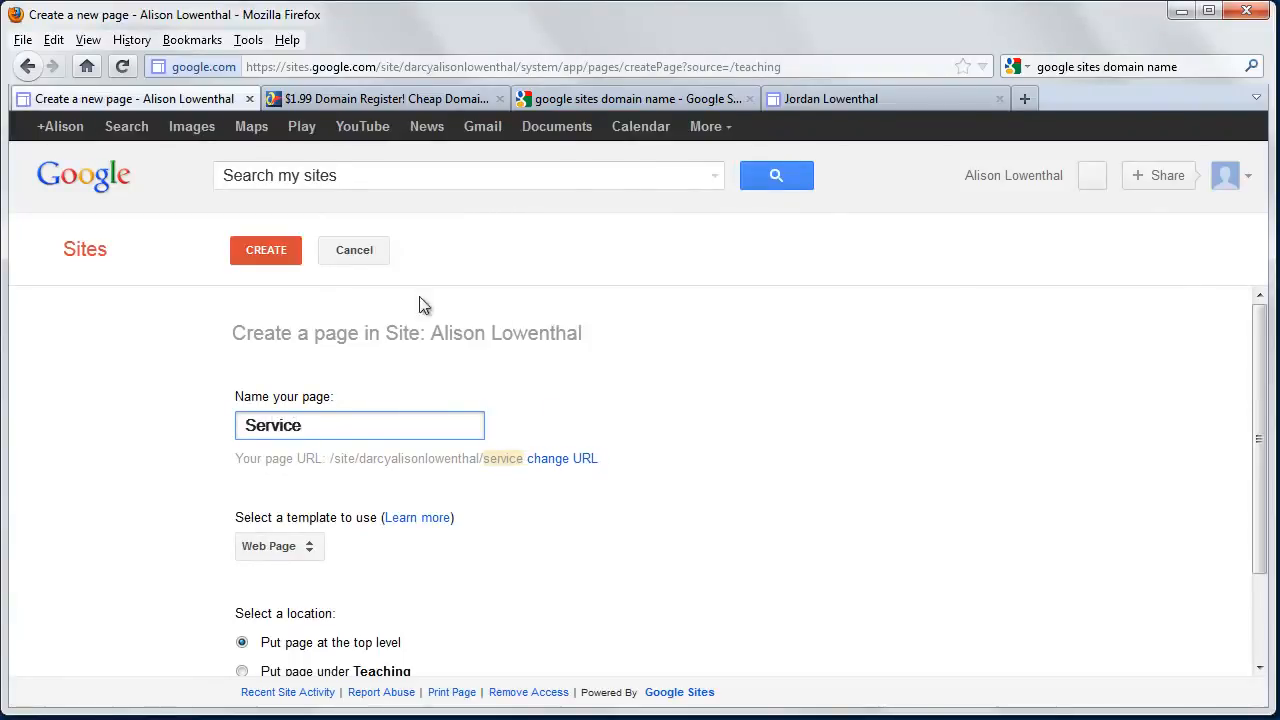
click(280, 250)
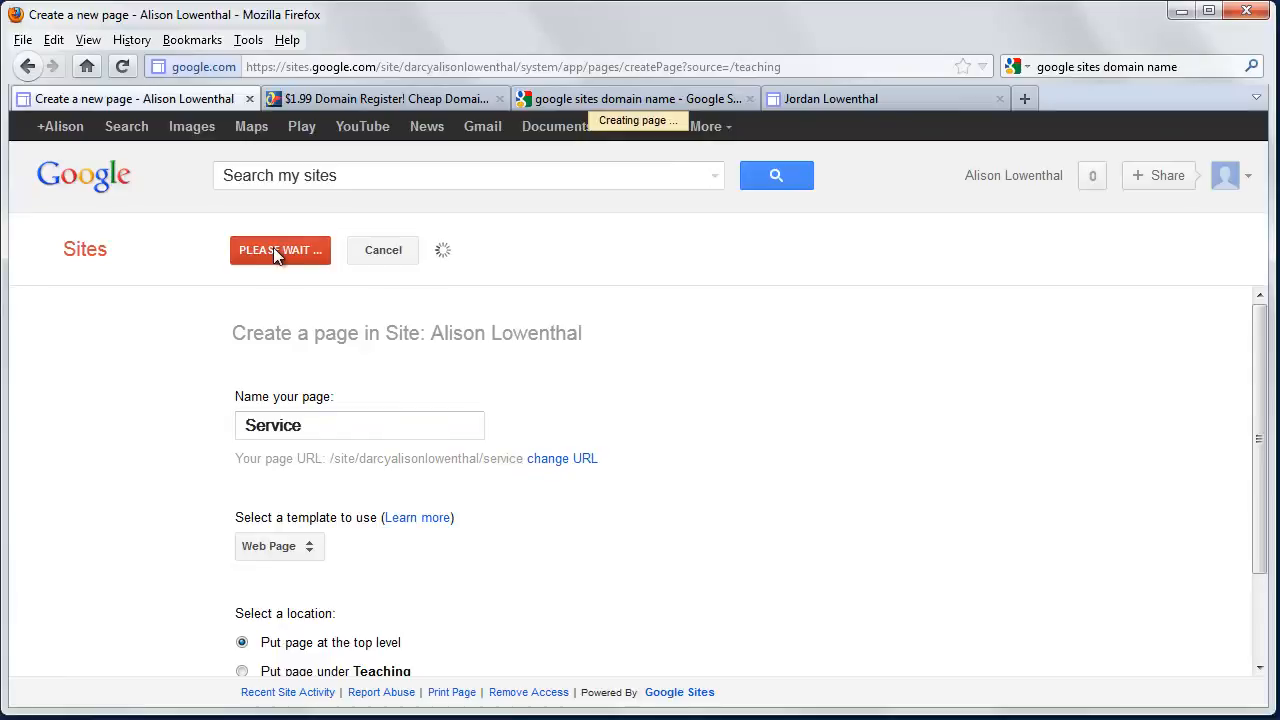
click(280, 250)
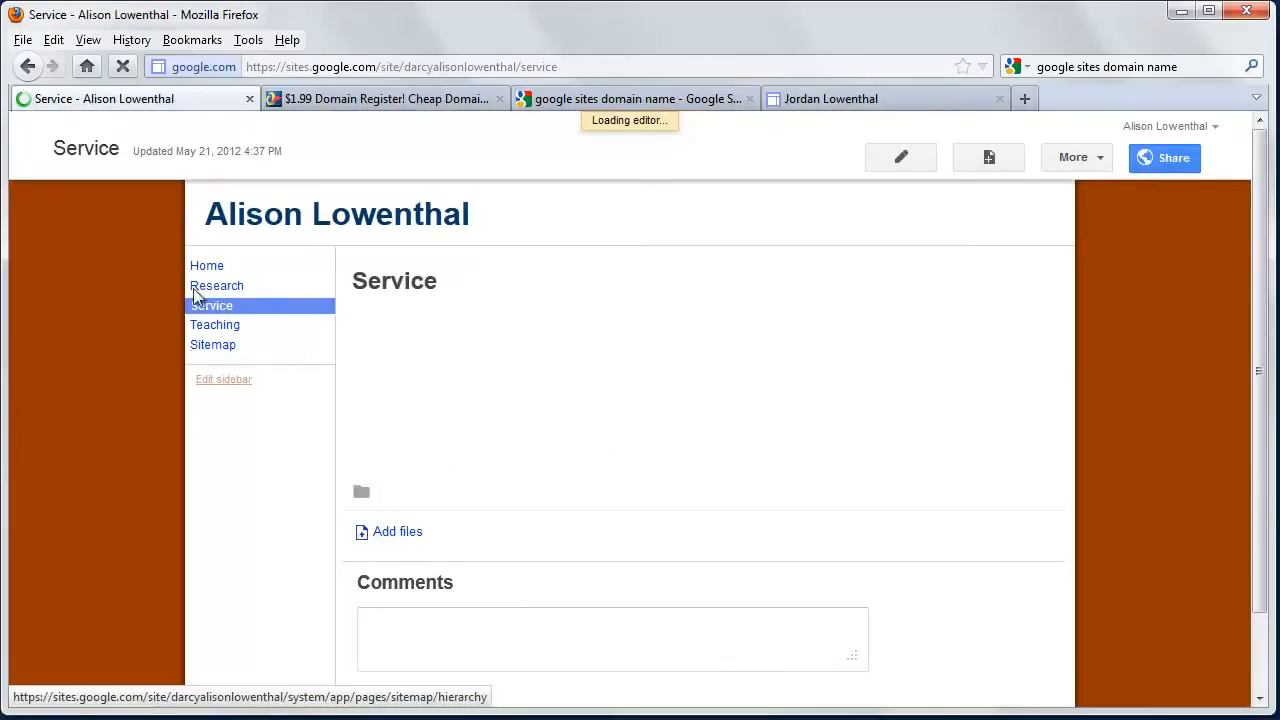
Step: Save the empty Service page, then go to Home via the sidebar link
click(900, 157)
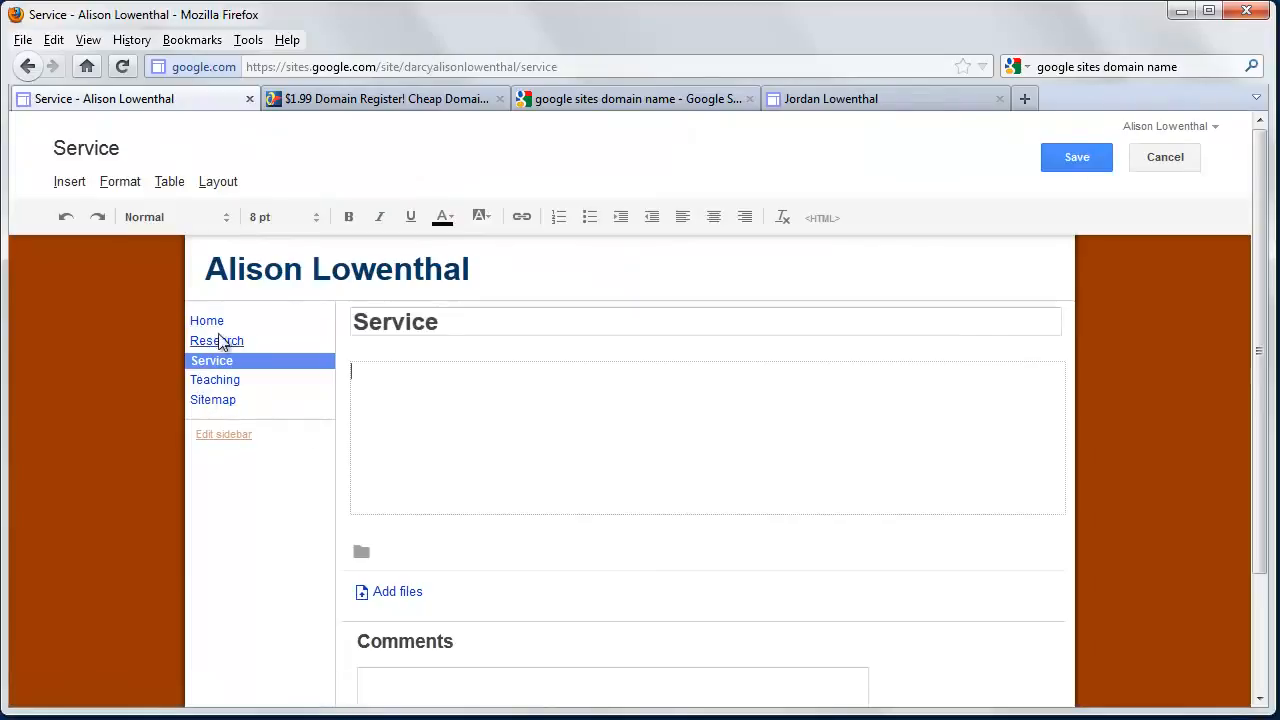
mouse_move(207, 325)
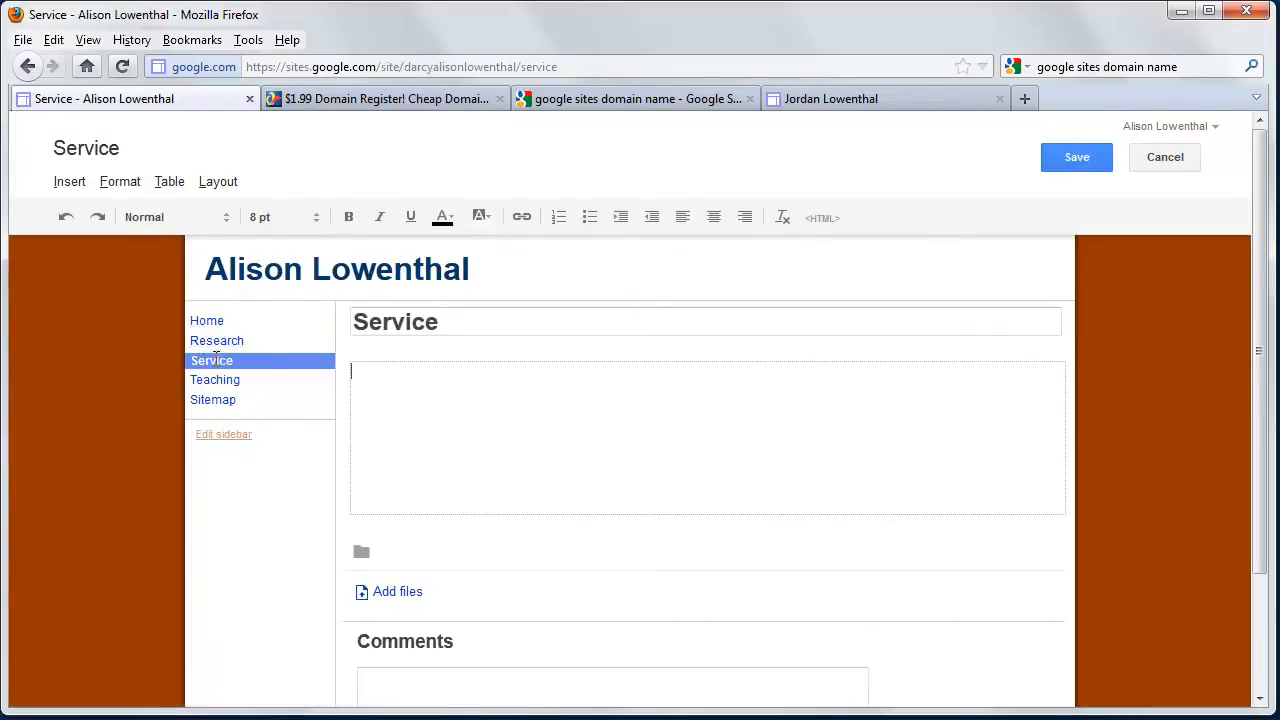
mouse_move(213, 400)
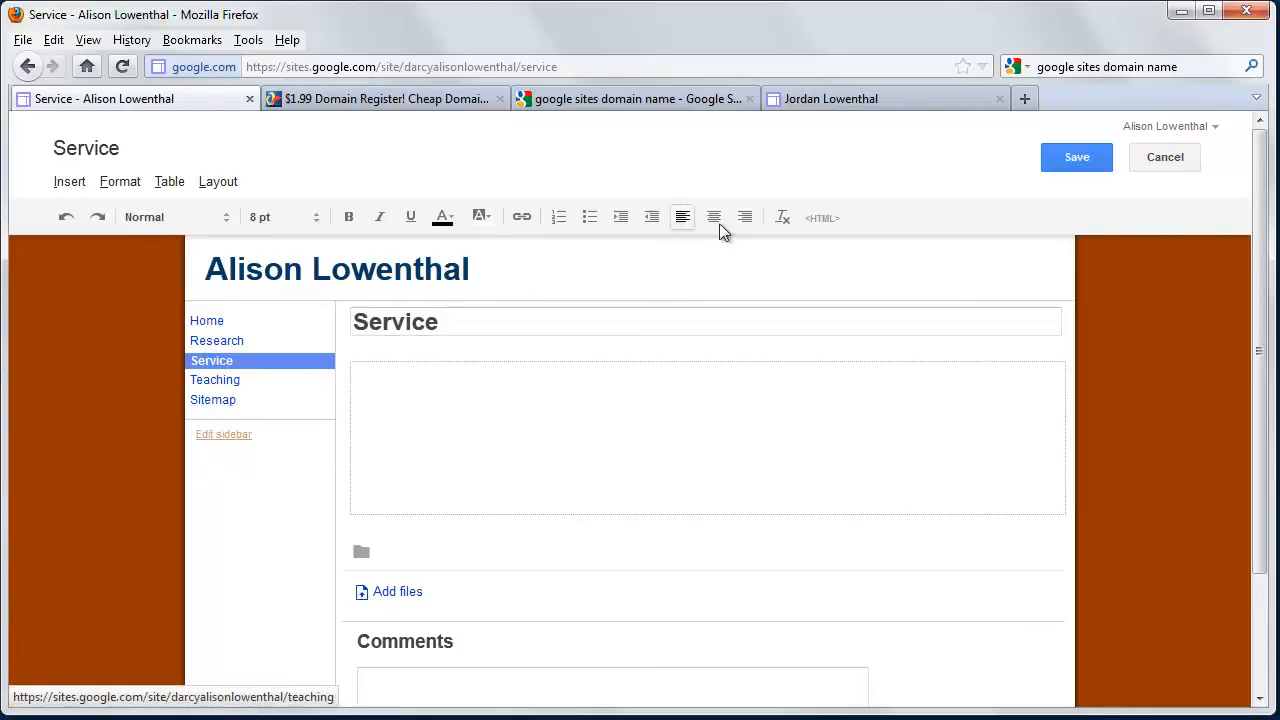
click(1076, 157)
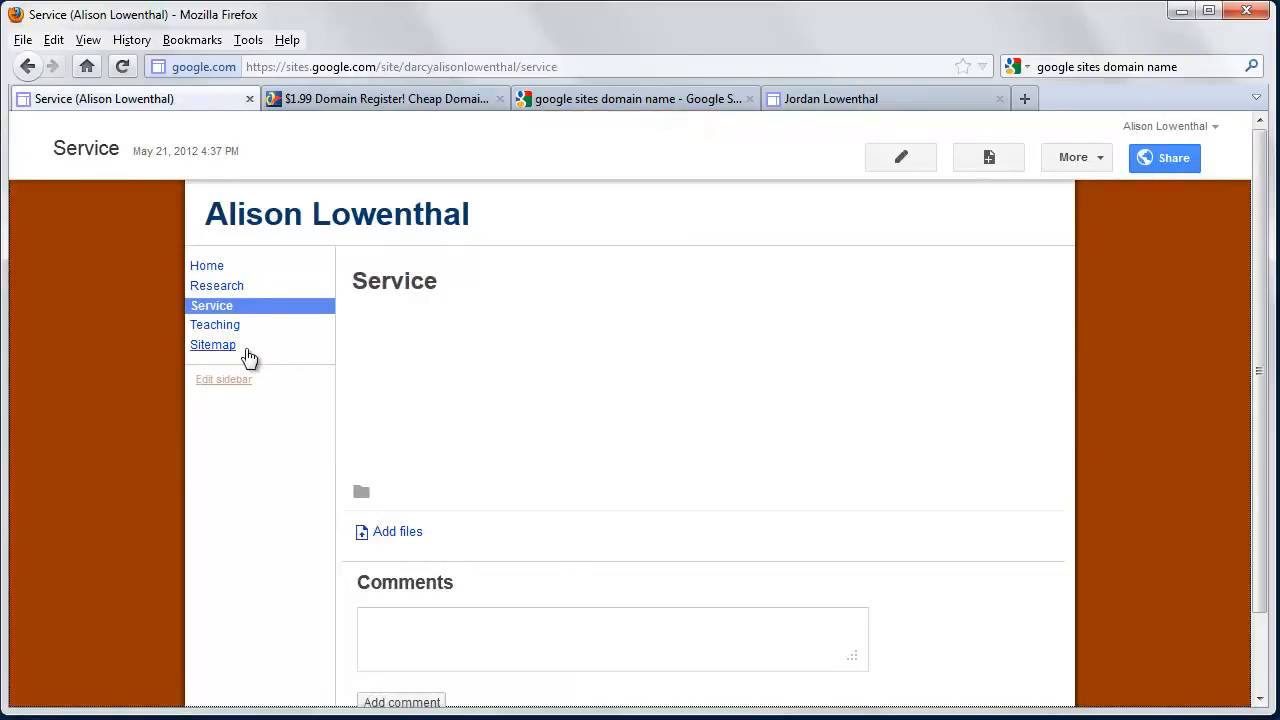
mouse_move(250, 330)
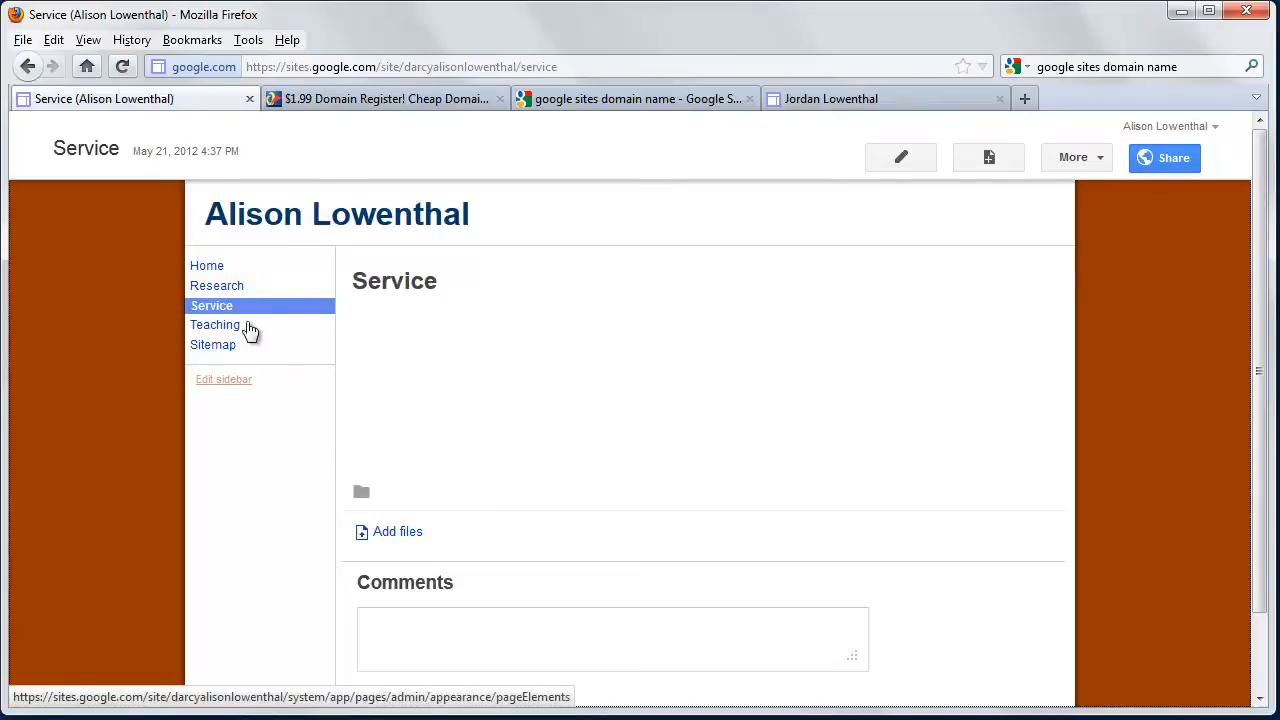
click(207, 265)
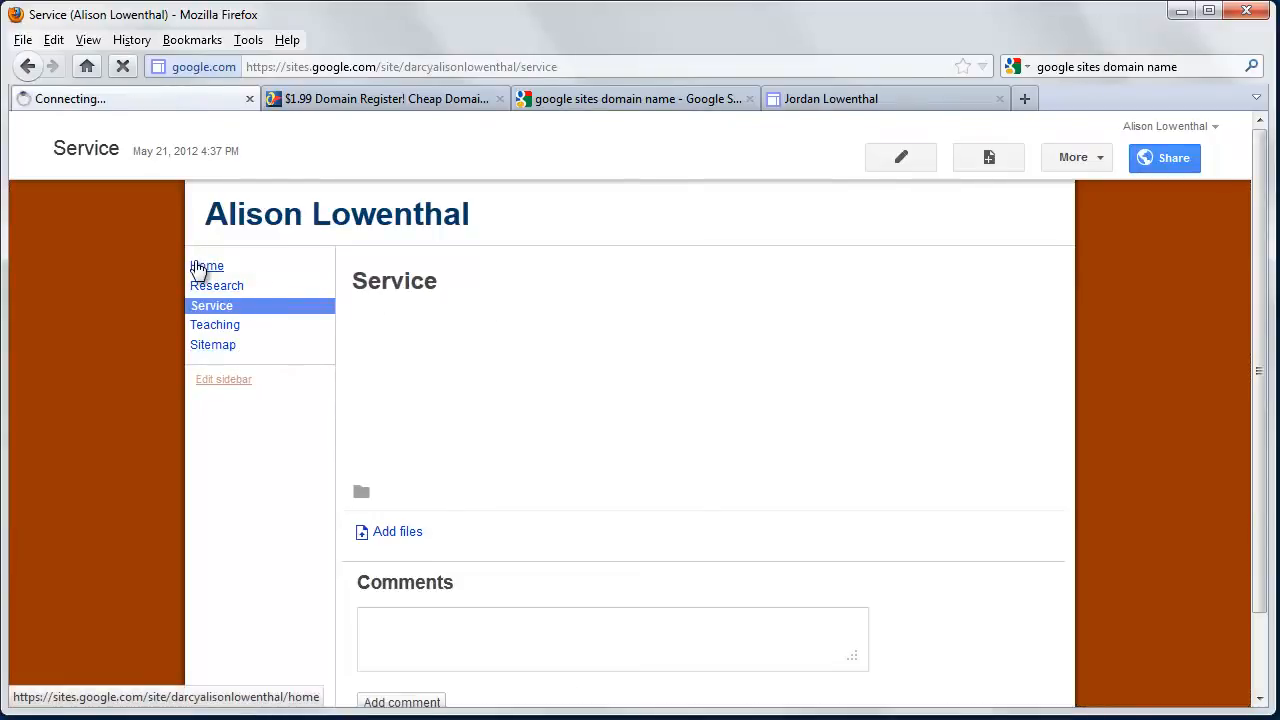
click(206, 265)
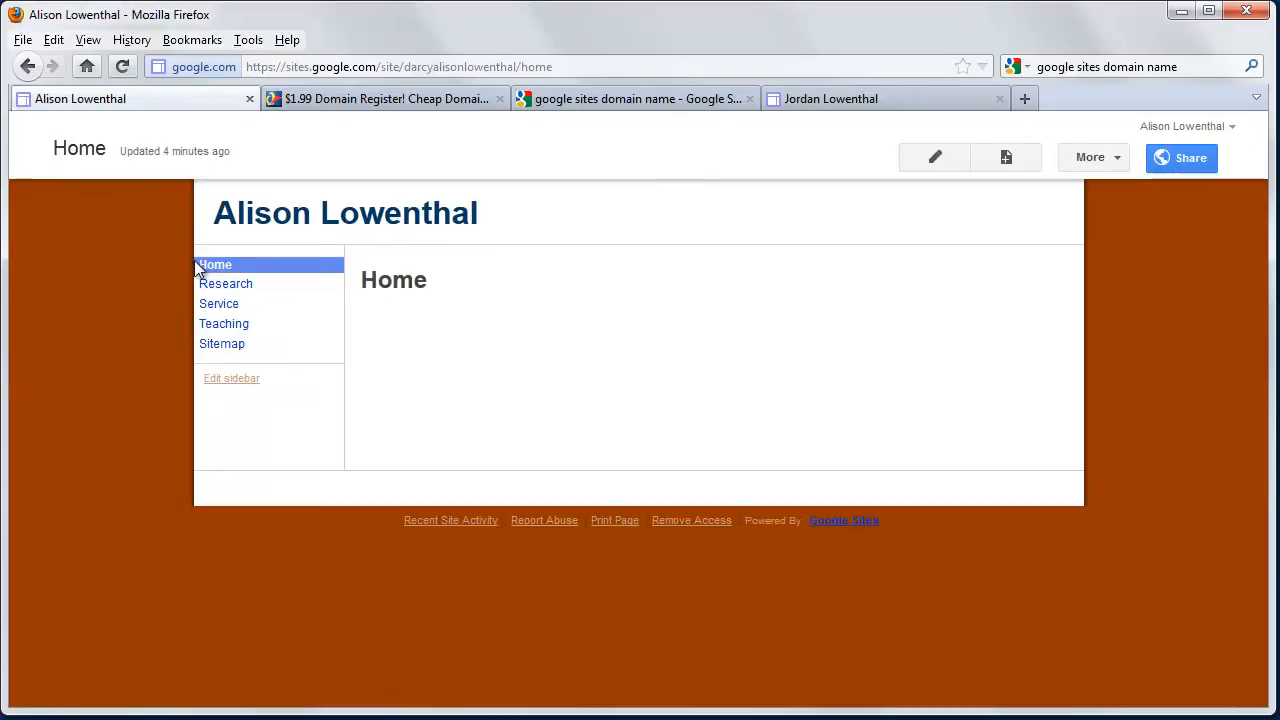
Step: Add a bold 10 pt 'Welcome to my home page!' to the Home page body and save
click(934, 157)
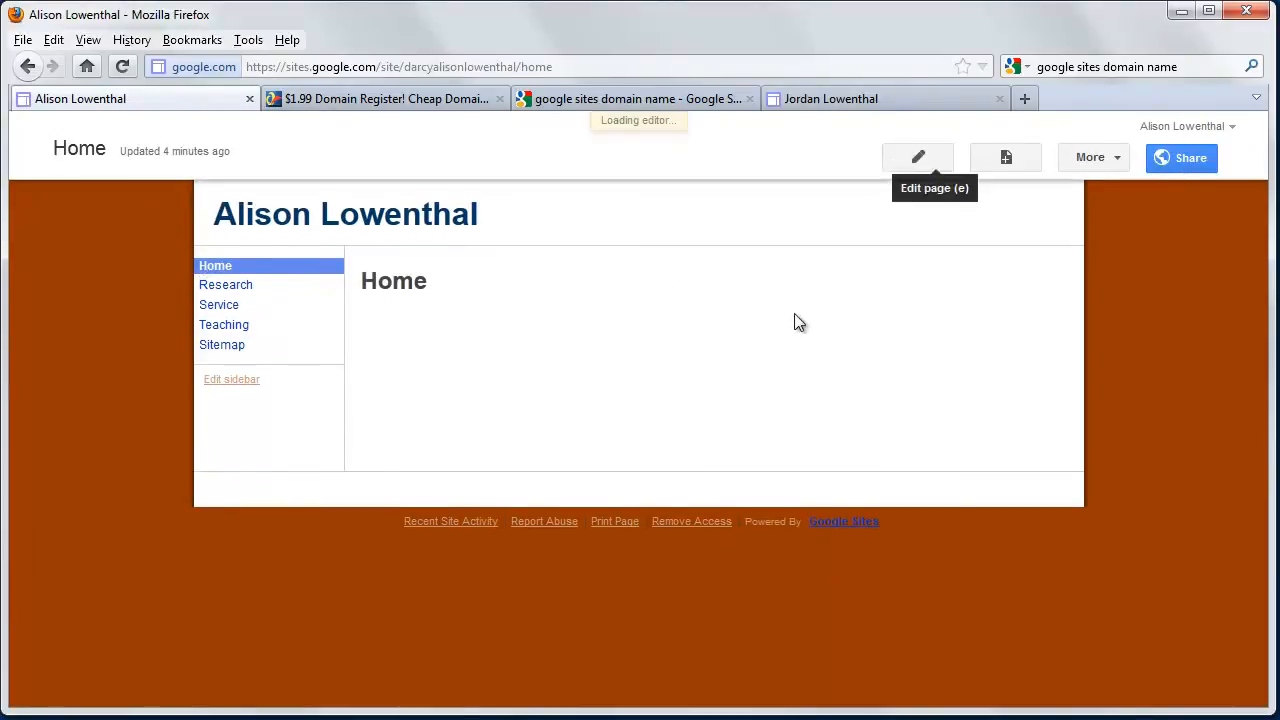
click(917, 157)
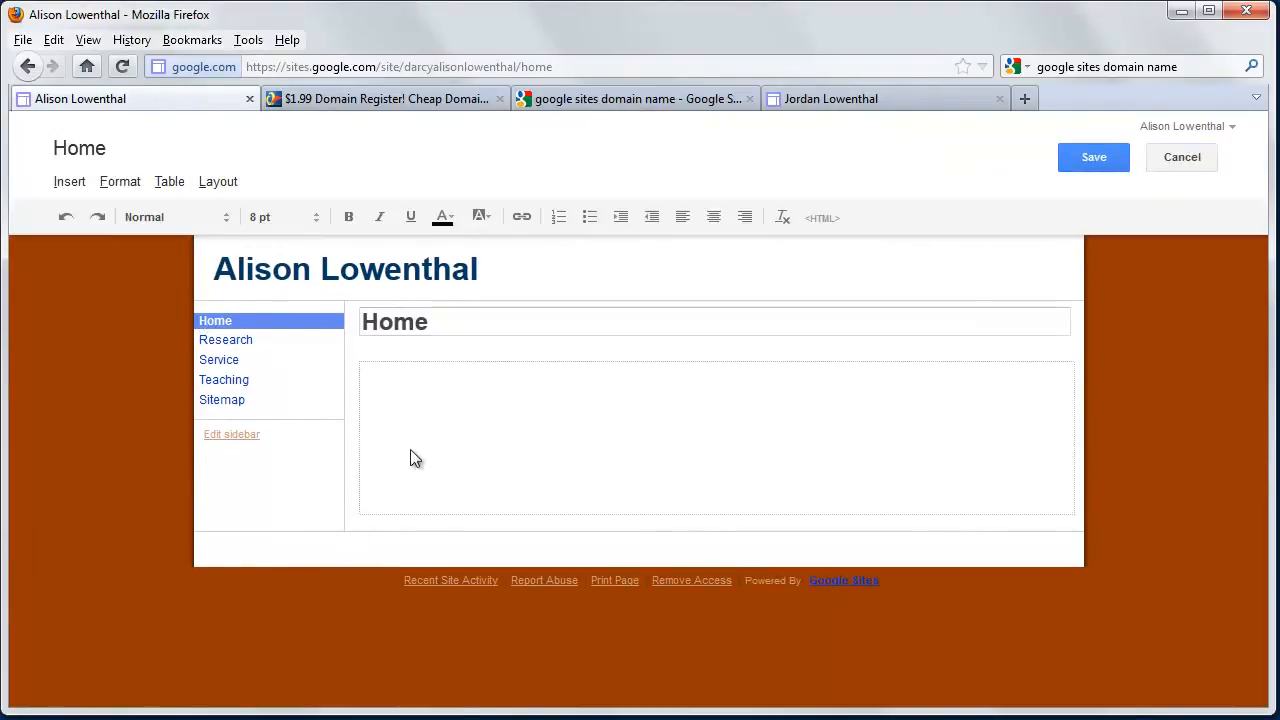
text(Welcome to my home)
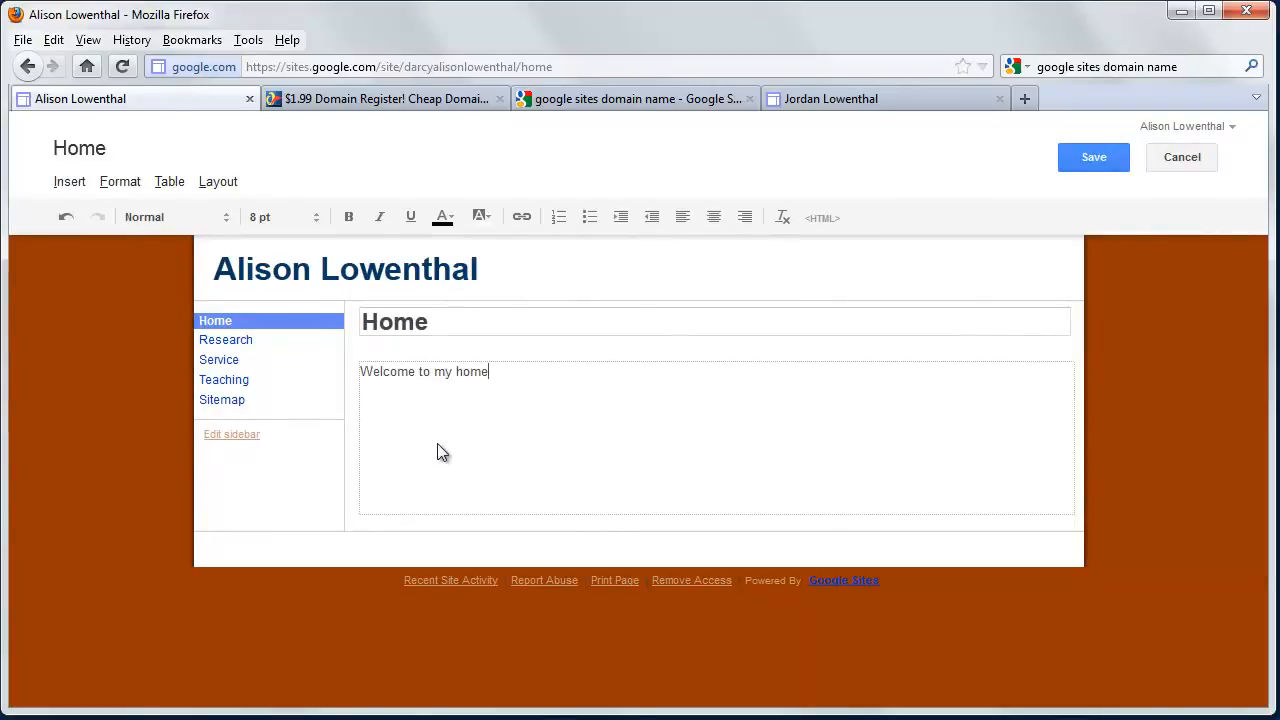
text(page!)
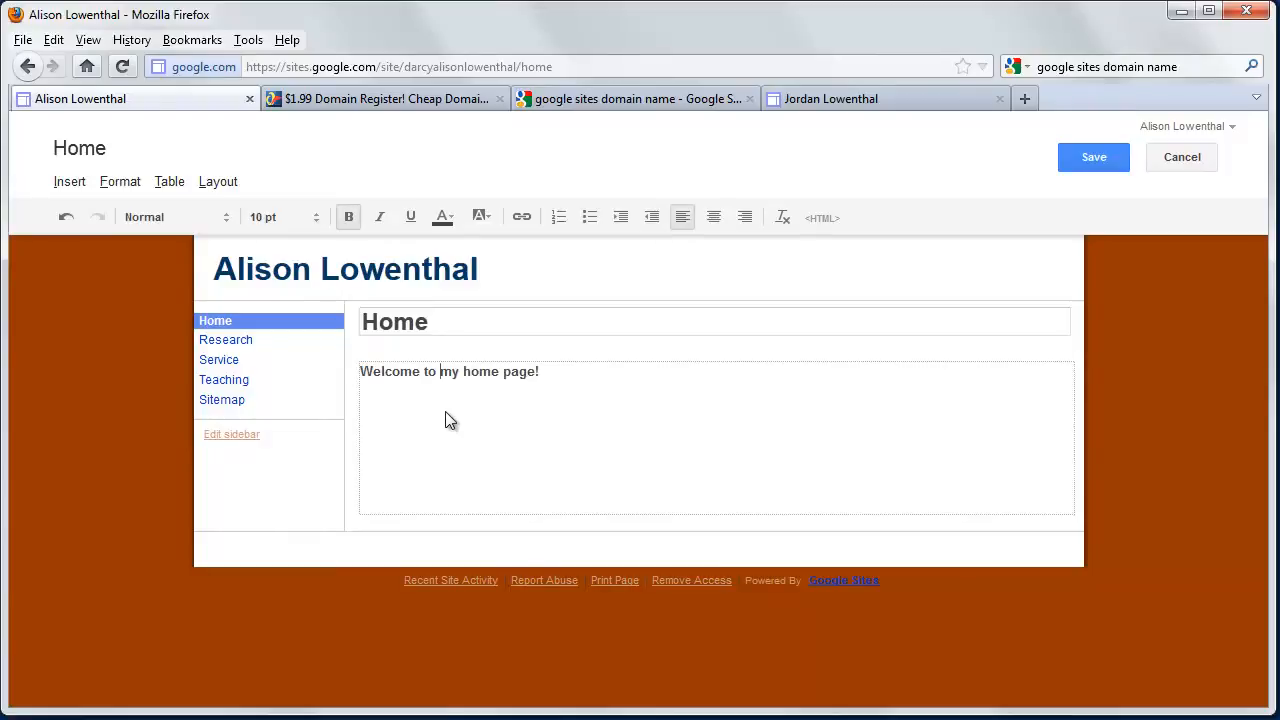
mouse_move(549, 388)
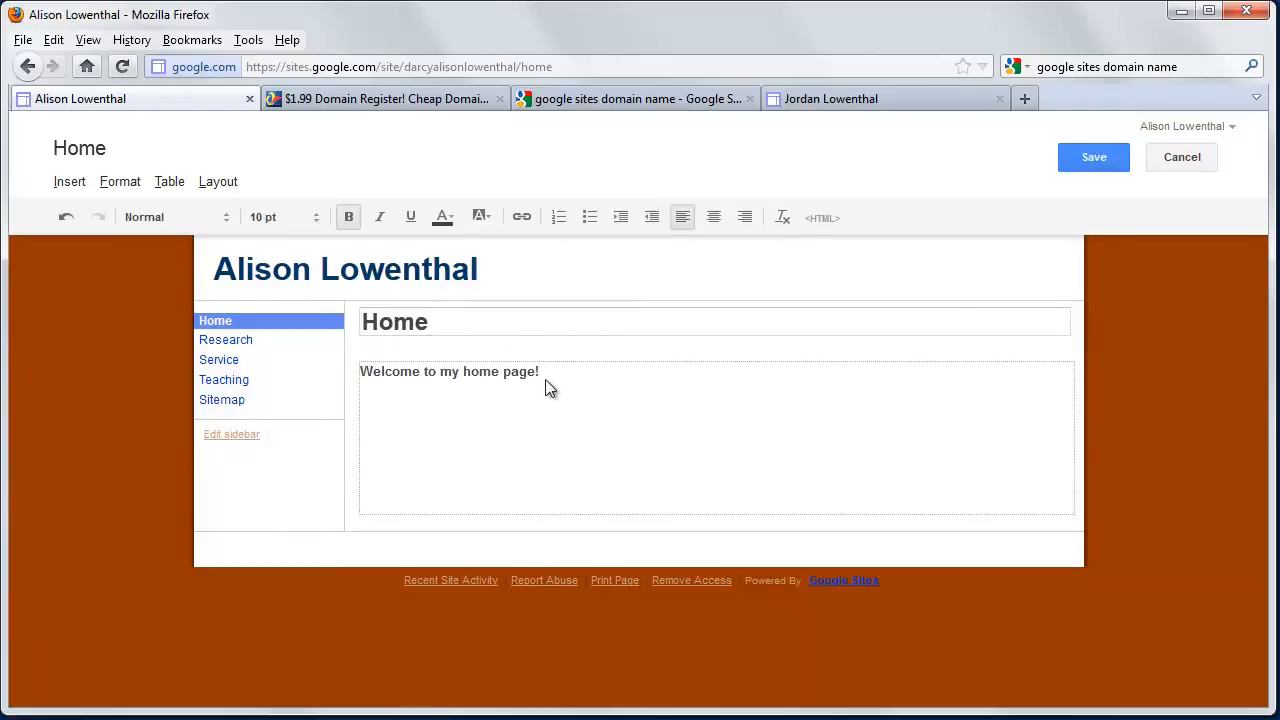
mouse_move(521, 217)
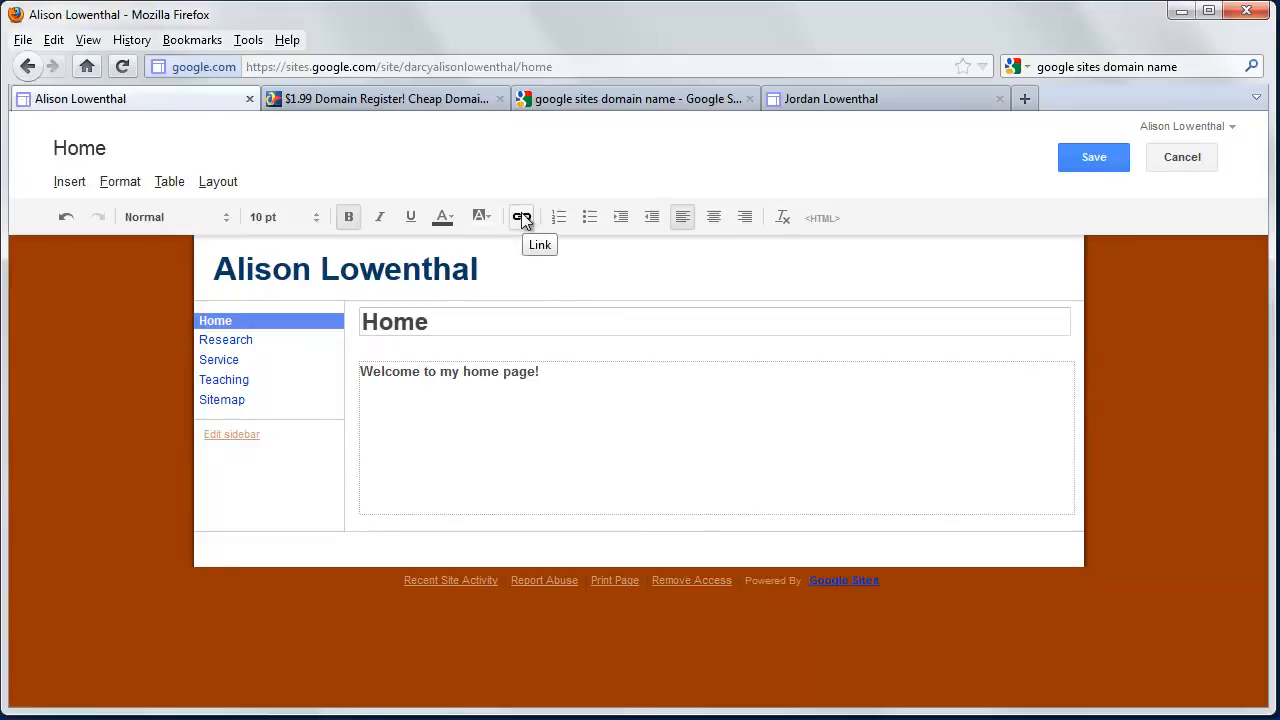
click(522, 217)
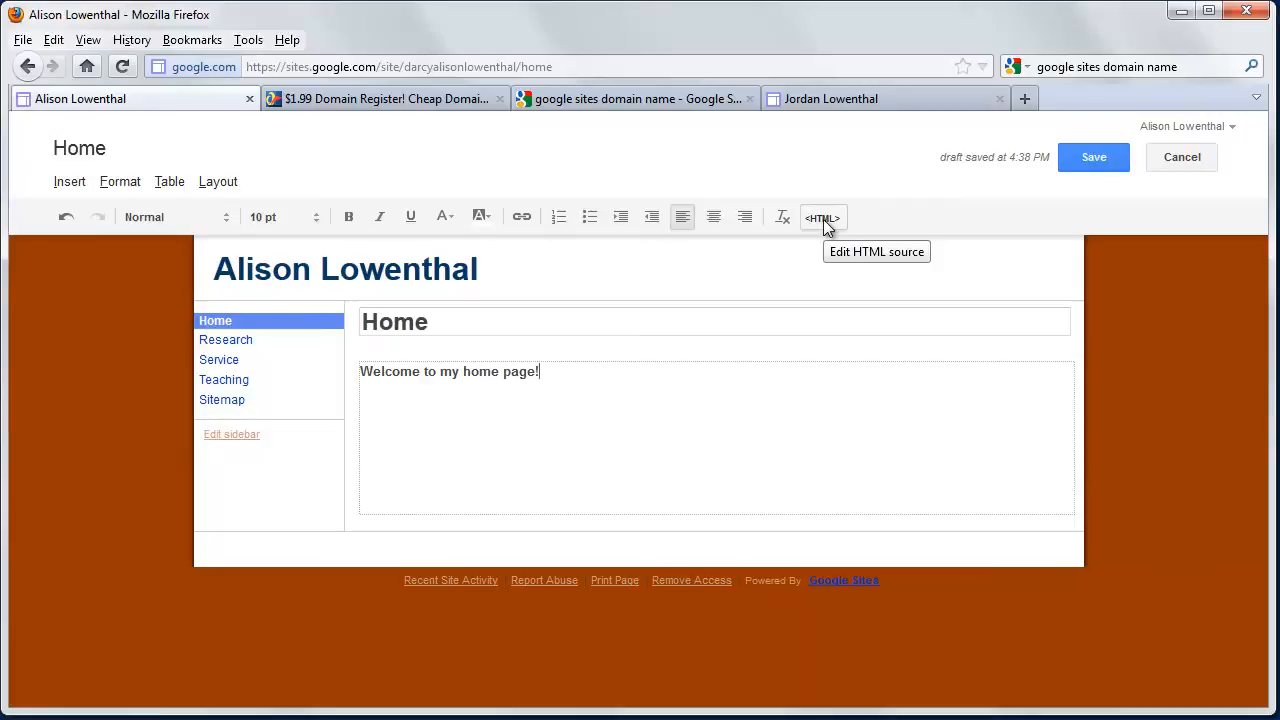
mouse_move(710, 351)
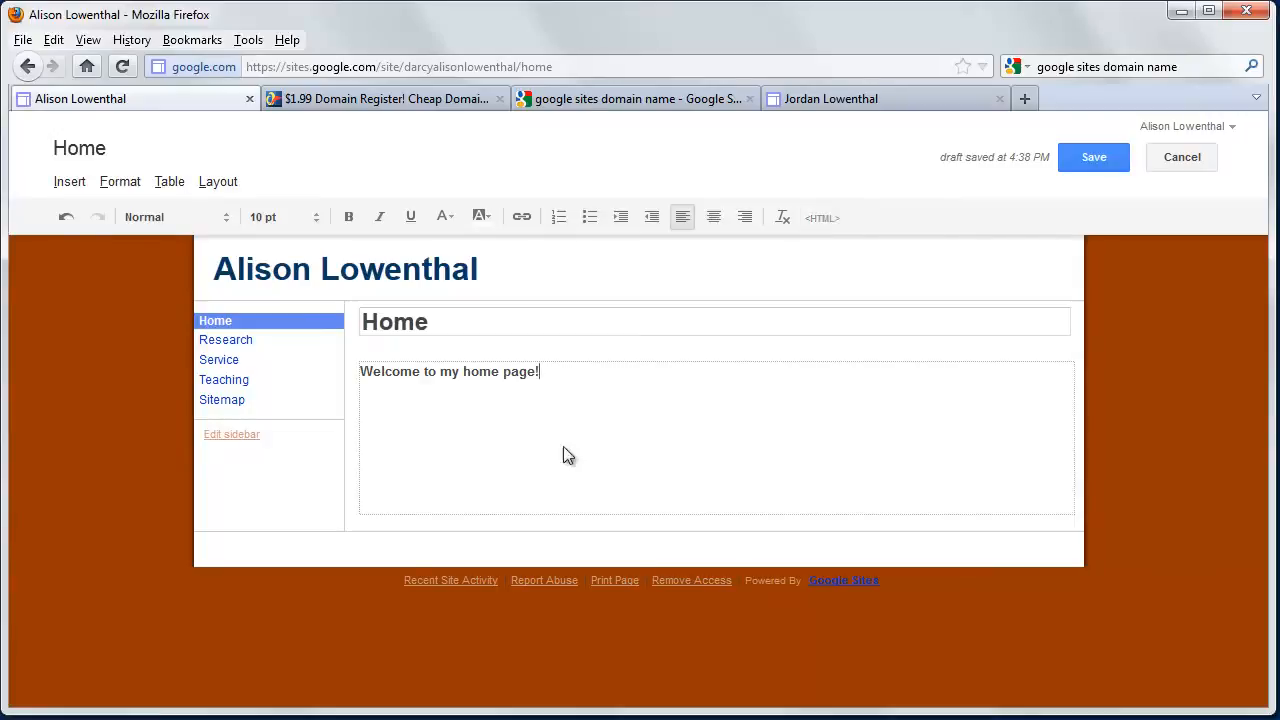
click(1093, 157)
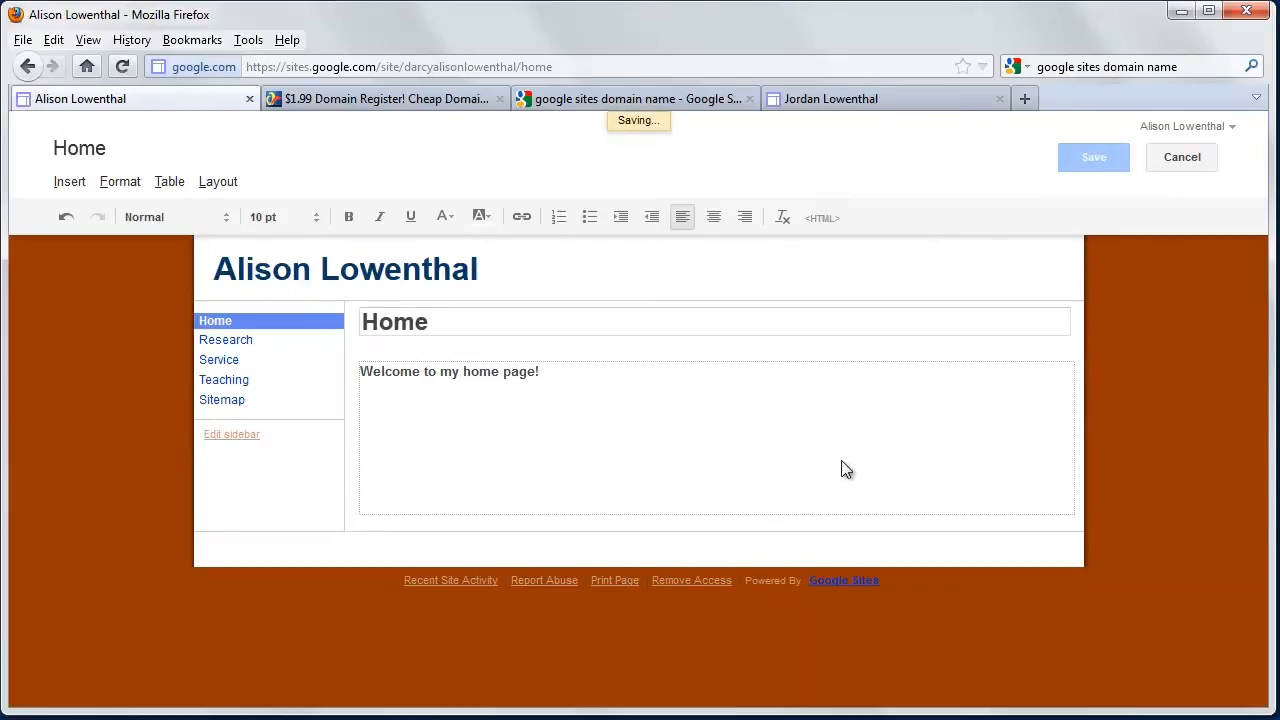
click(1093, 157)
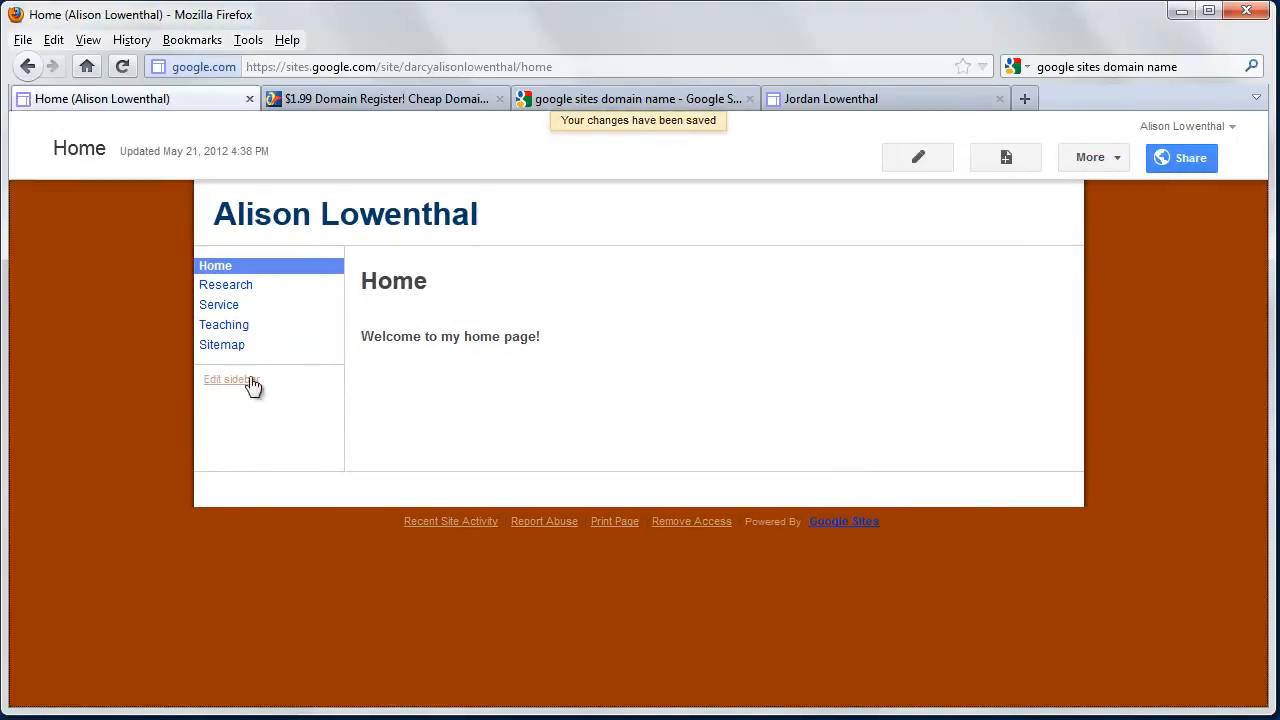
Step: Turn off Automatically organize my navigation in the sidebar navigation settings
click(228, 380)
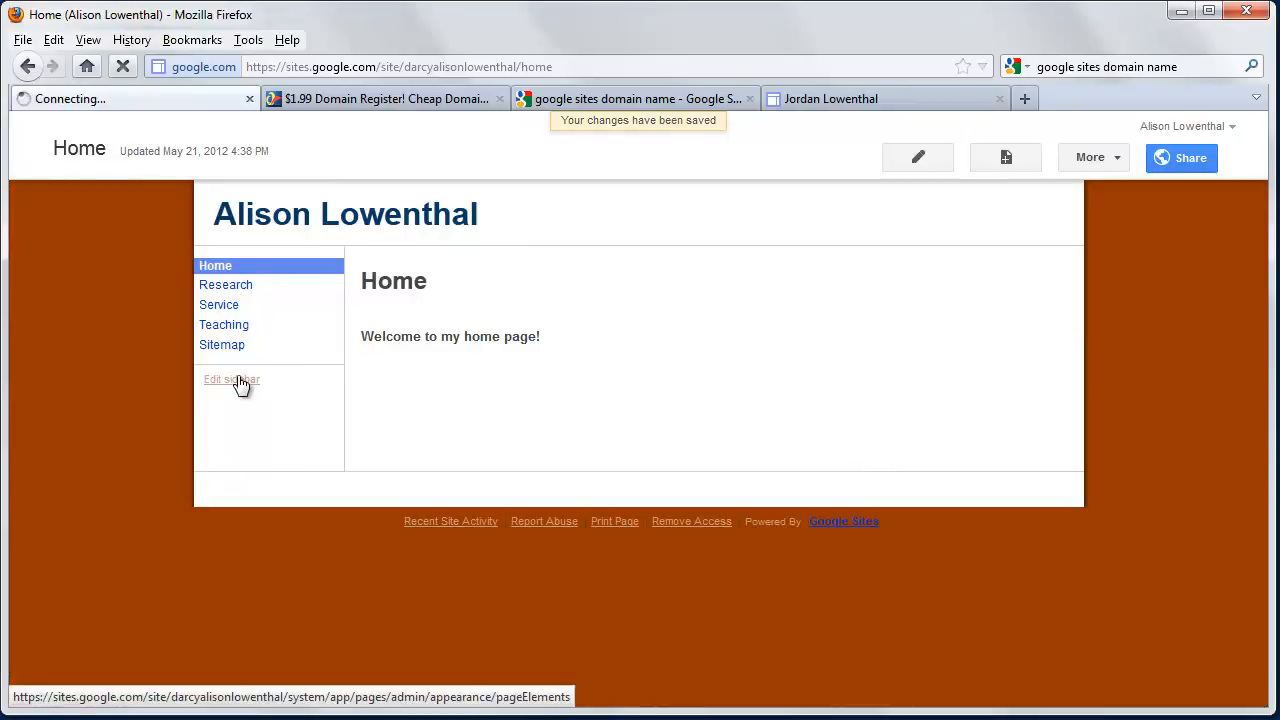
click(231, 380)
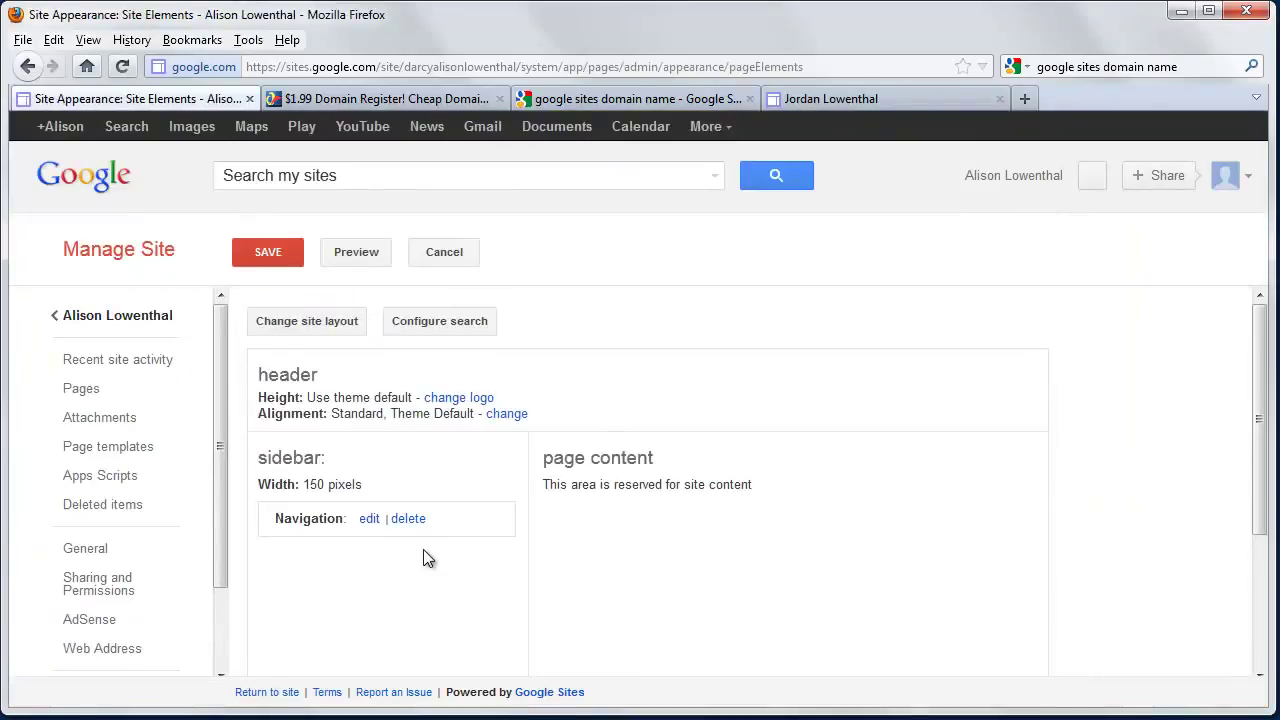
mouse_move(369, 521)
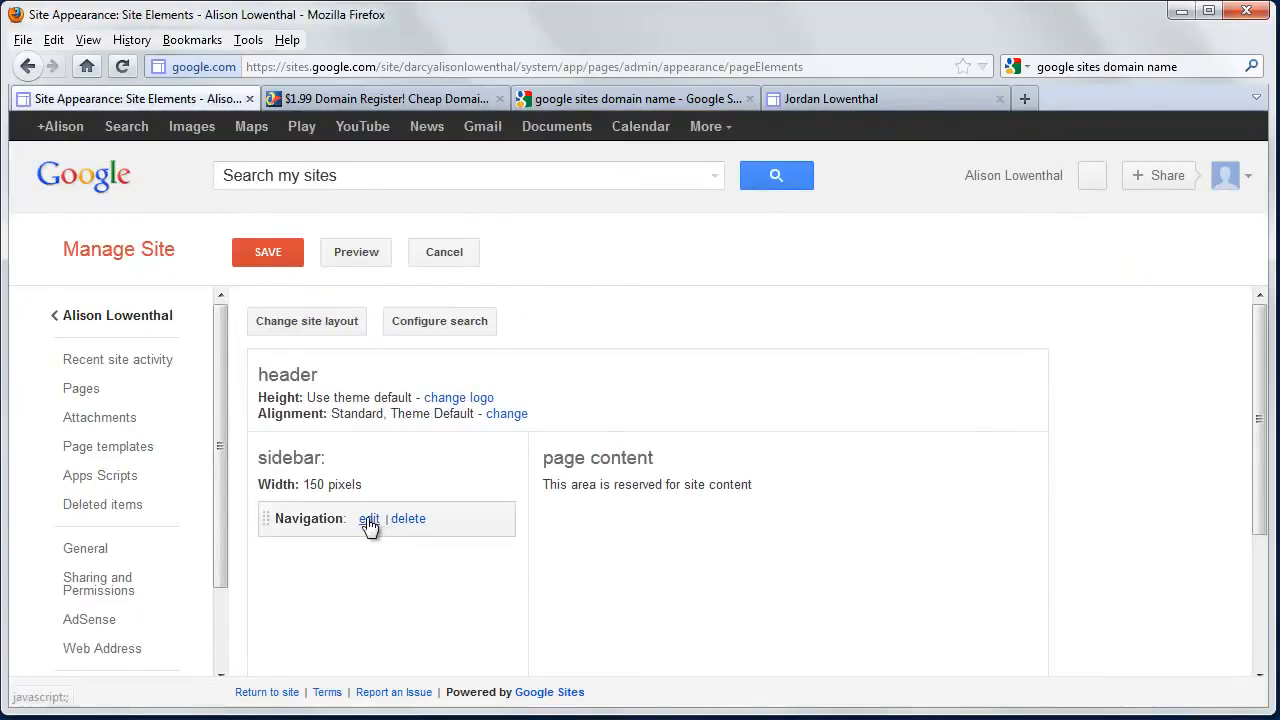
click(369, 519)
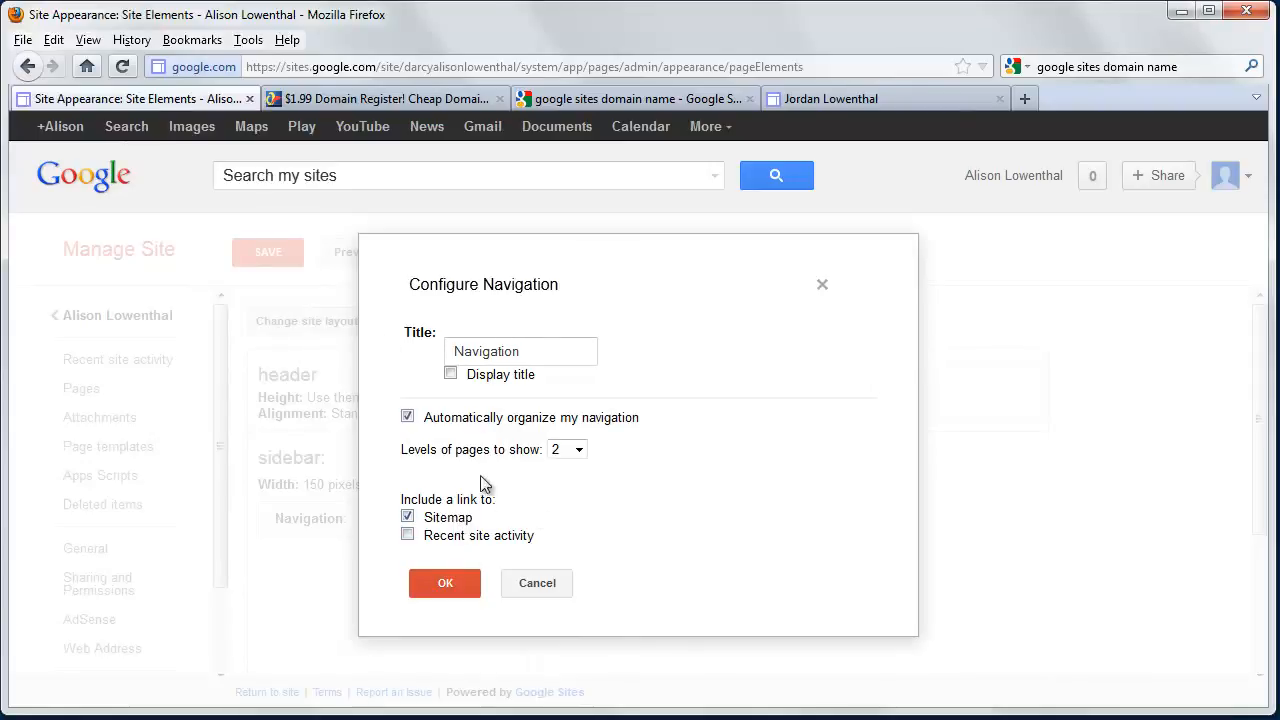
click(407, 417)
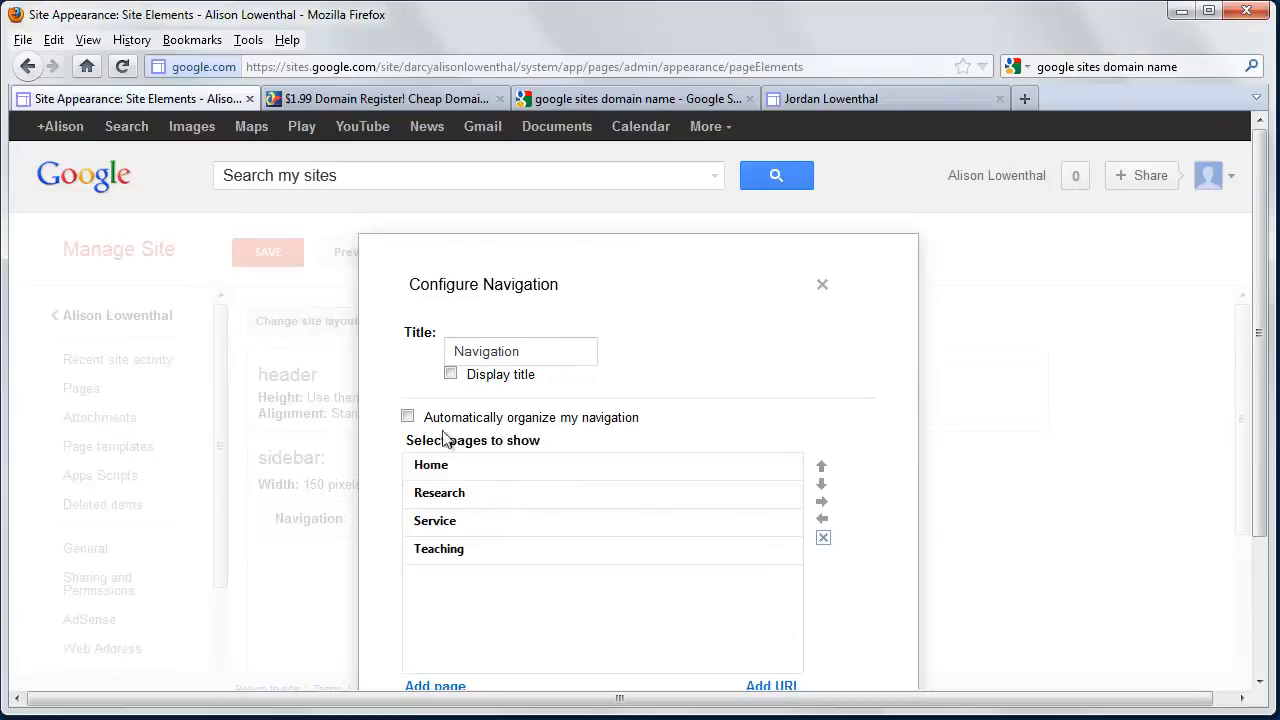
mouse_move(422, 503)
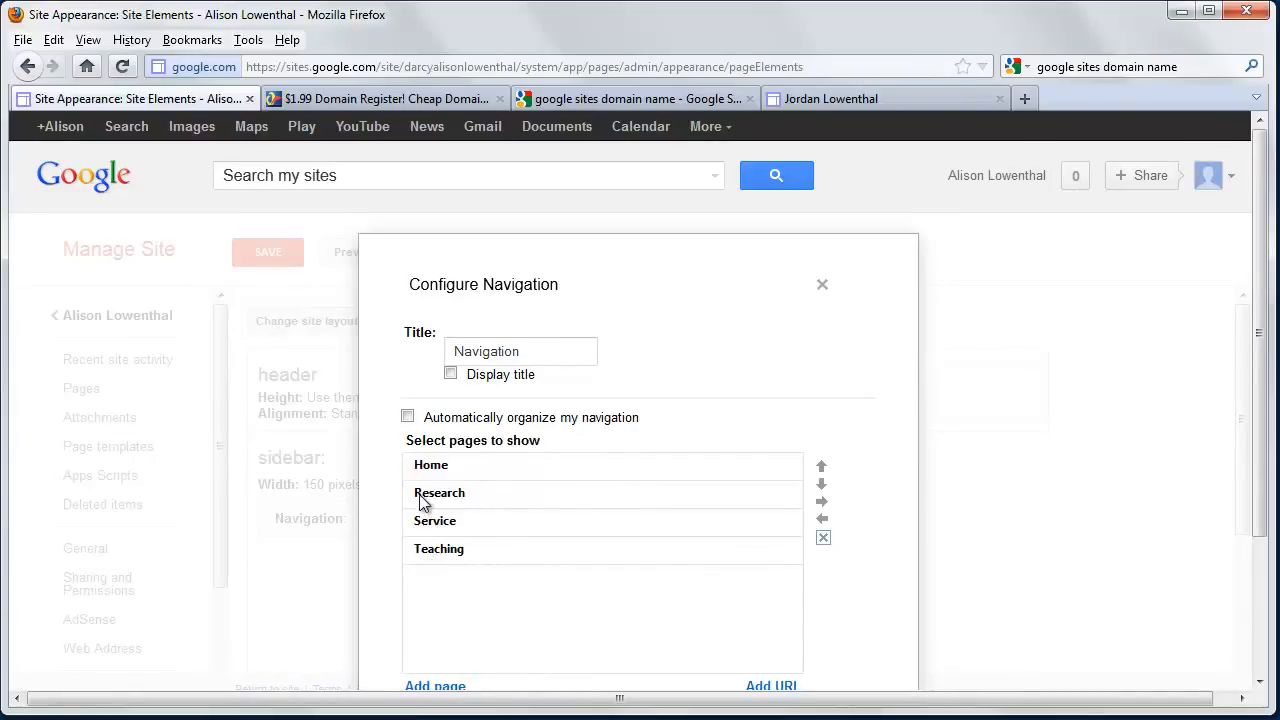
Step: Select the Teaching entry and toggle the navigation title on and off
click(438, 549)
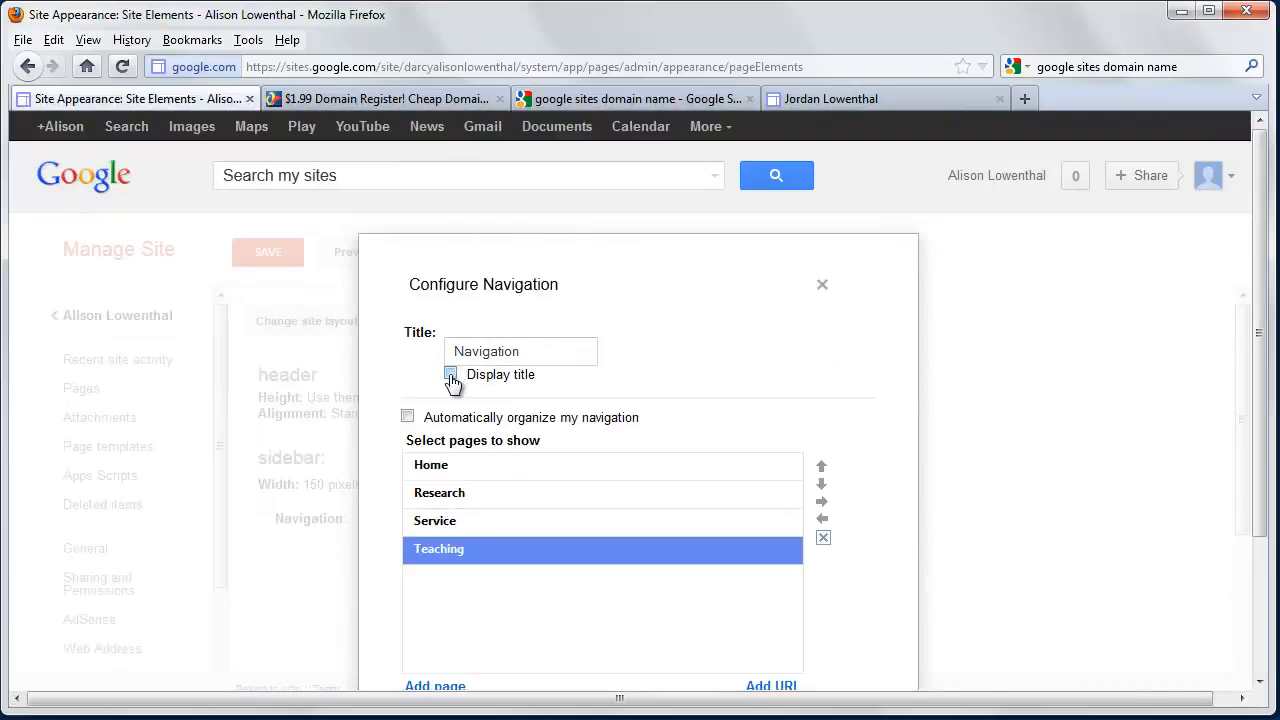
click(451, 374)
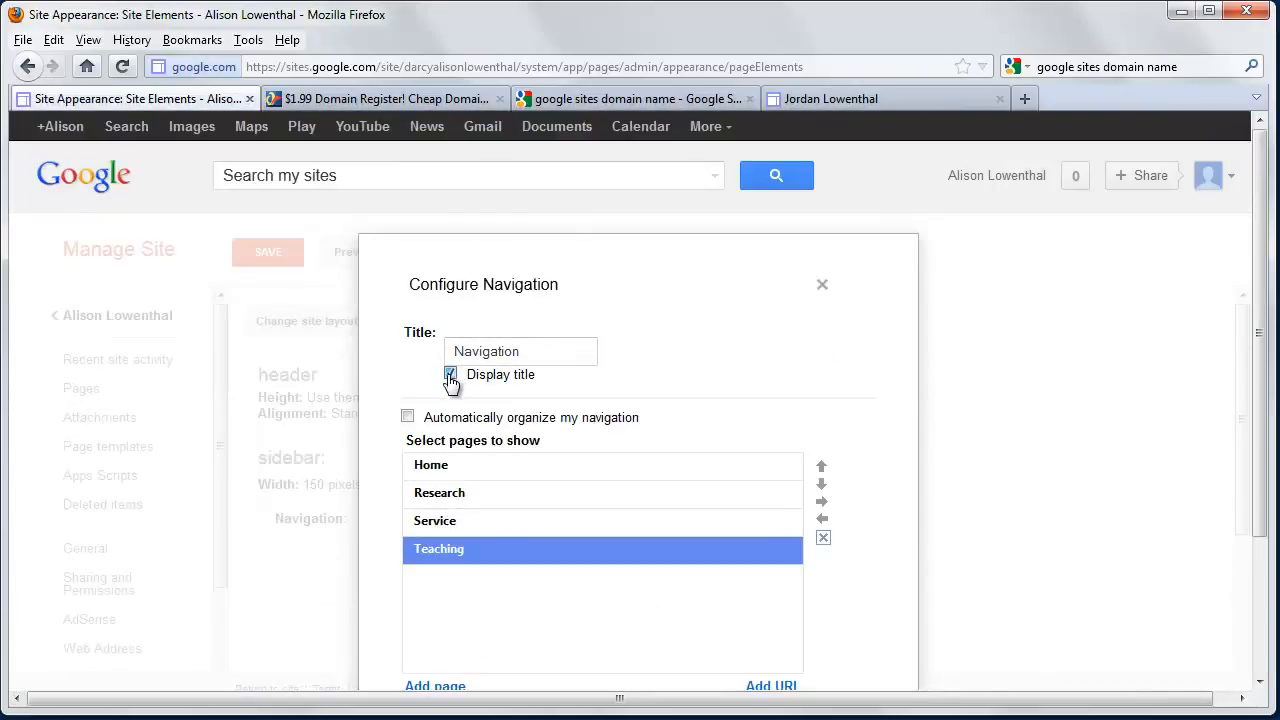
click(450, 374)
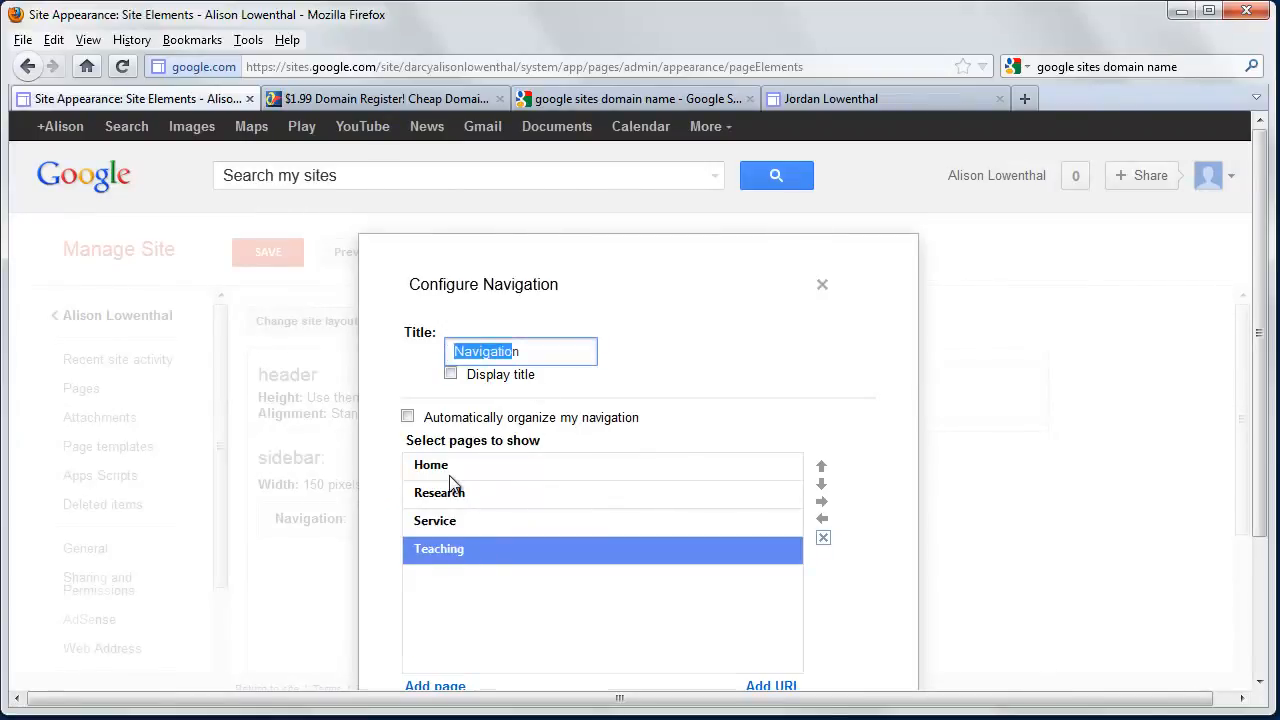
click(822, 284)
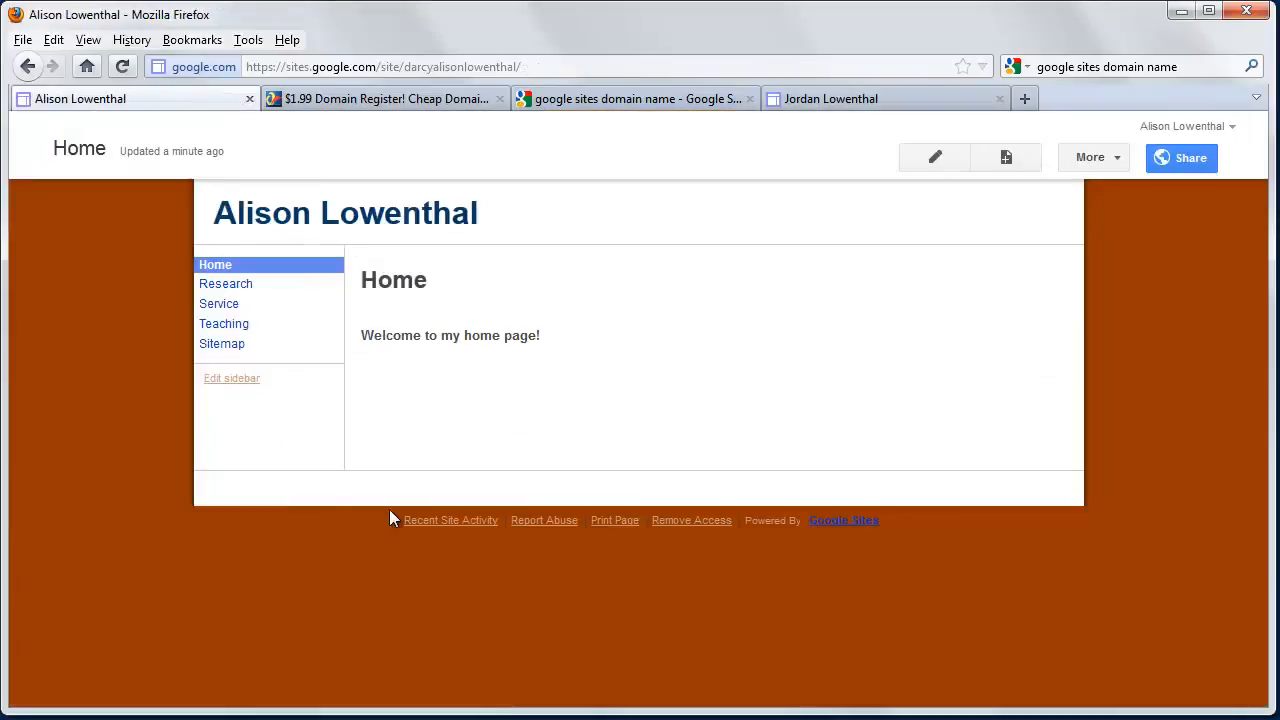
mouse_move(278, 376)
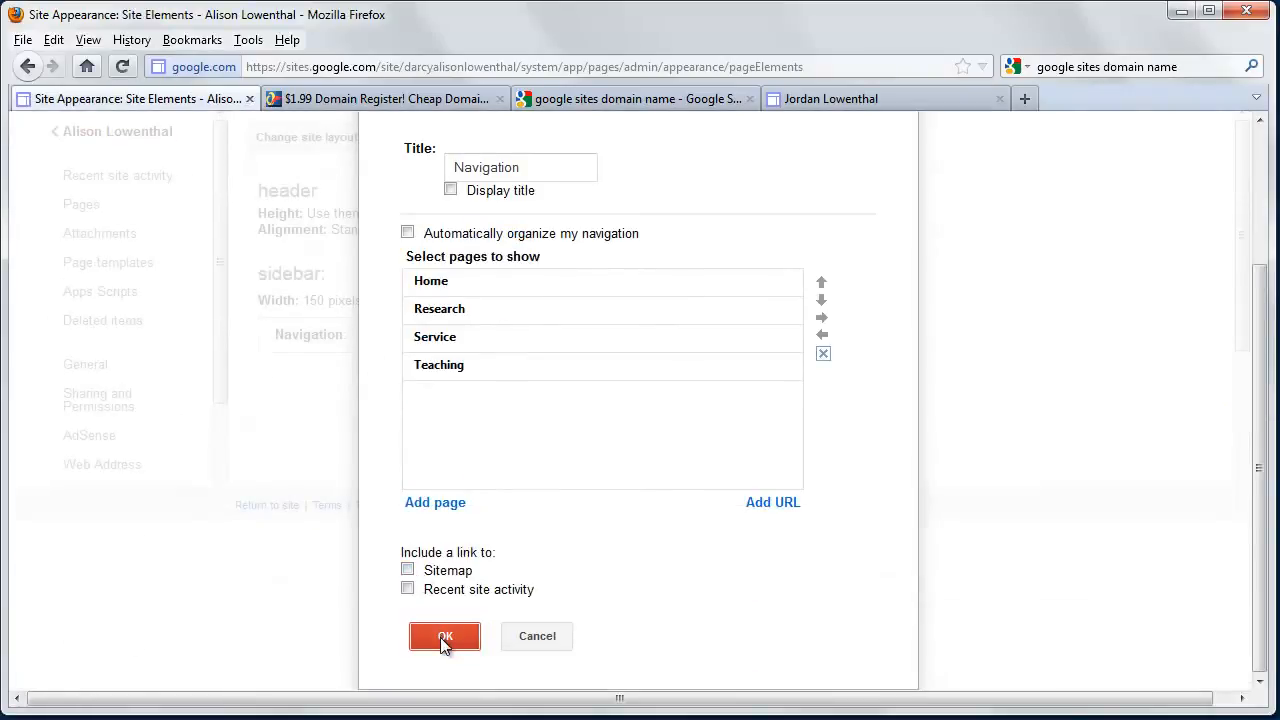
Step: Apply navigation settings without the Sitemap link and save the site layout
click(444, 636)
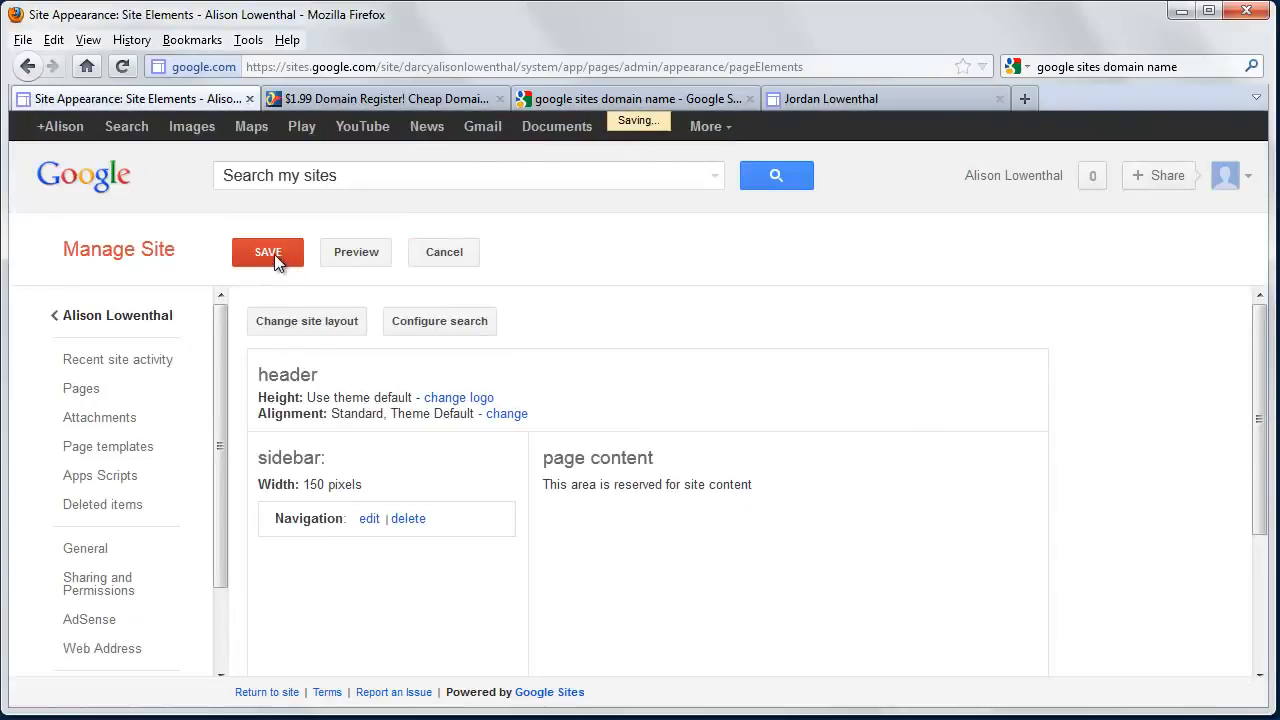
click(267, 252)
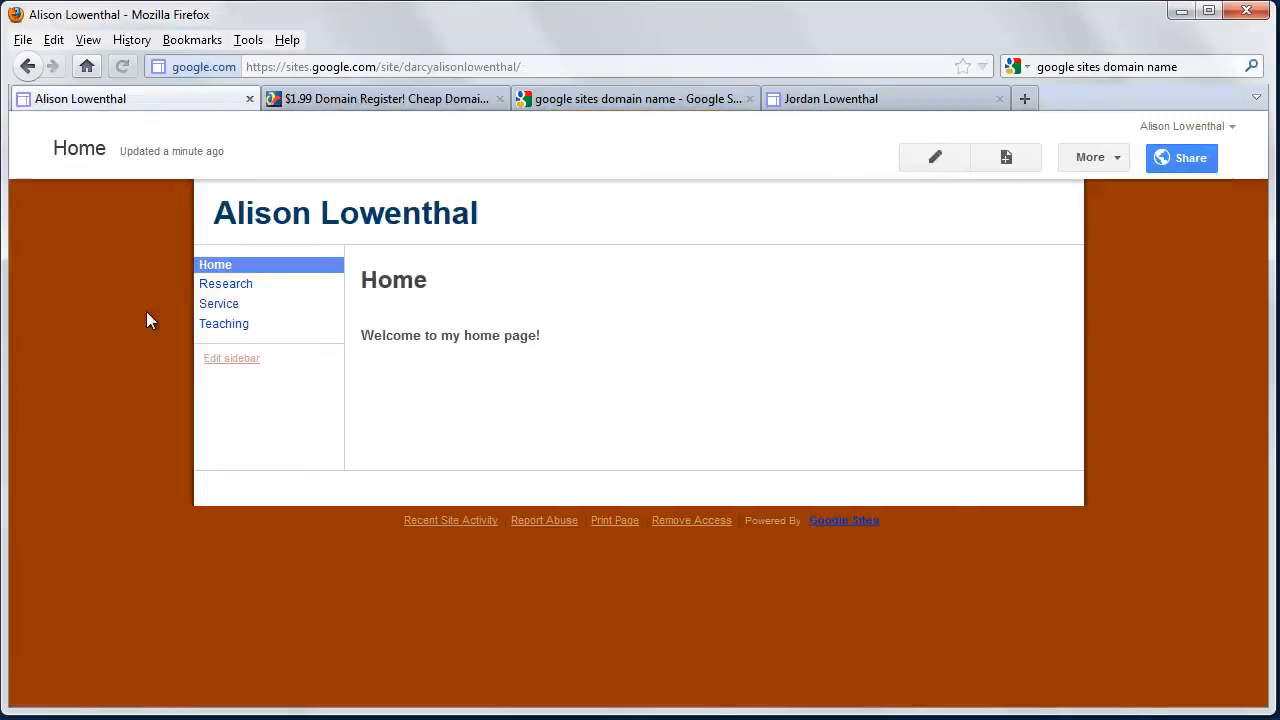
mouse_move(545, 457)
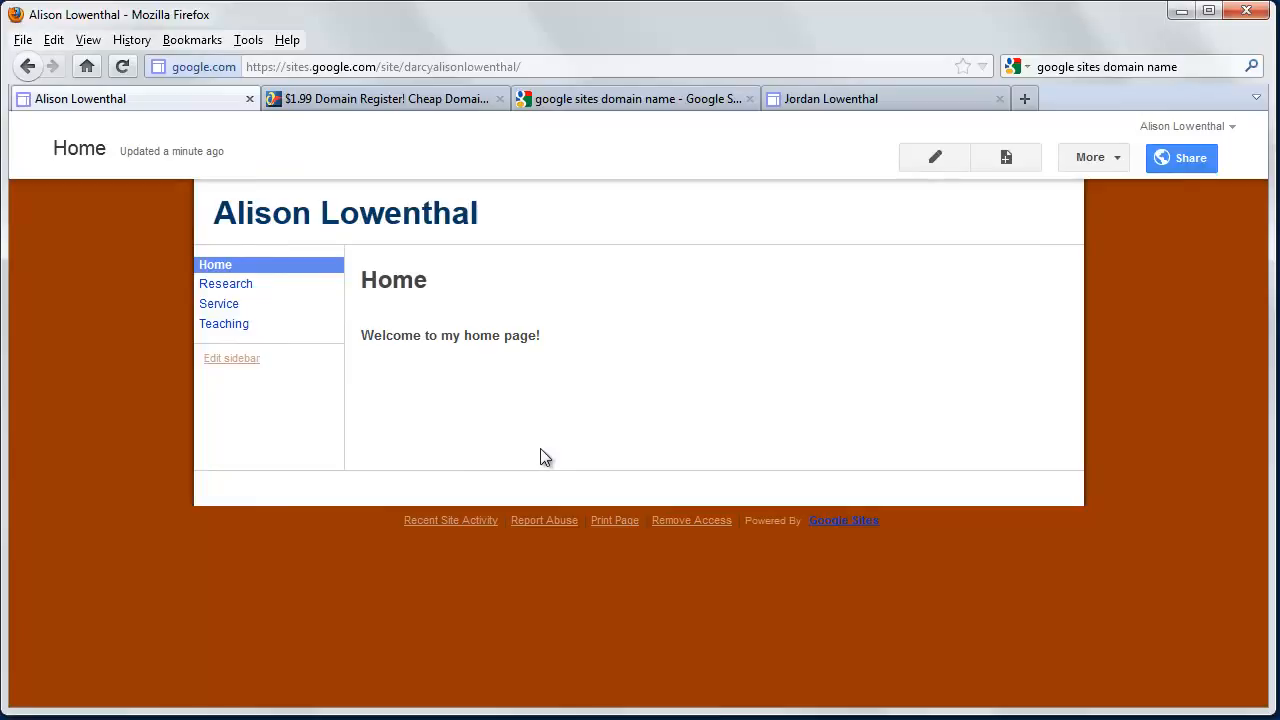